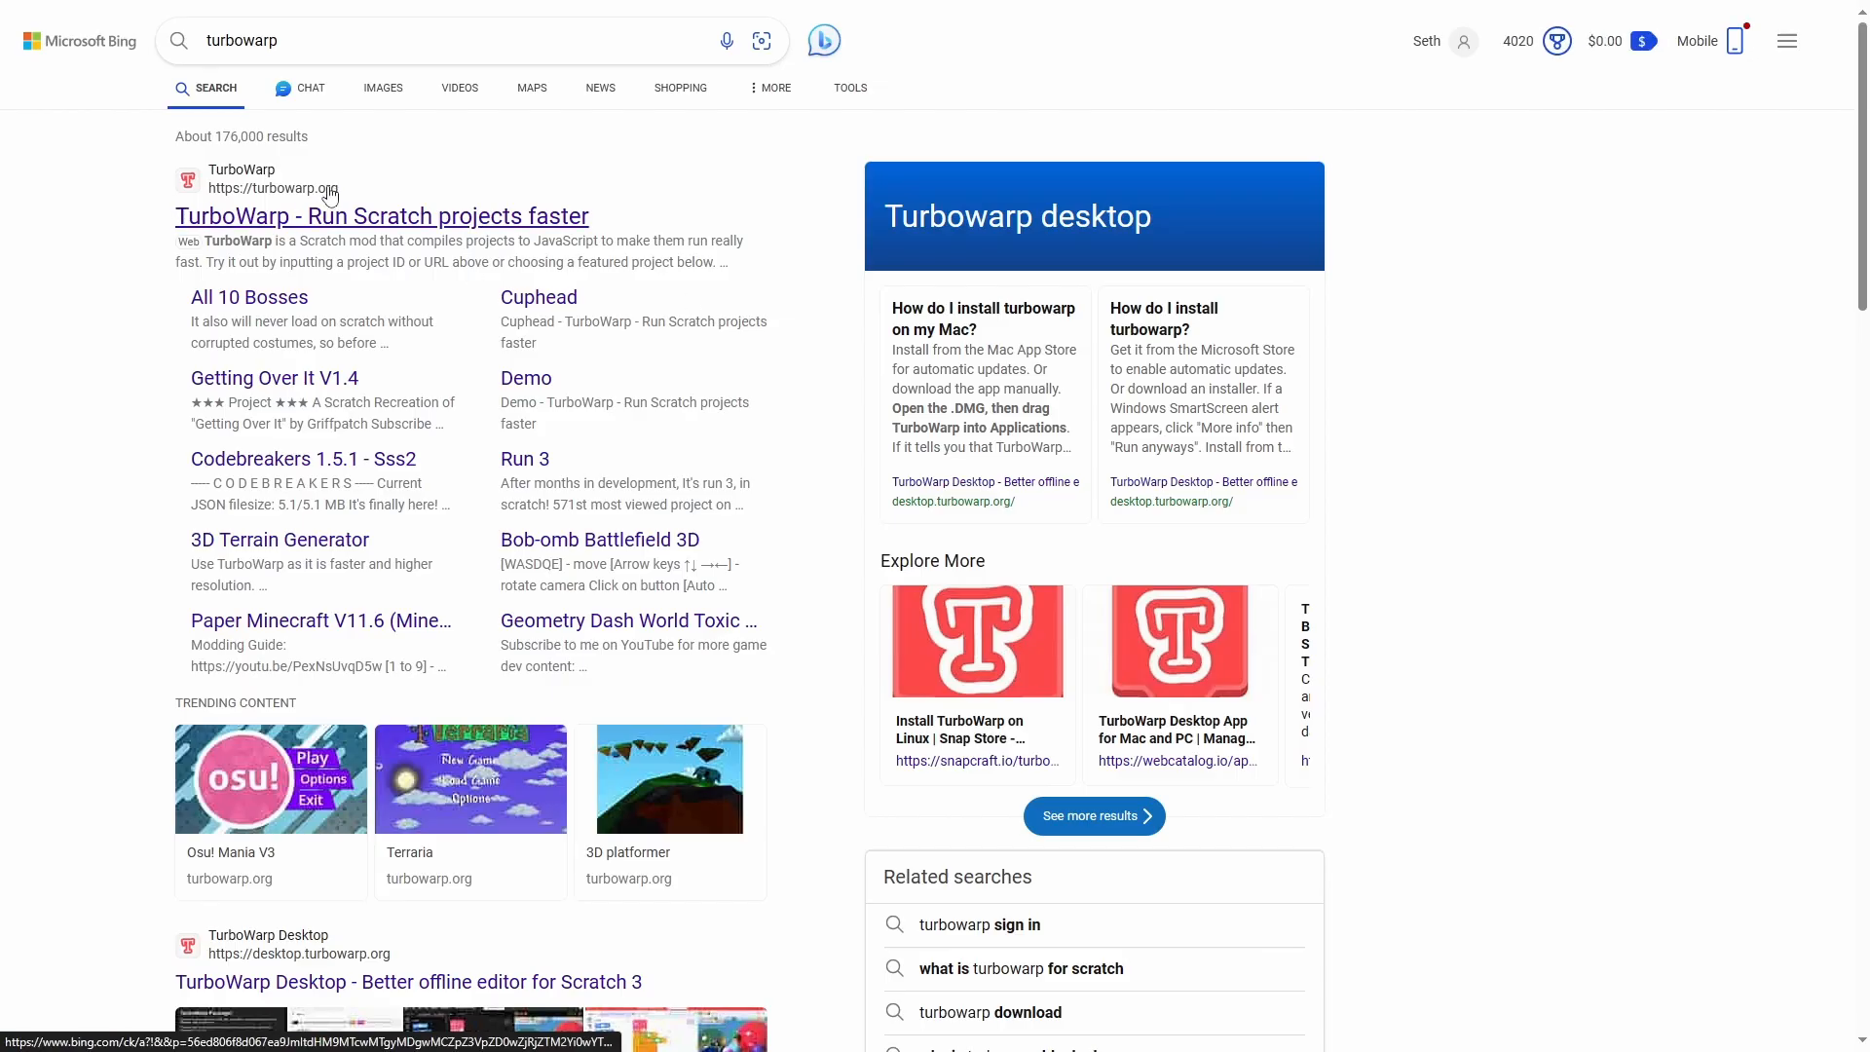
Step: Open the TurboWarp website from the Bing search results
{"action": "left_click", "coordinate": [382, 216]}
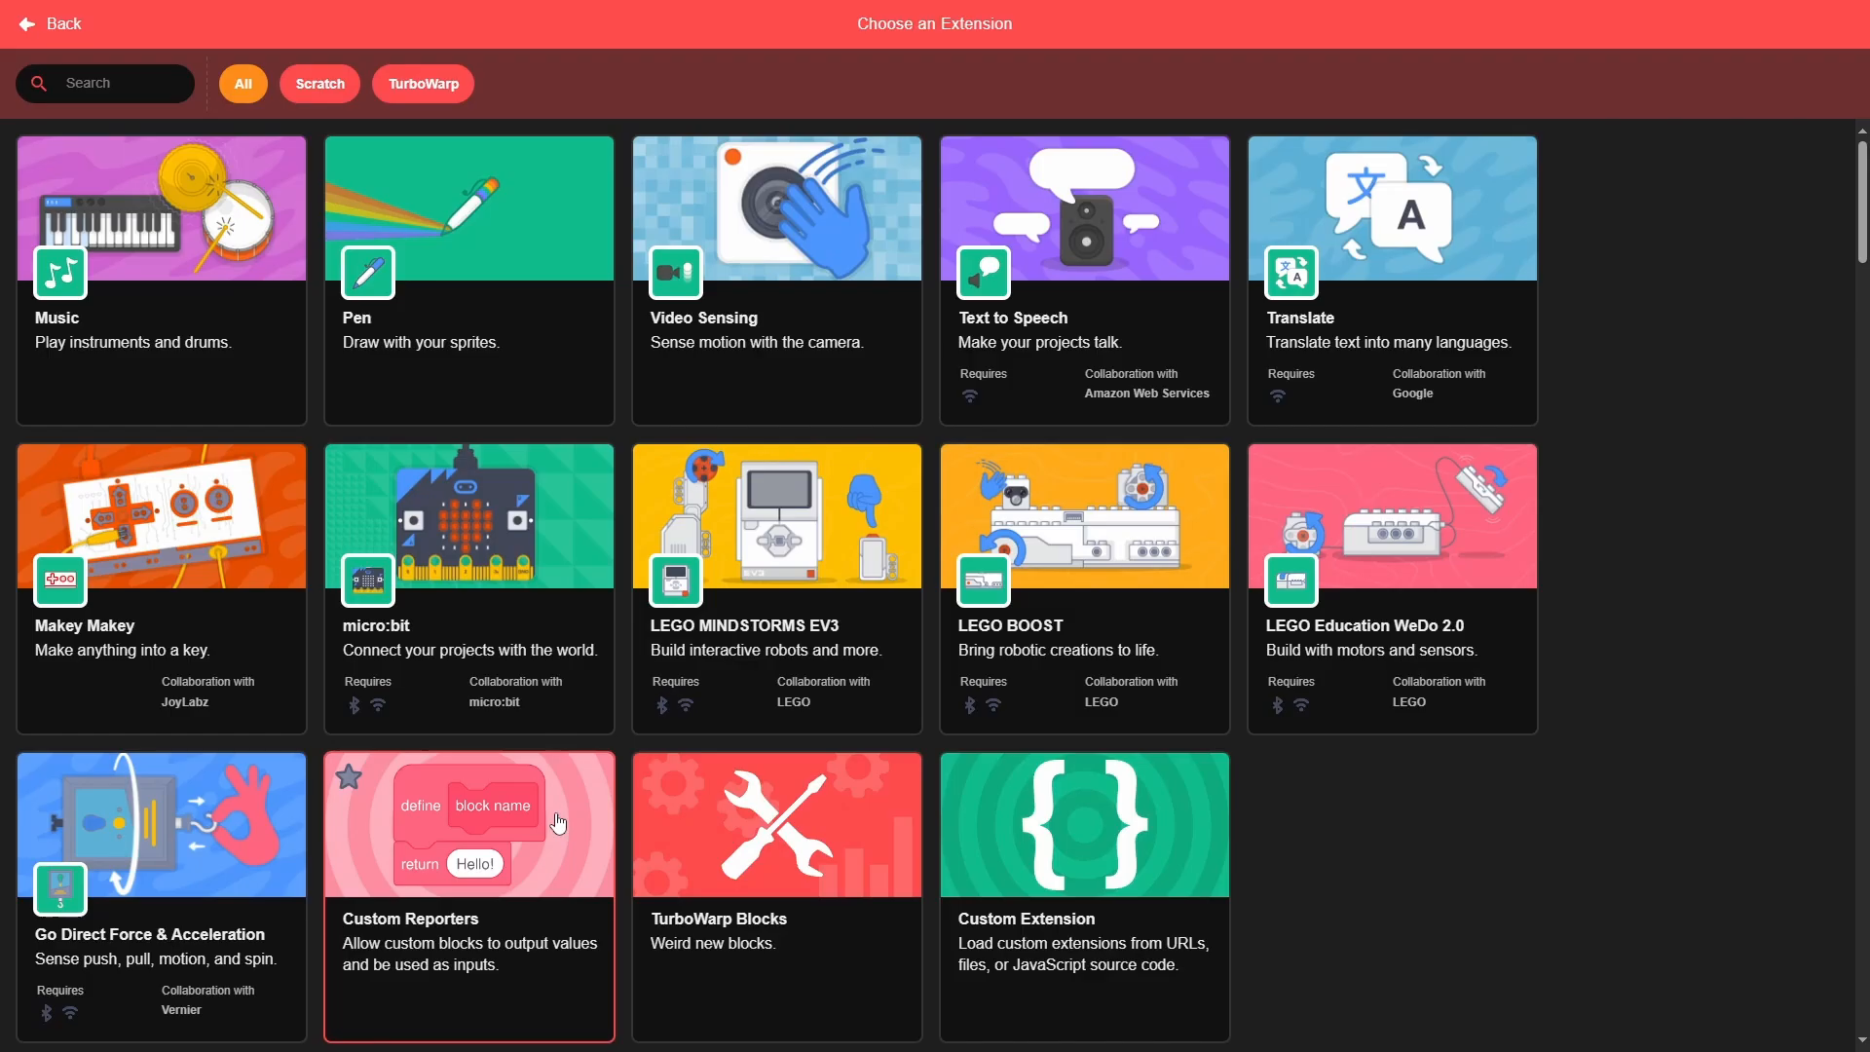
Step: Add the Hidden Block Collection extension, accepting the Scratch-incompatibility warning
{"action": "scroll", "scroll_direction": "down", "scroll_amount": 3}
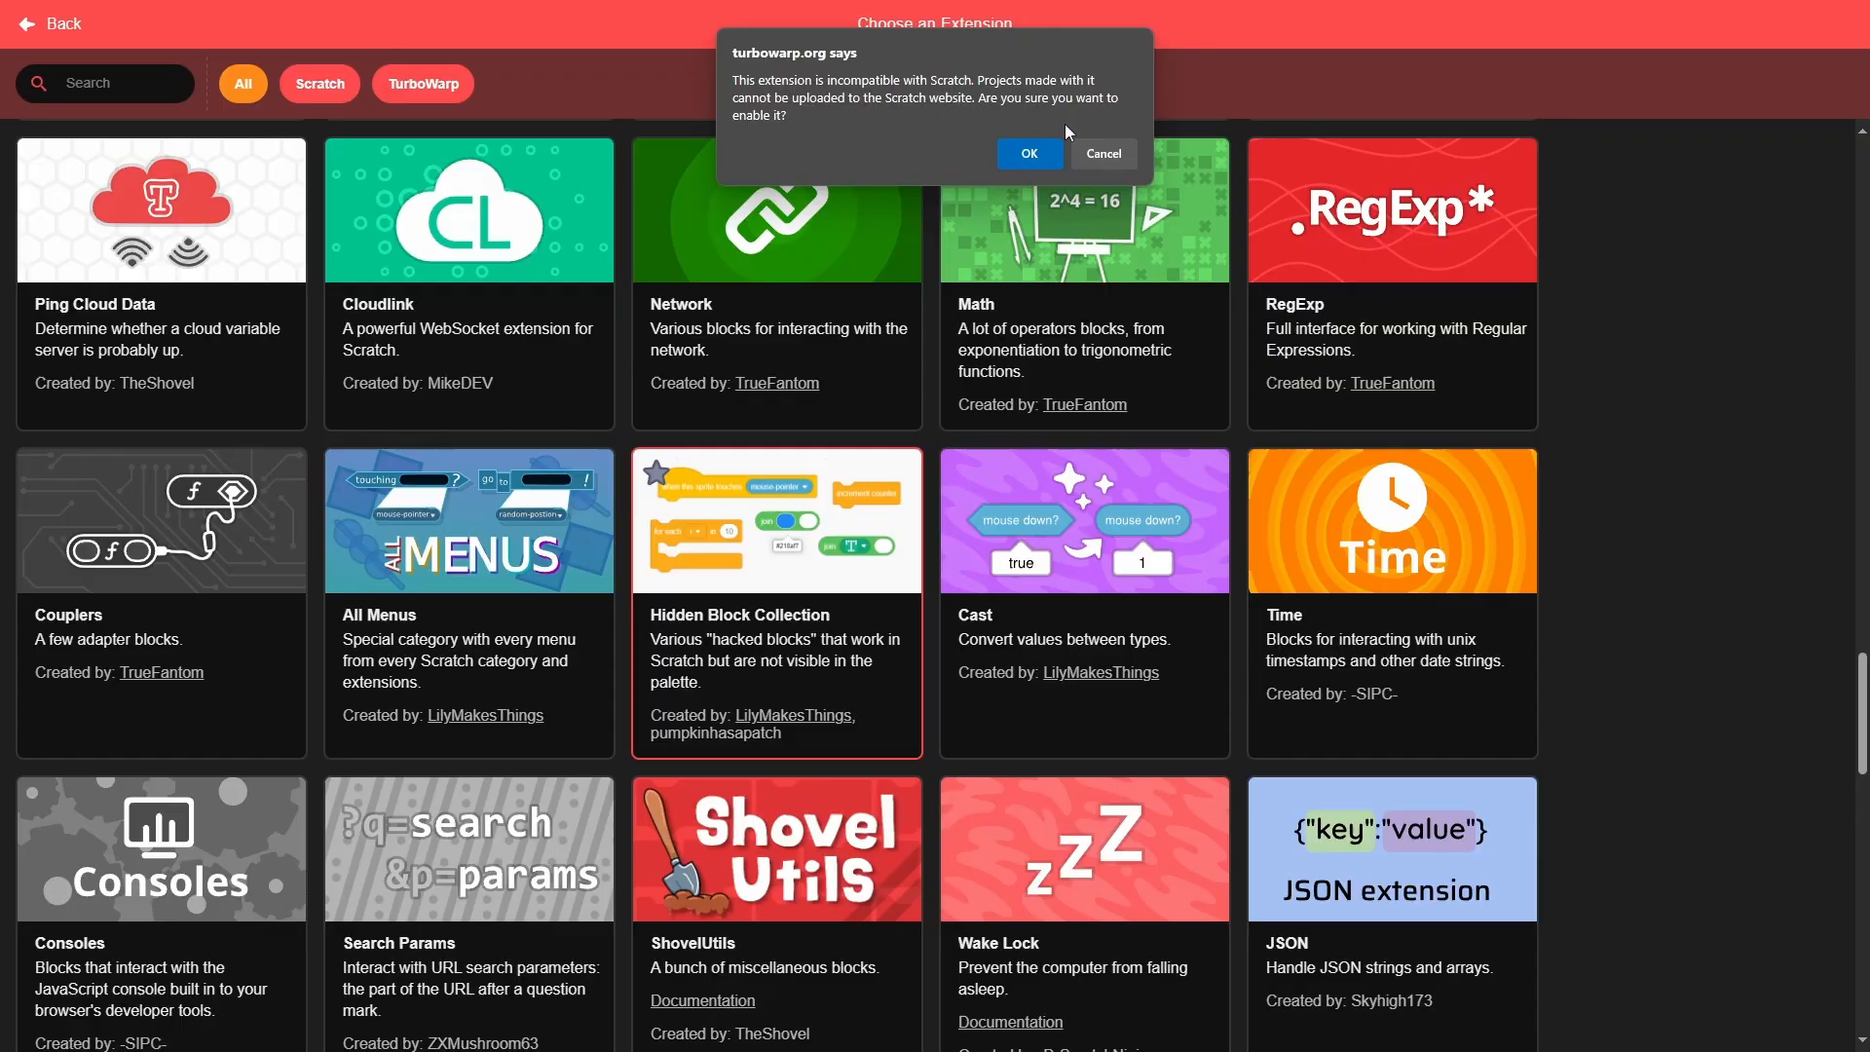
{"action": "left_click", "coordinate": [1029, 153]}
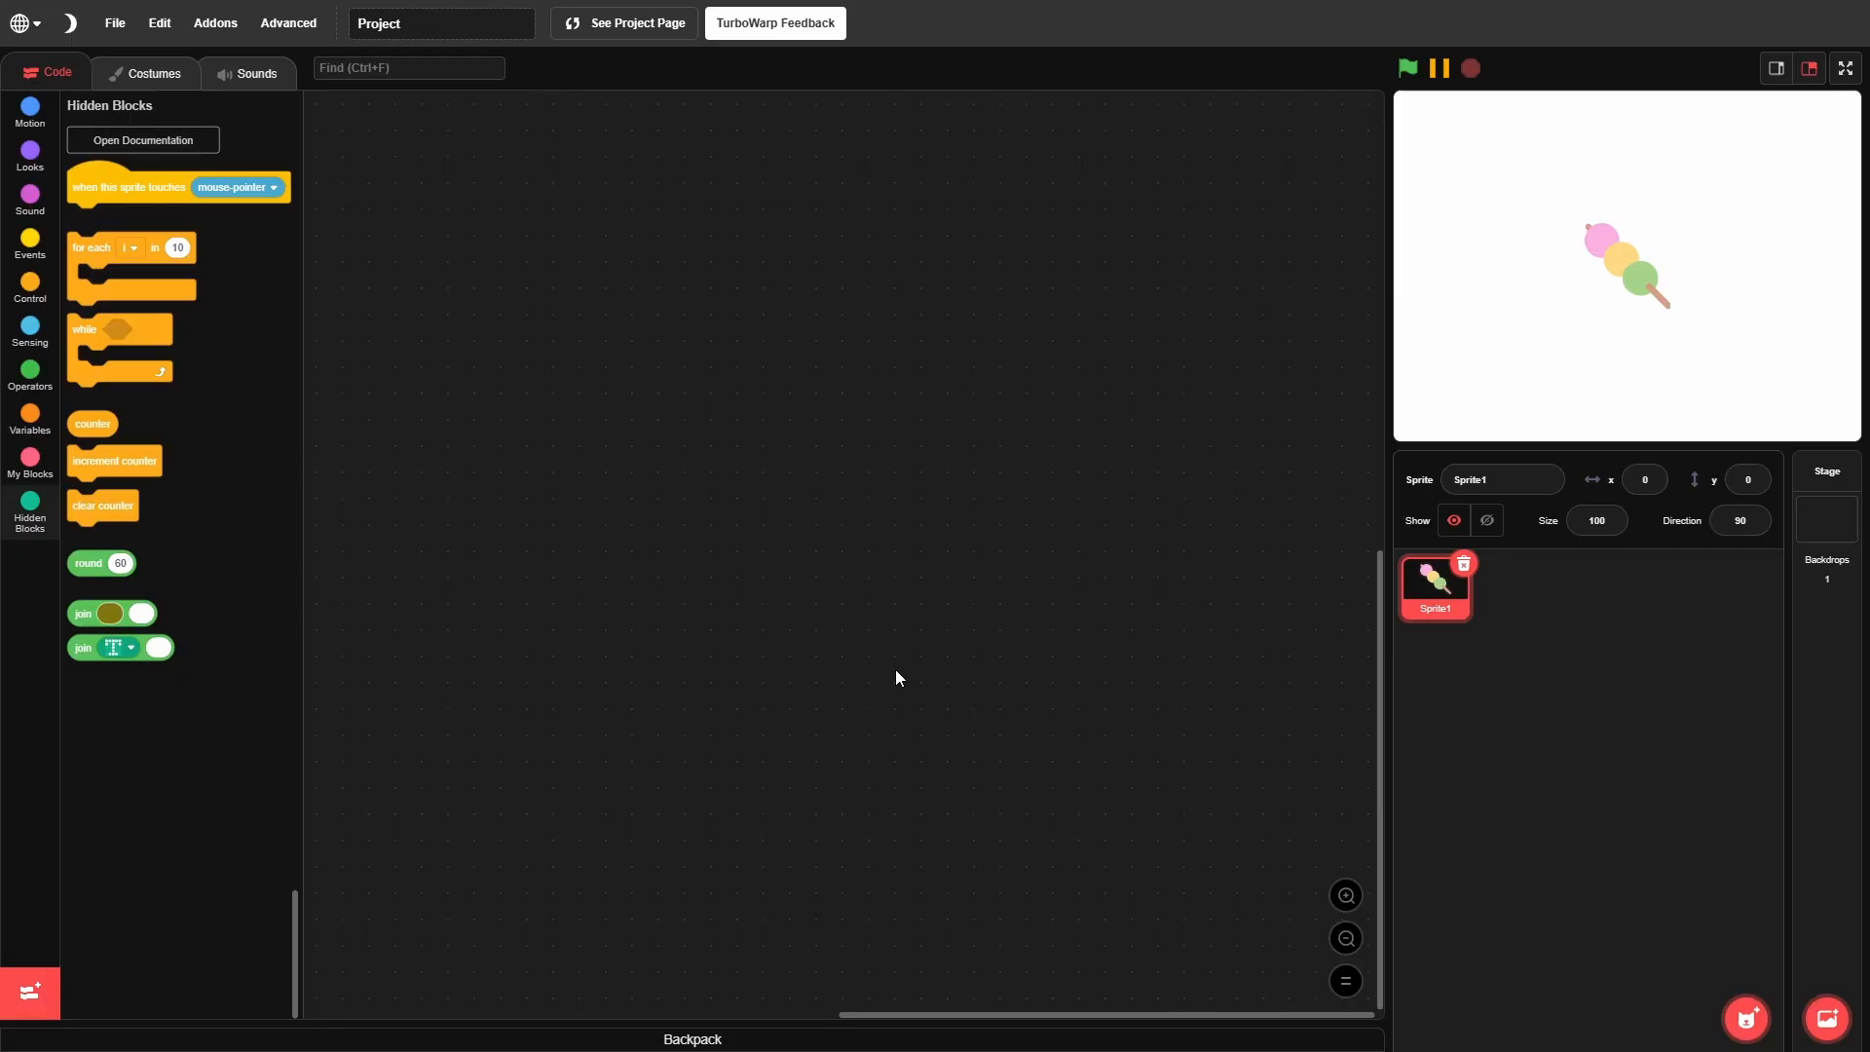
Step: Give Sprite1 a 'when this sprite touches mouse-pointer' script that says Hello! for 0 seconds
{"action": "left_click_drag", "start_coordinate": [177, 187], "coordinate": [654, 339]}
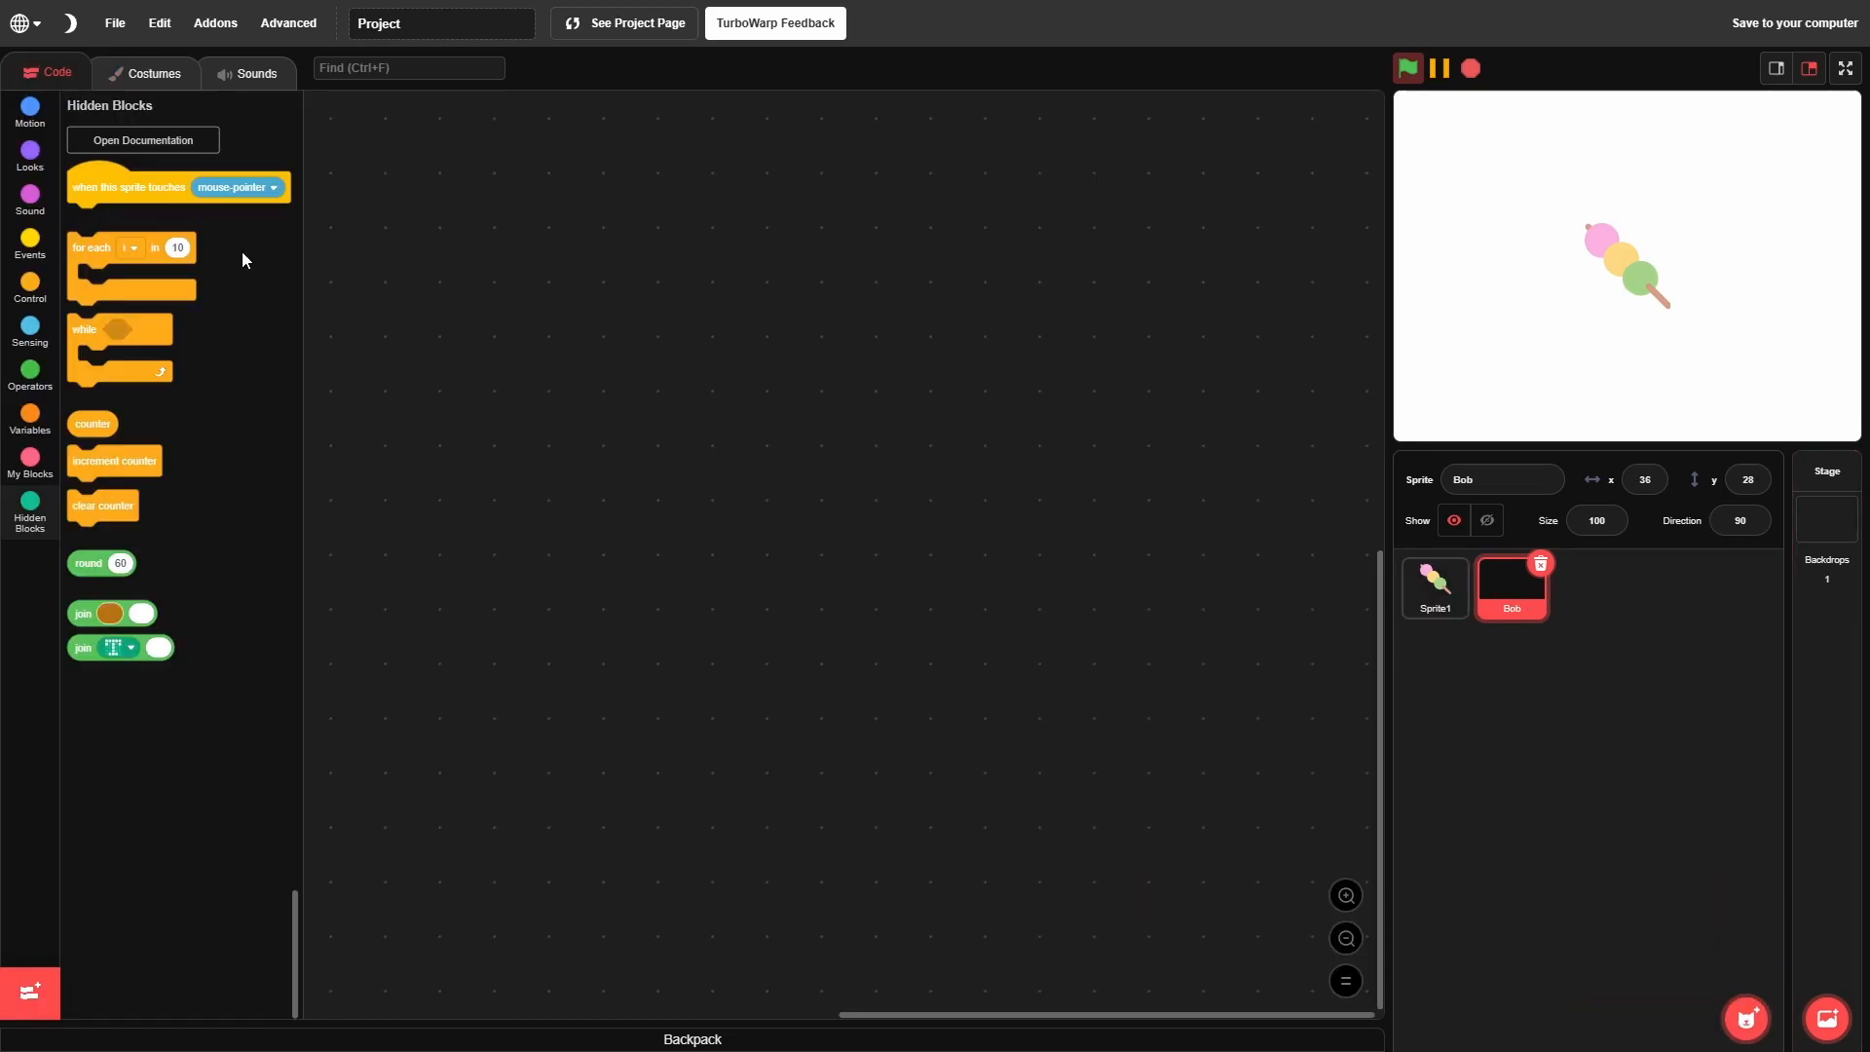
{"action": "mouse_move", "coordinate": [1556, 638]}
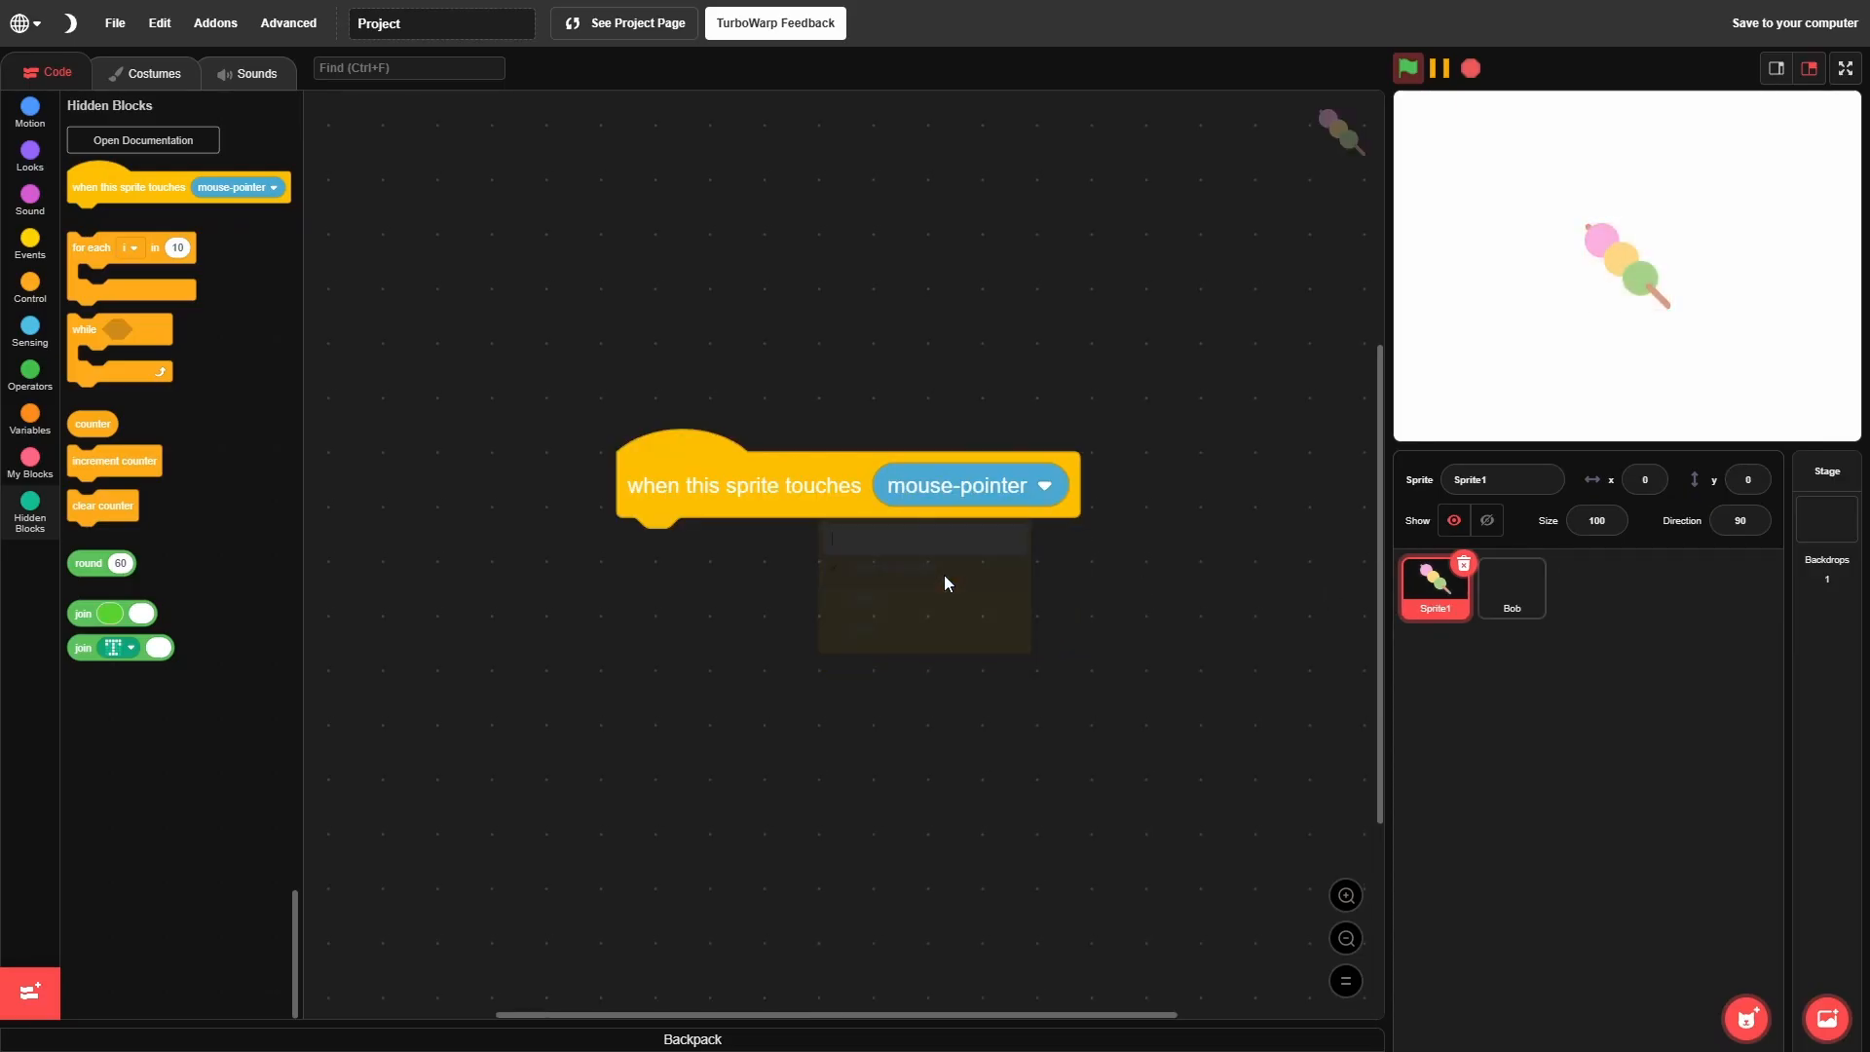
{"action": "left_click", "coordinate": [29, 156]}
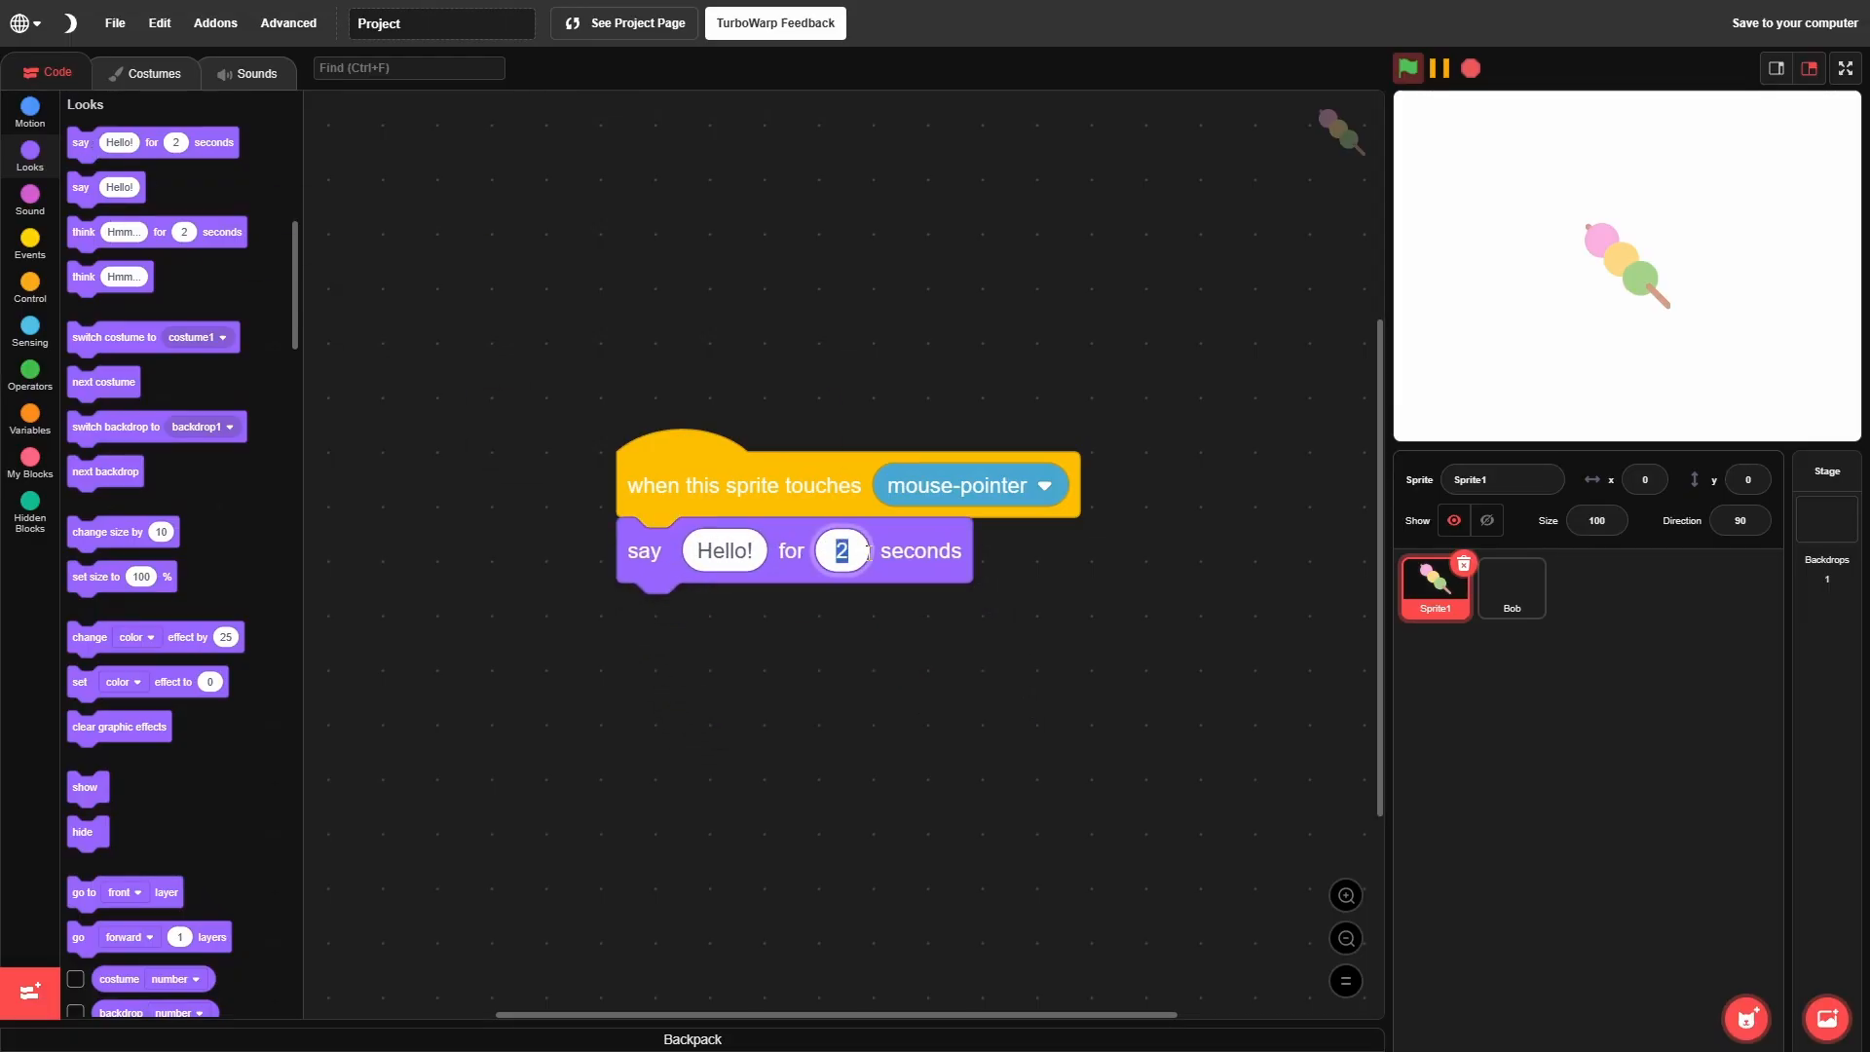
{"action": "type", "text": "0"}
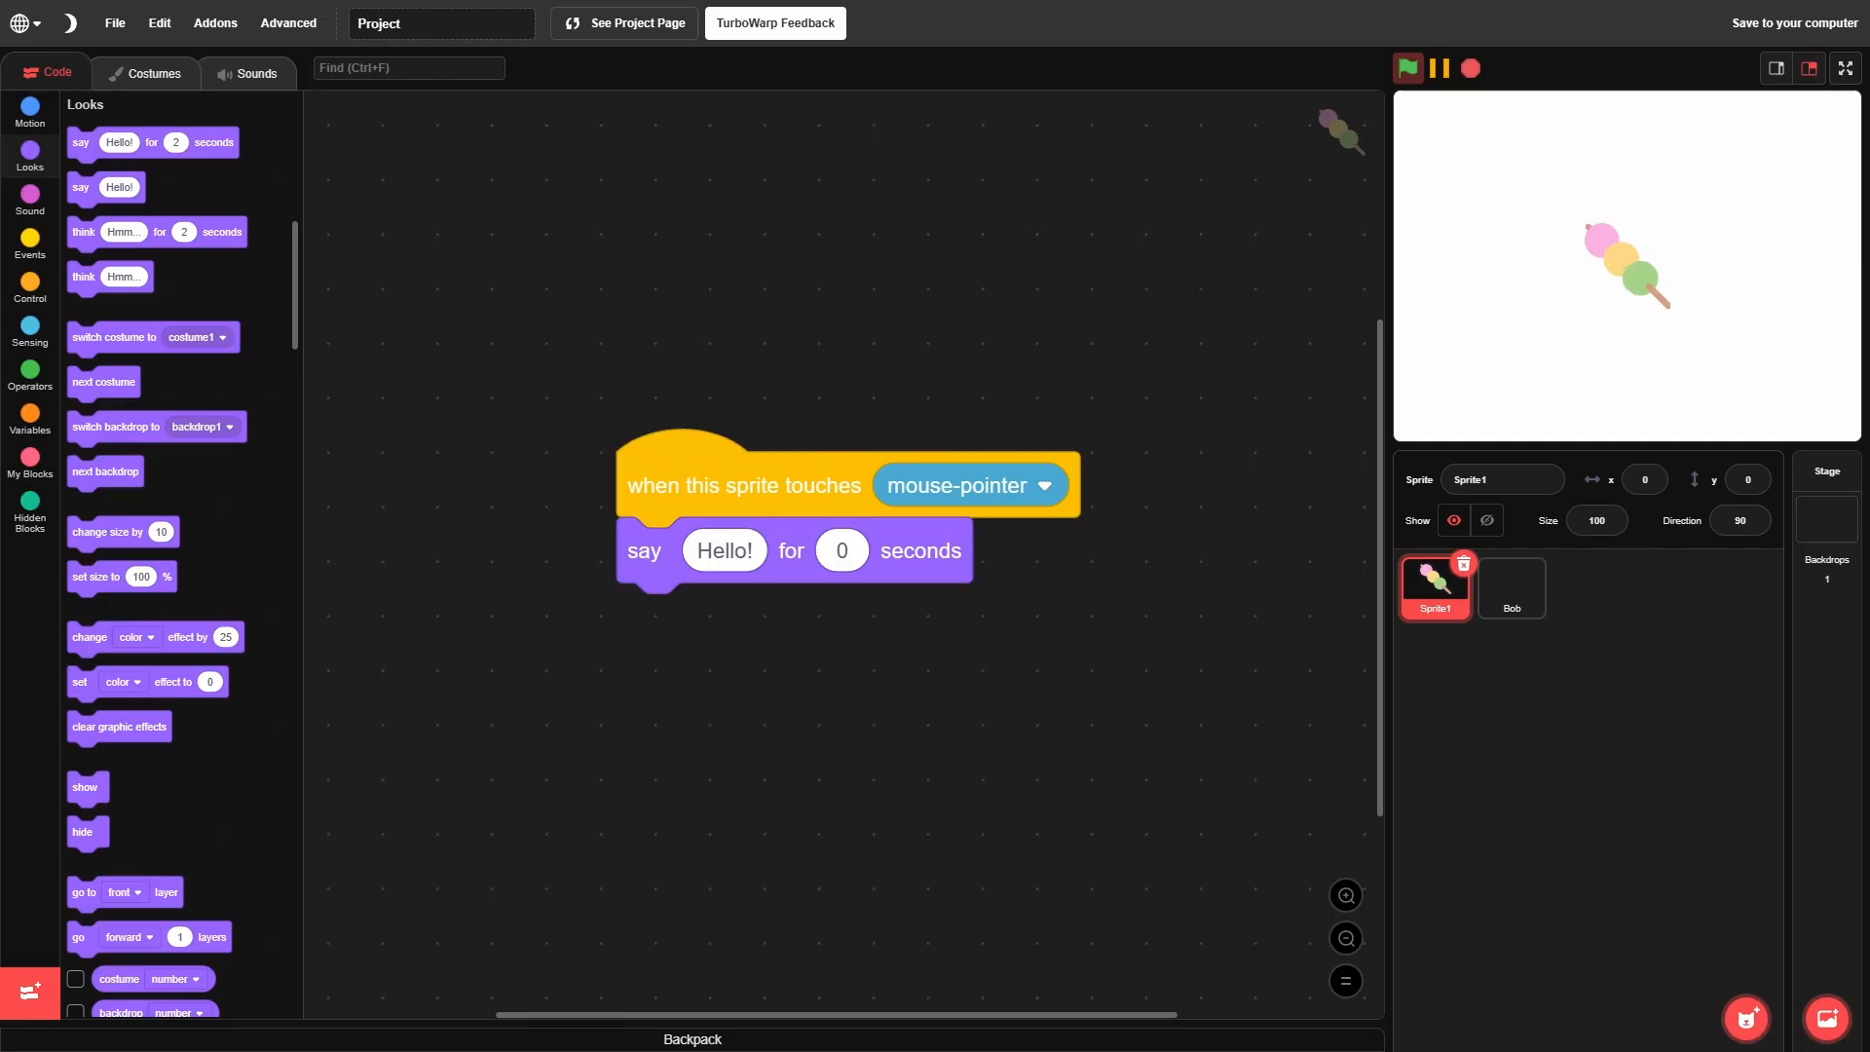
{"action": "mouse_move", "coordinate": [1712, 228]}
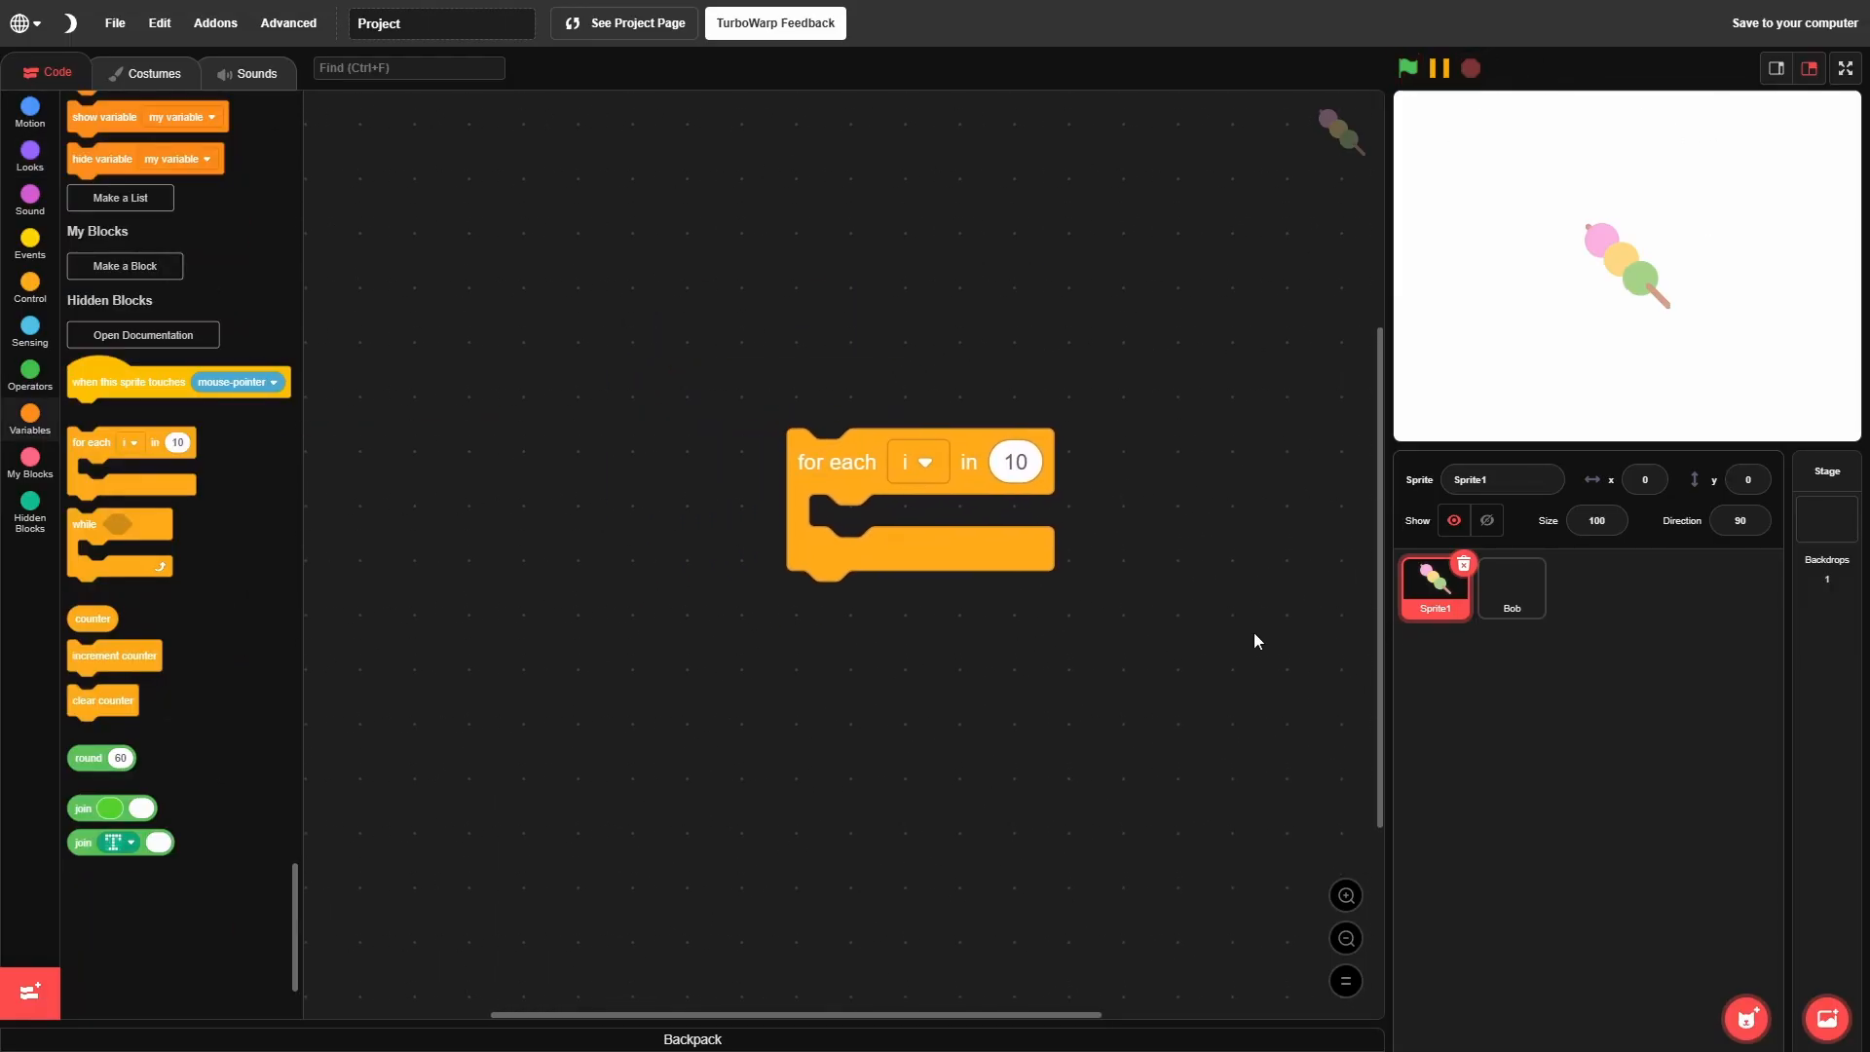
{"action": "mouse_move", "coordinate": [1127, 502]}
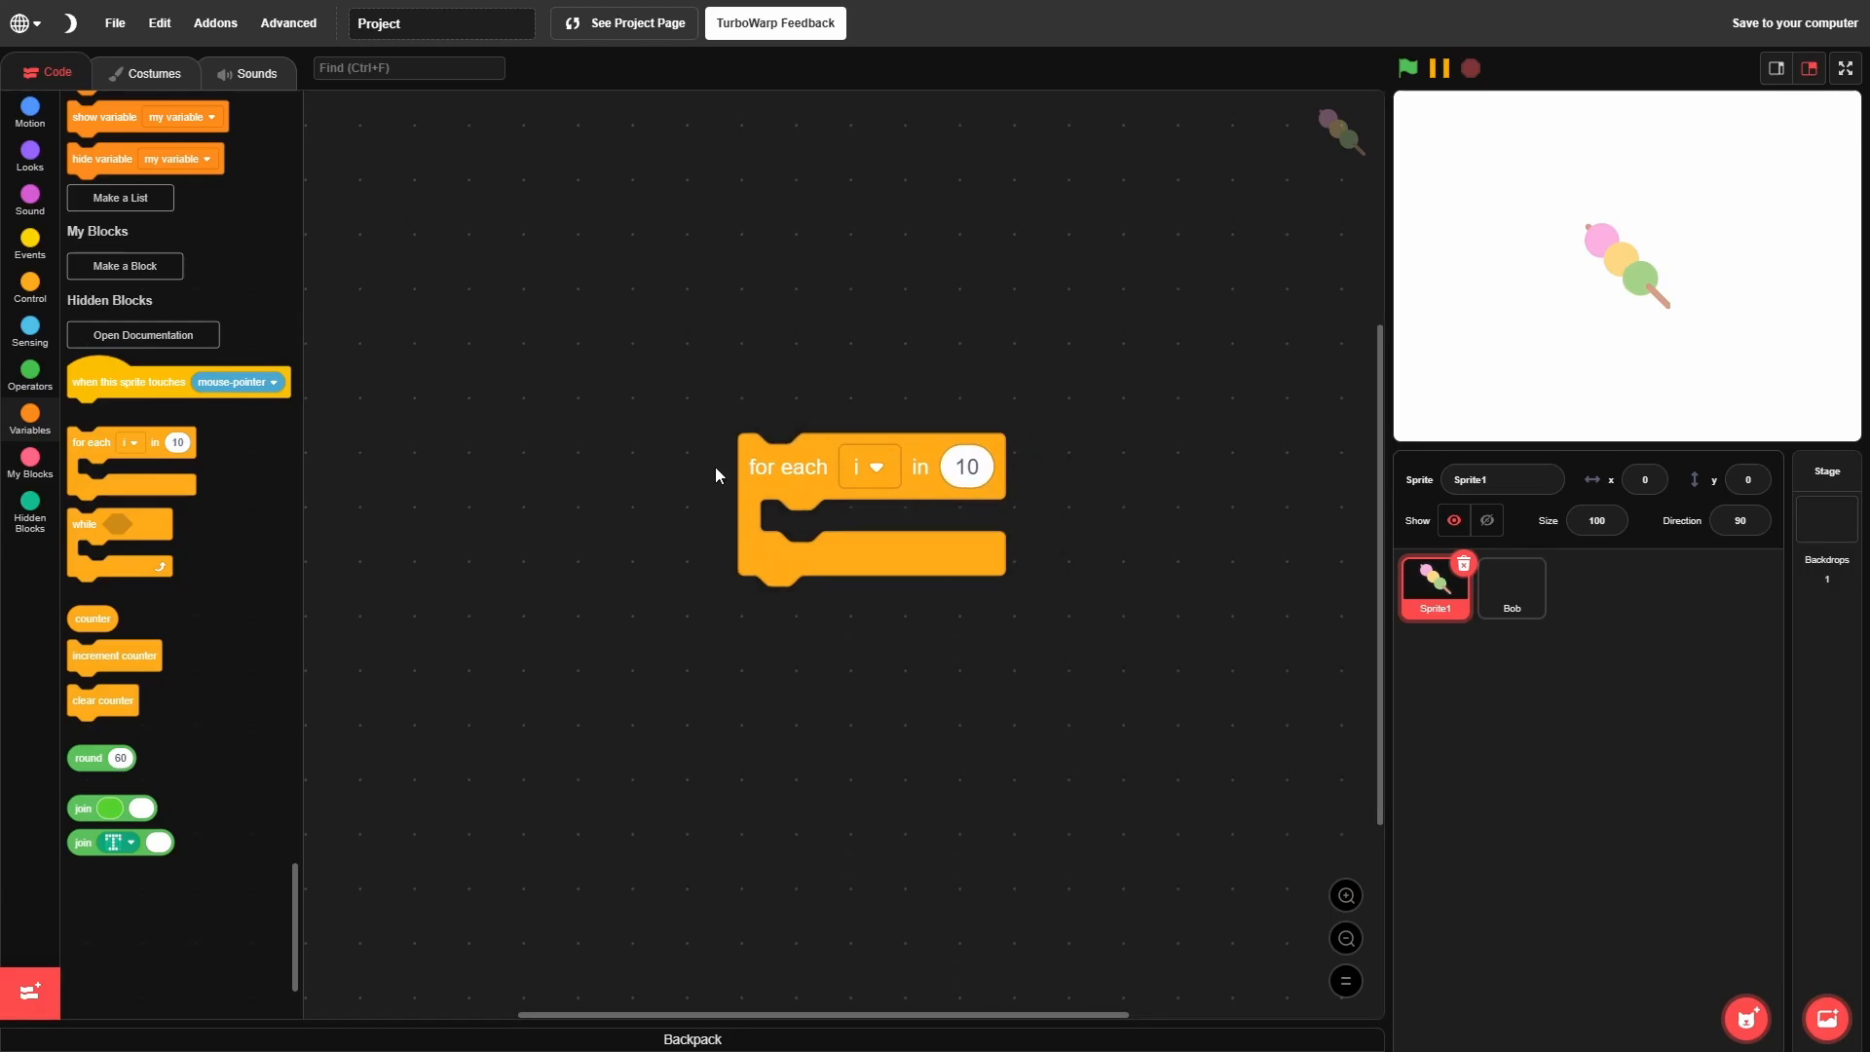
{"action": "mouse_move", "coordinate": [629, 465]}
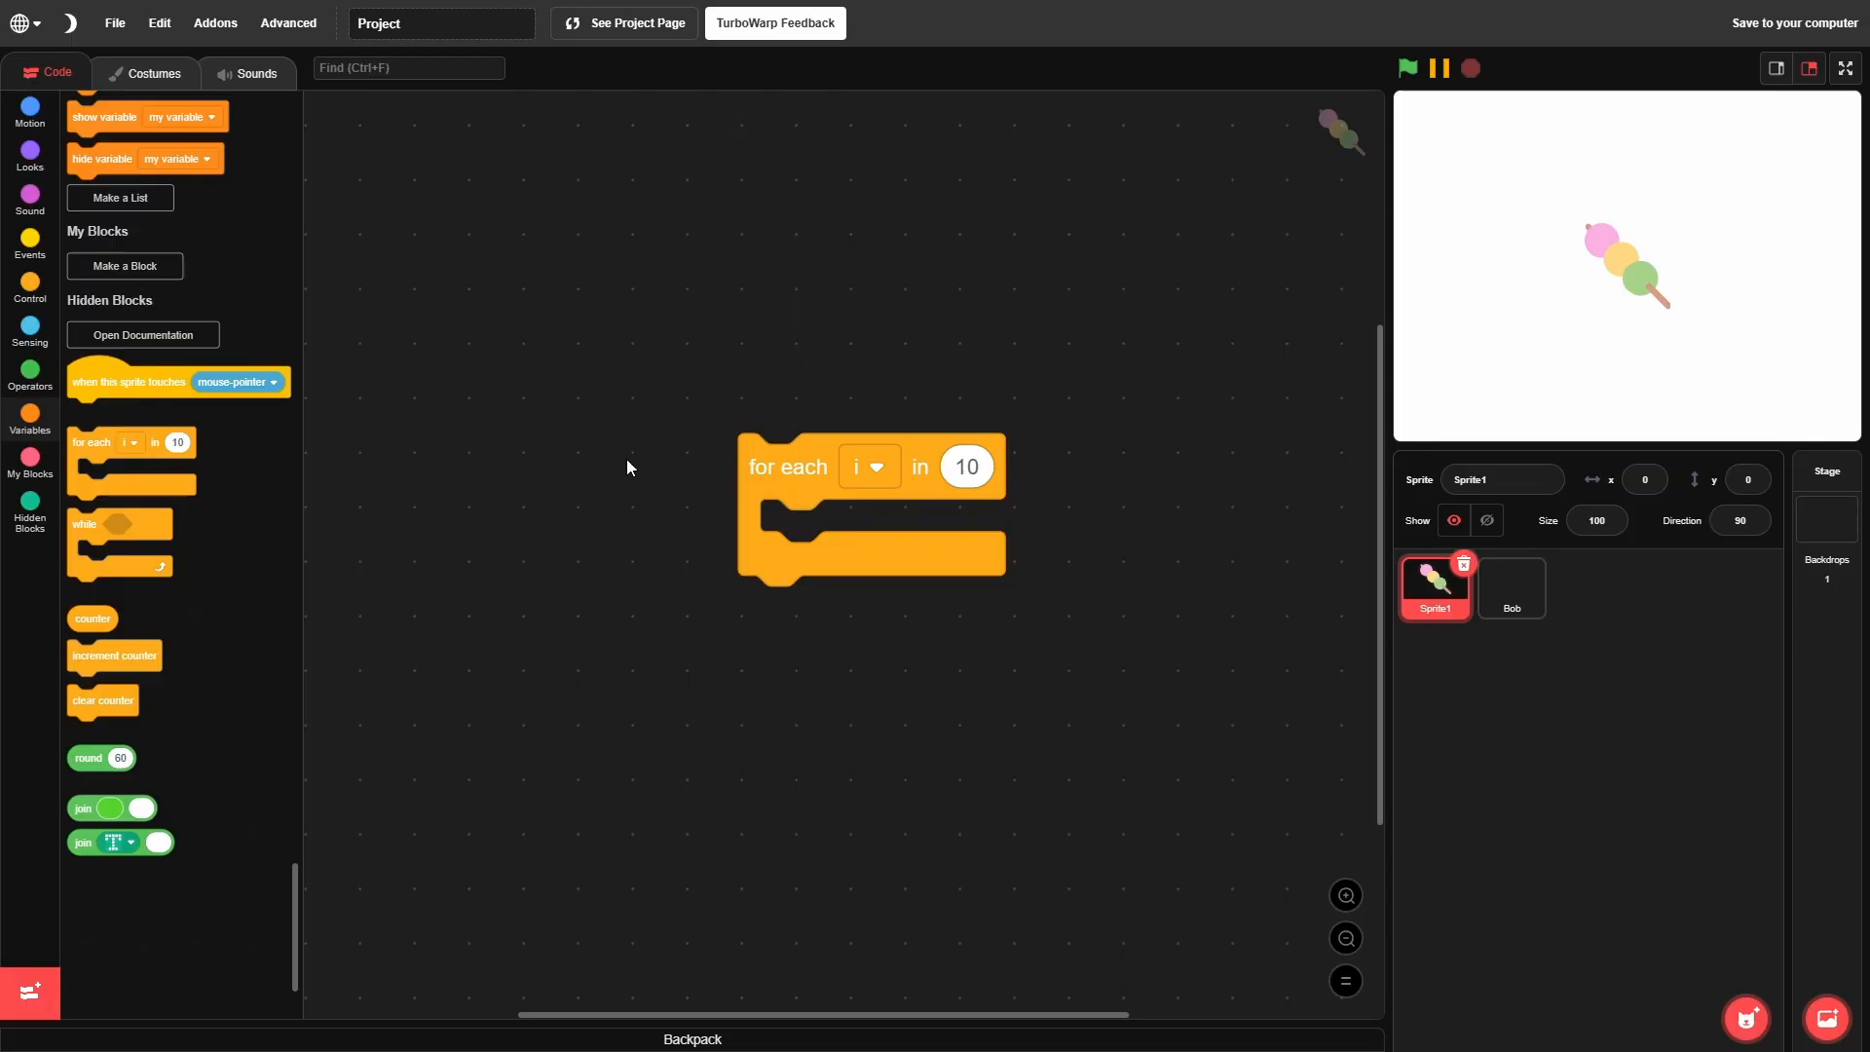
{"action": "mouse_move", "coordinate": [657, 602]}
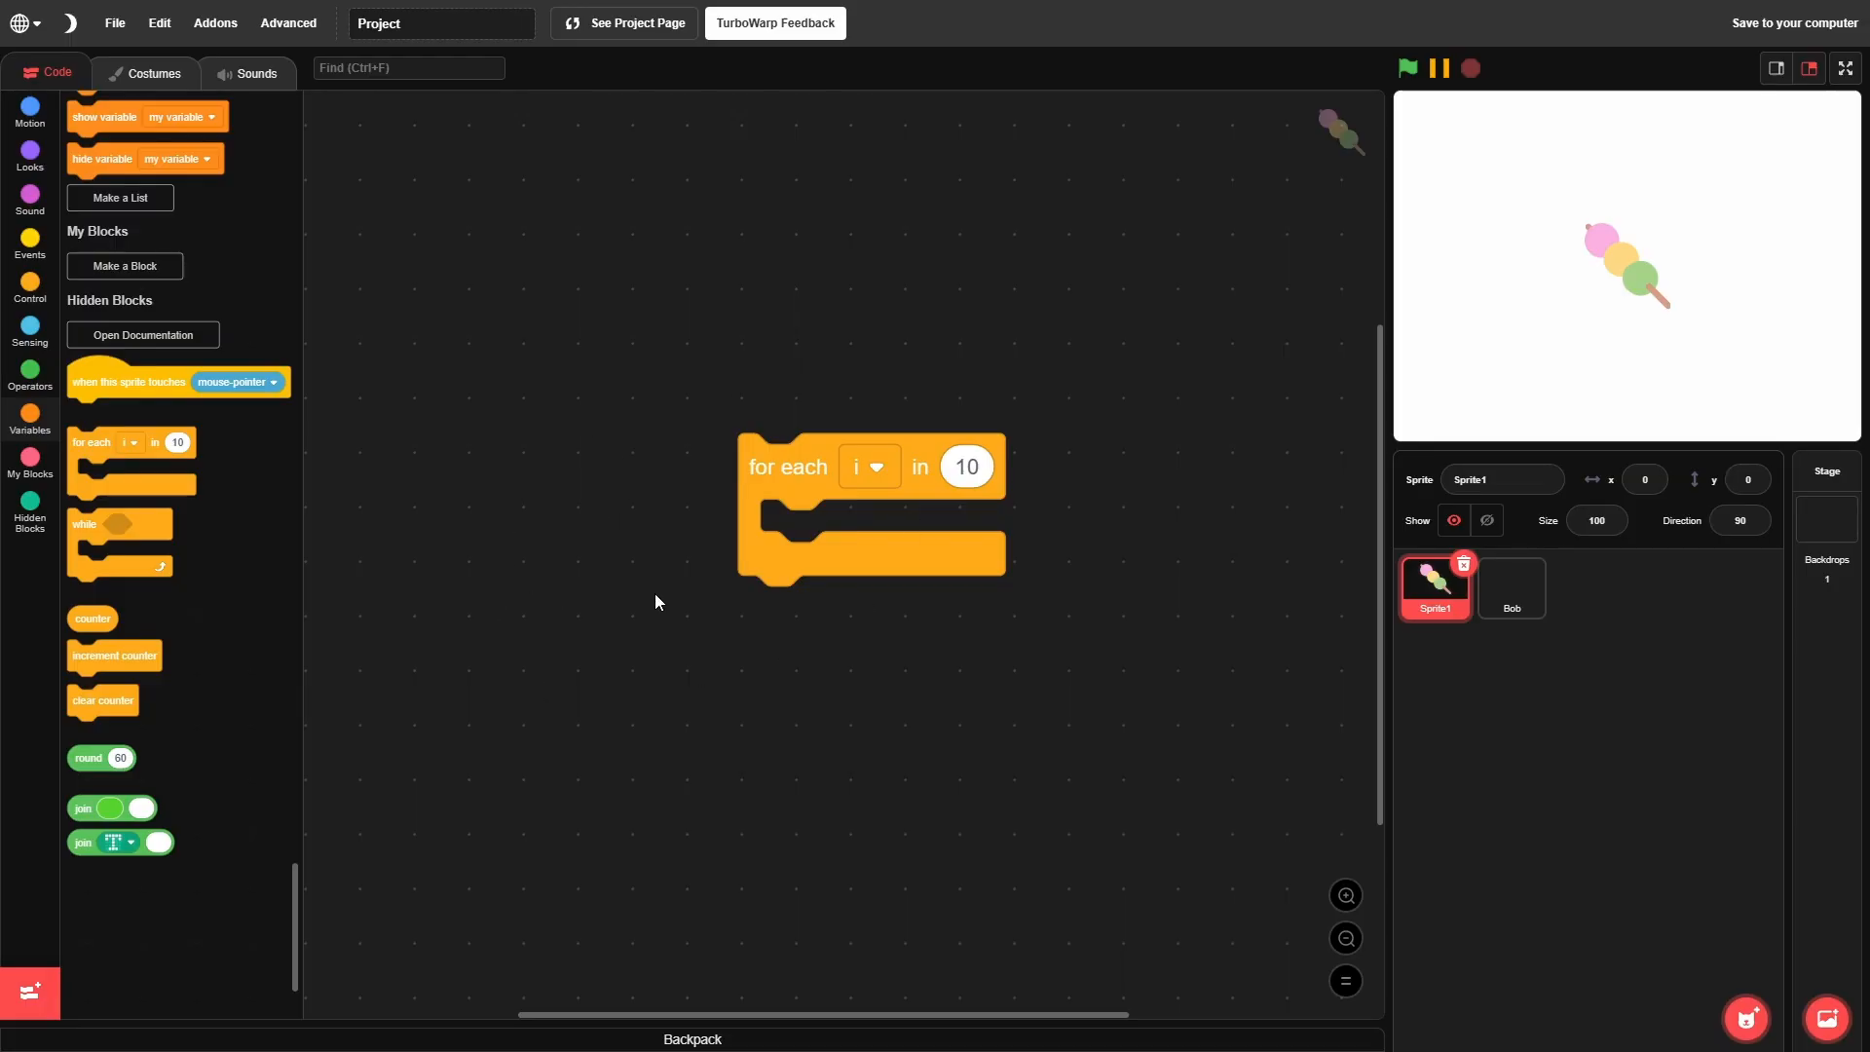
Step: Point the for each loop at my variable, dismissing the 'i already exists' warning, and show my variable on stage
{"action": "left_click", "coordinate": [866, 466]}
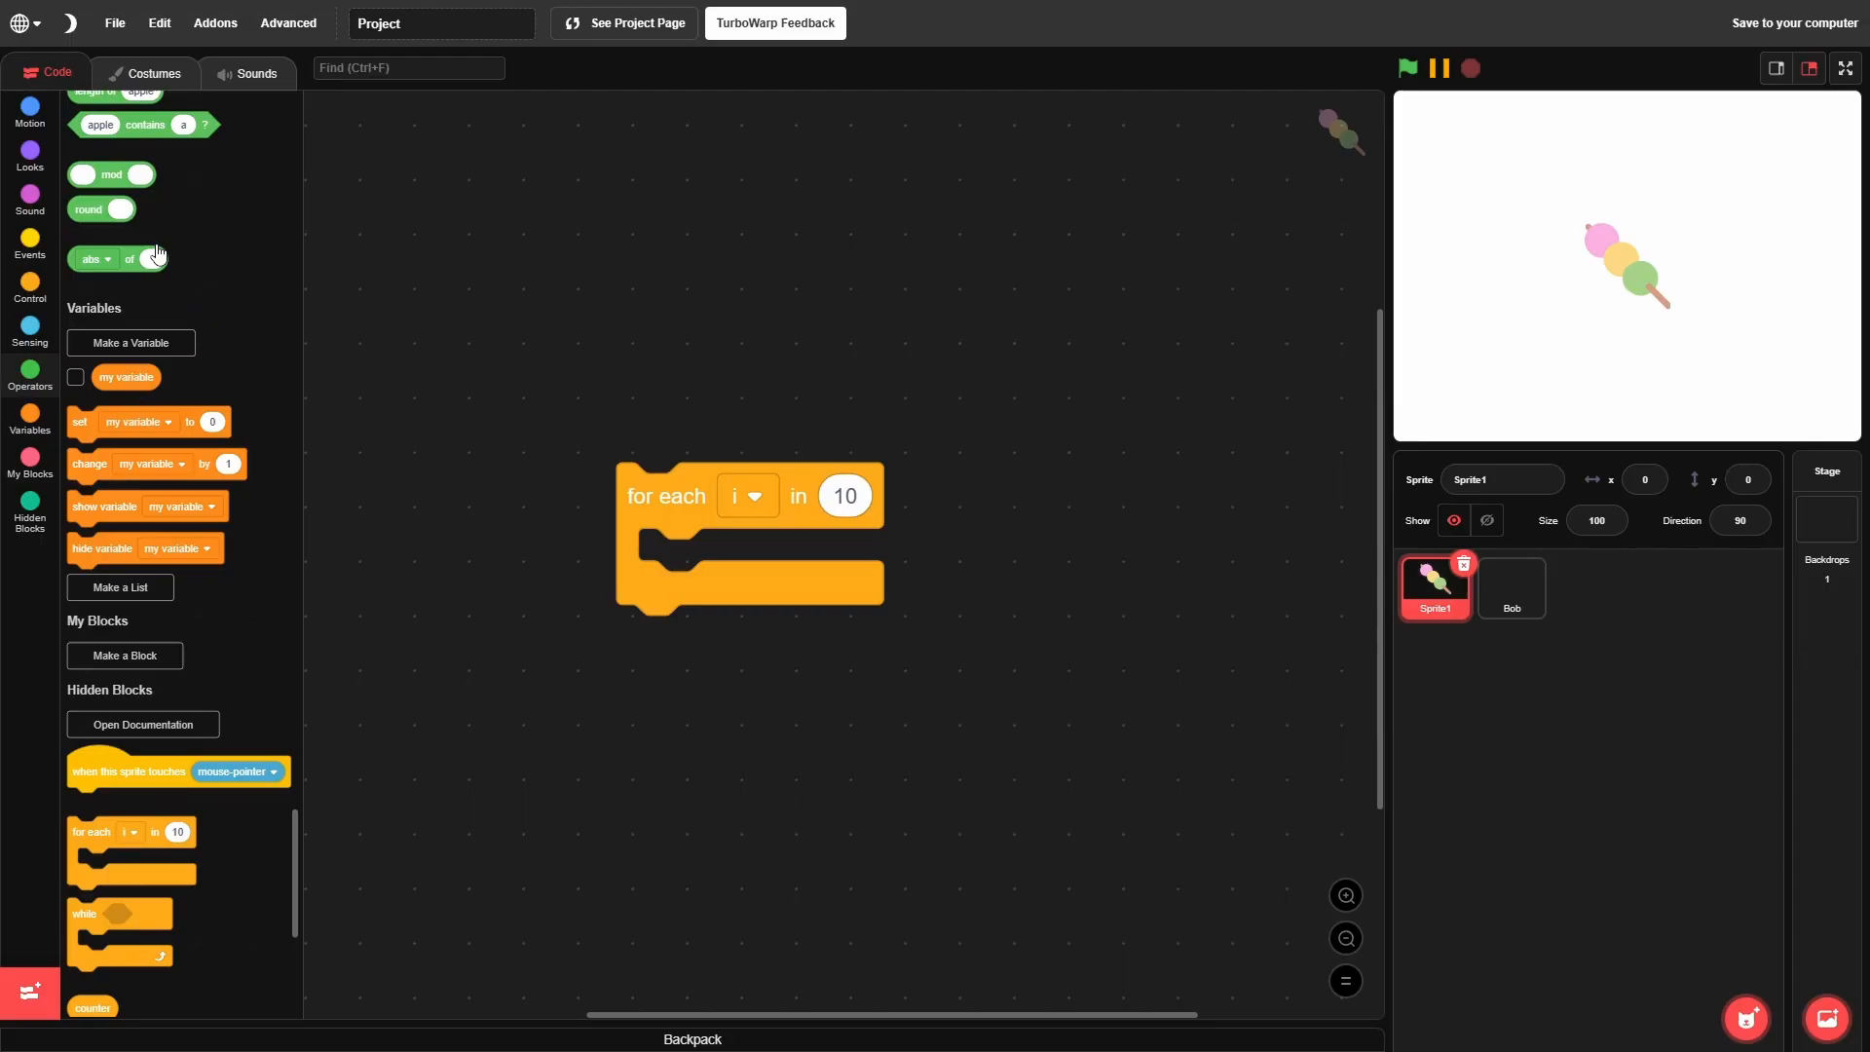
{"action": "left_click", "coordinate": [130, 342]}
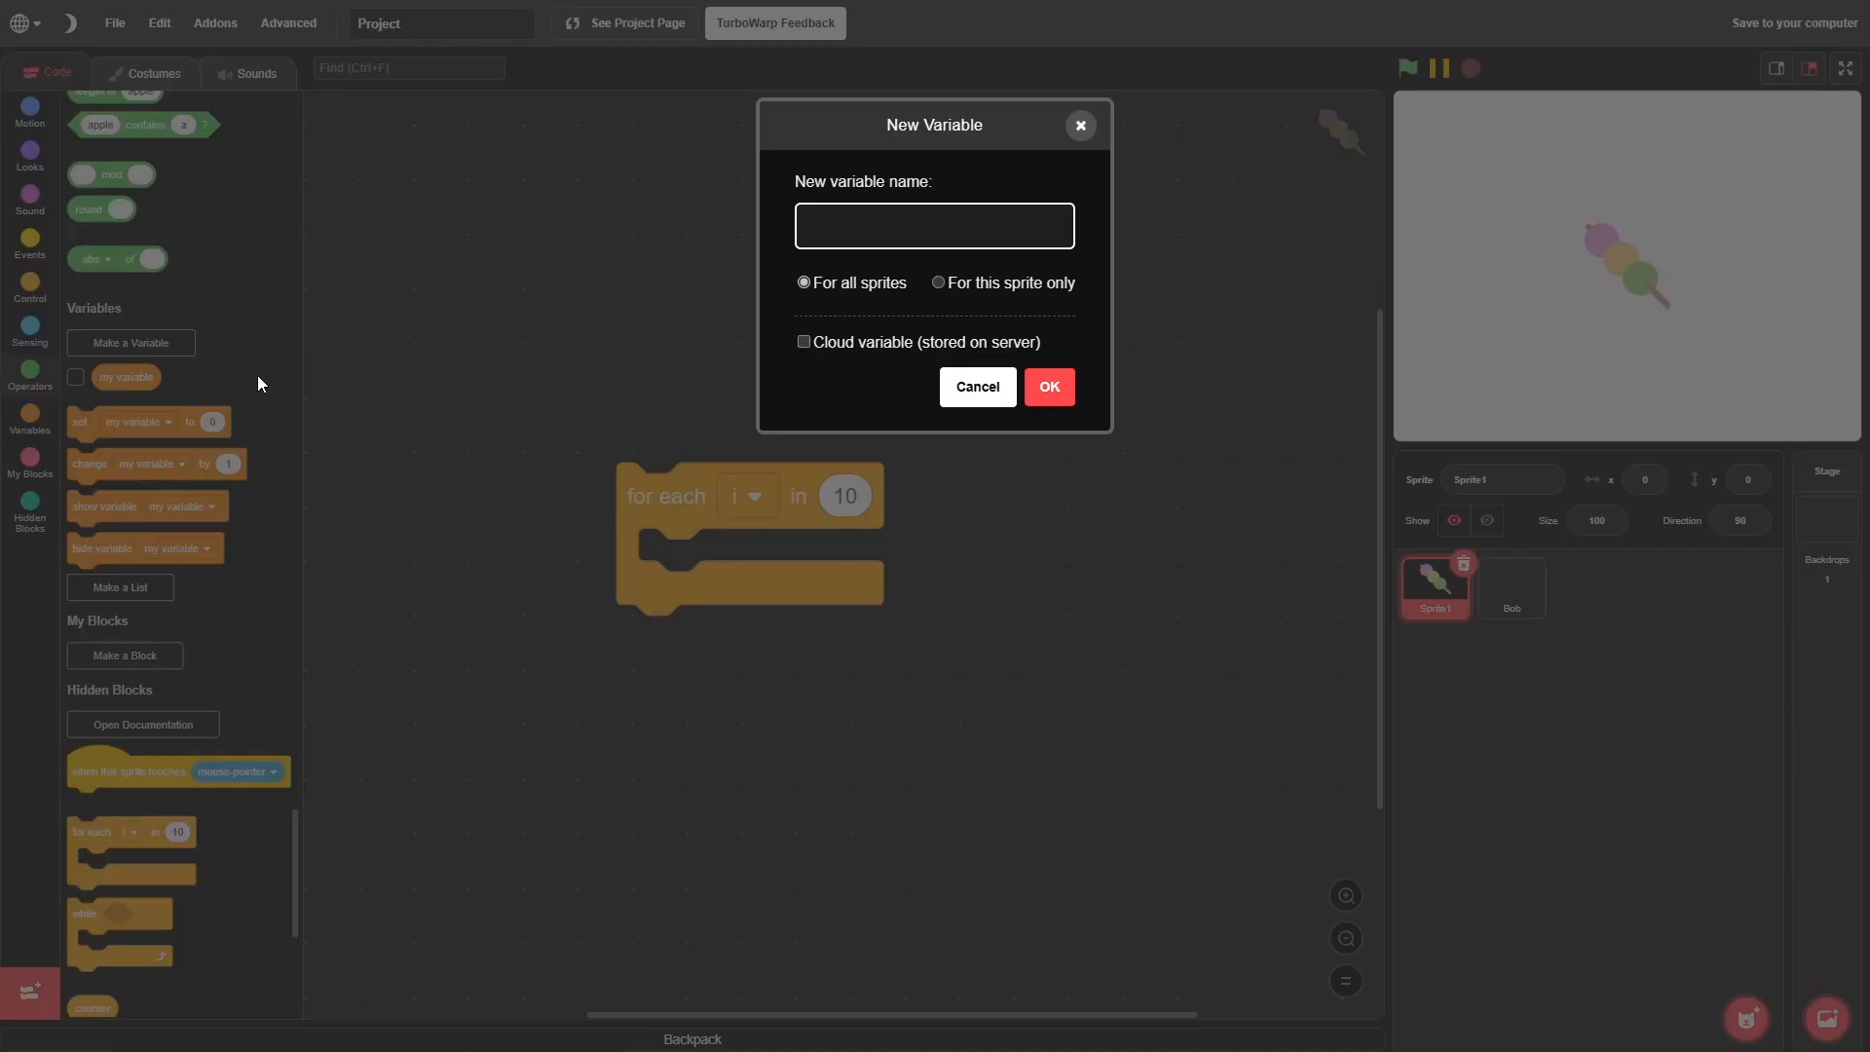
{"action": "left_click", "coordinate": [1047, 385]}
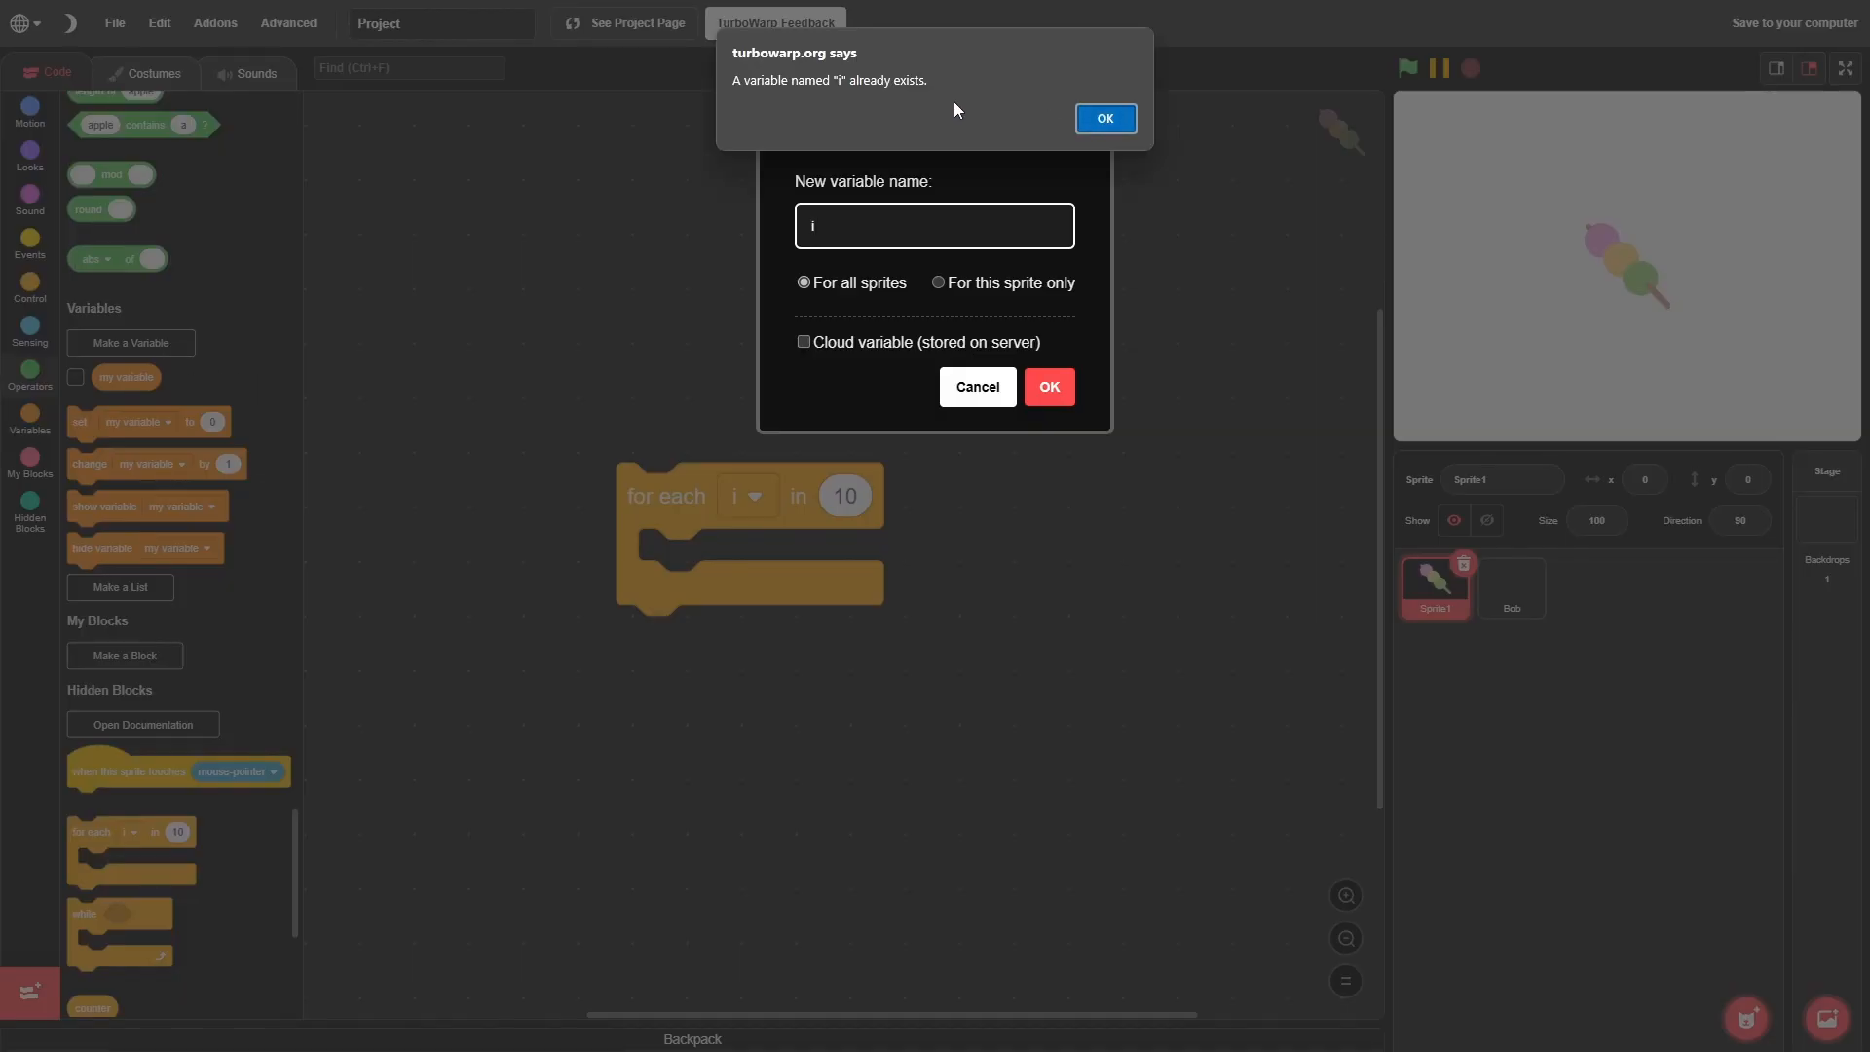
{"action": "left_click", "coordinate": [1102, 119]}
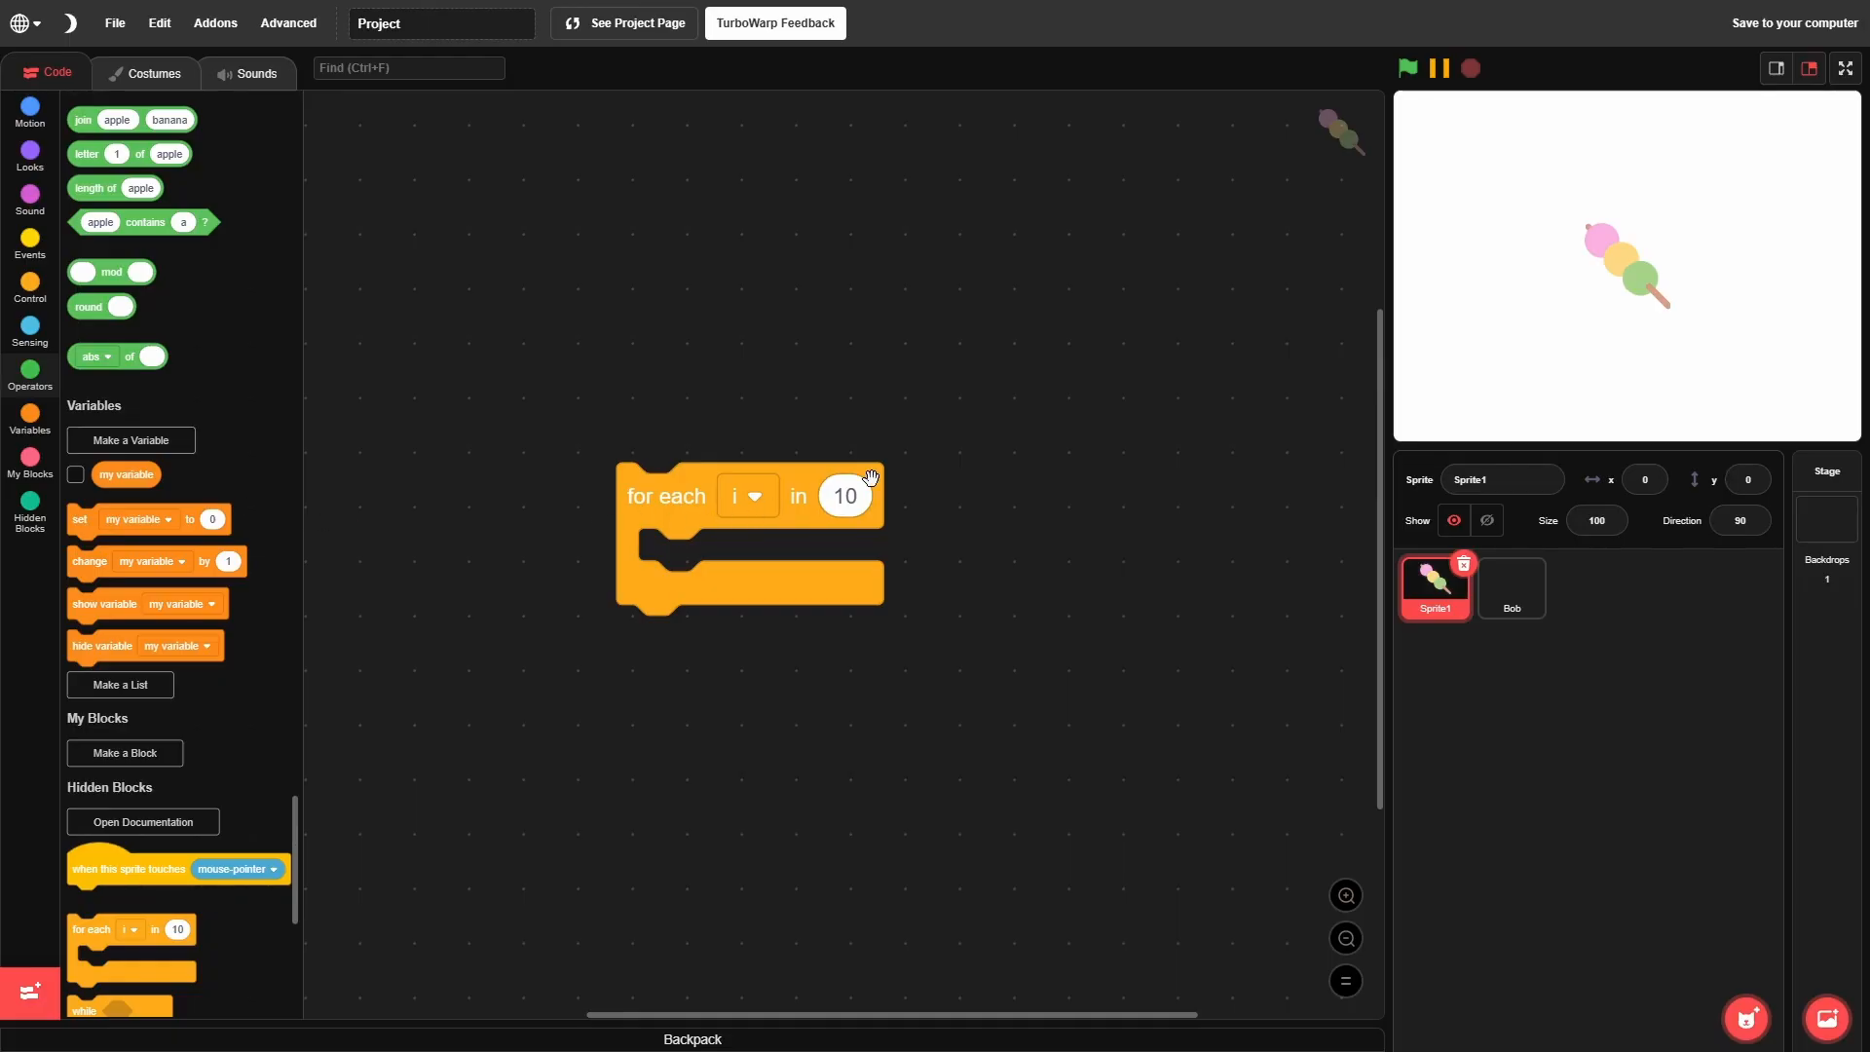
{"action": "mouse_move", "coordinate": [760, 493]}
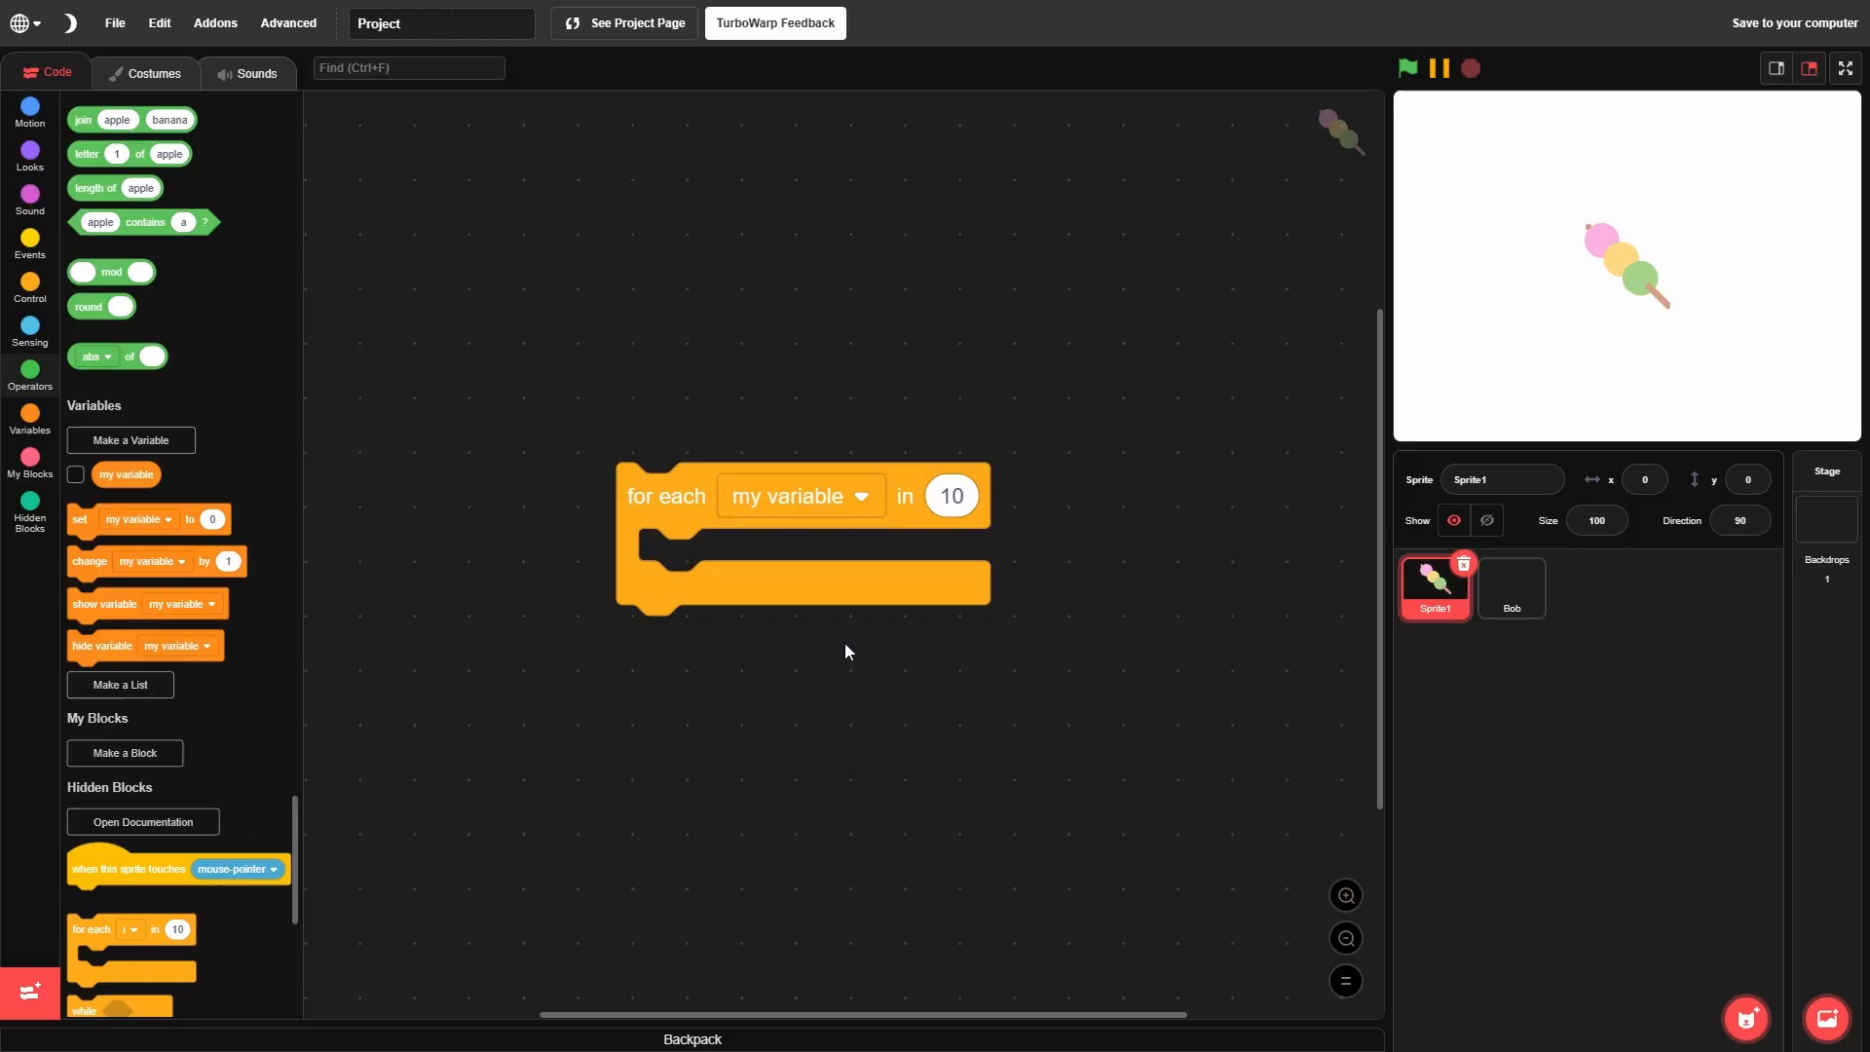
{"action": "left_click", "coordinate": [76, 473]}
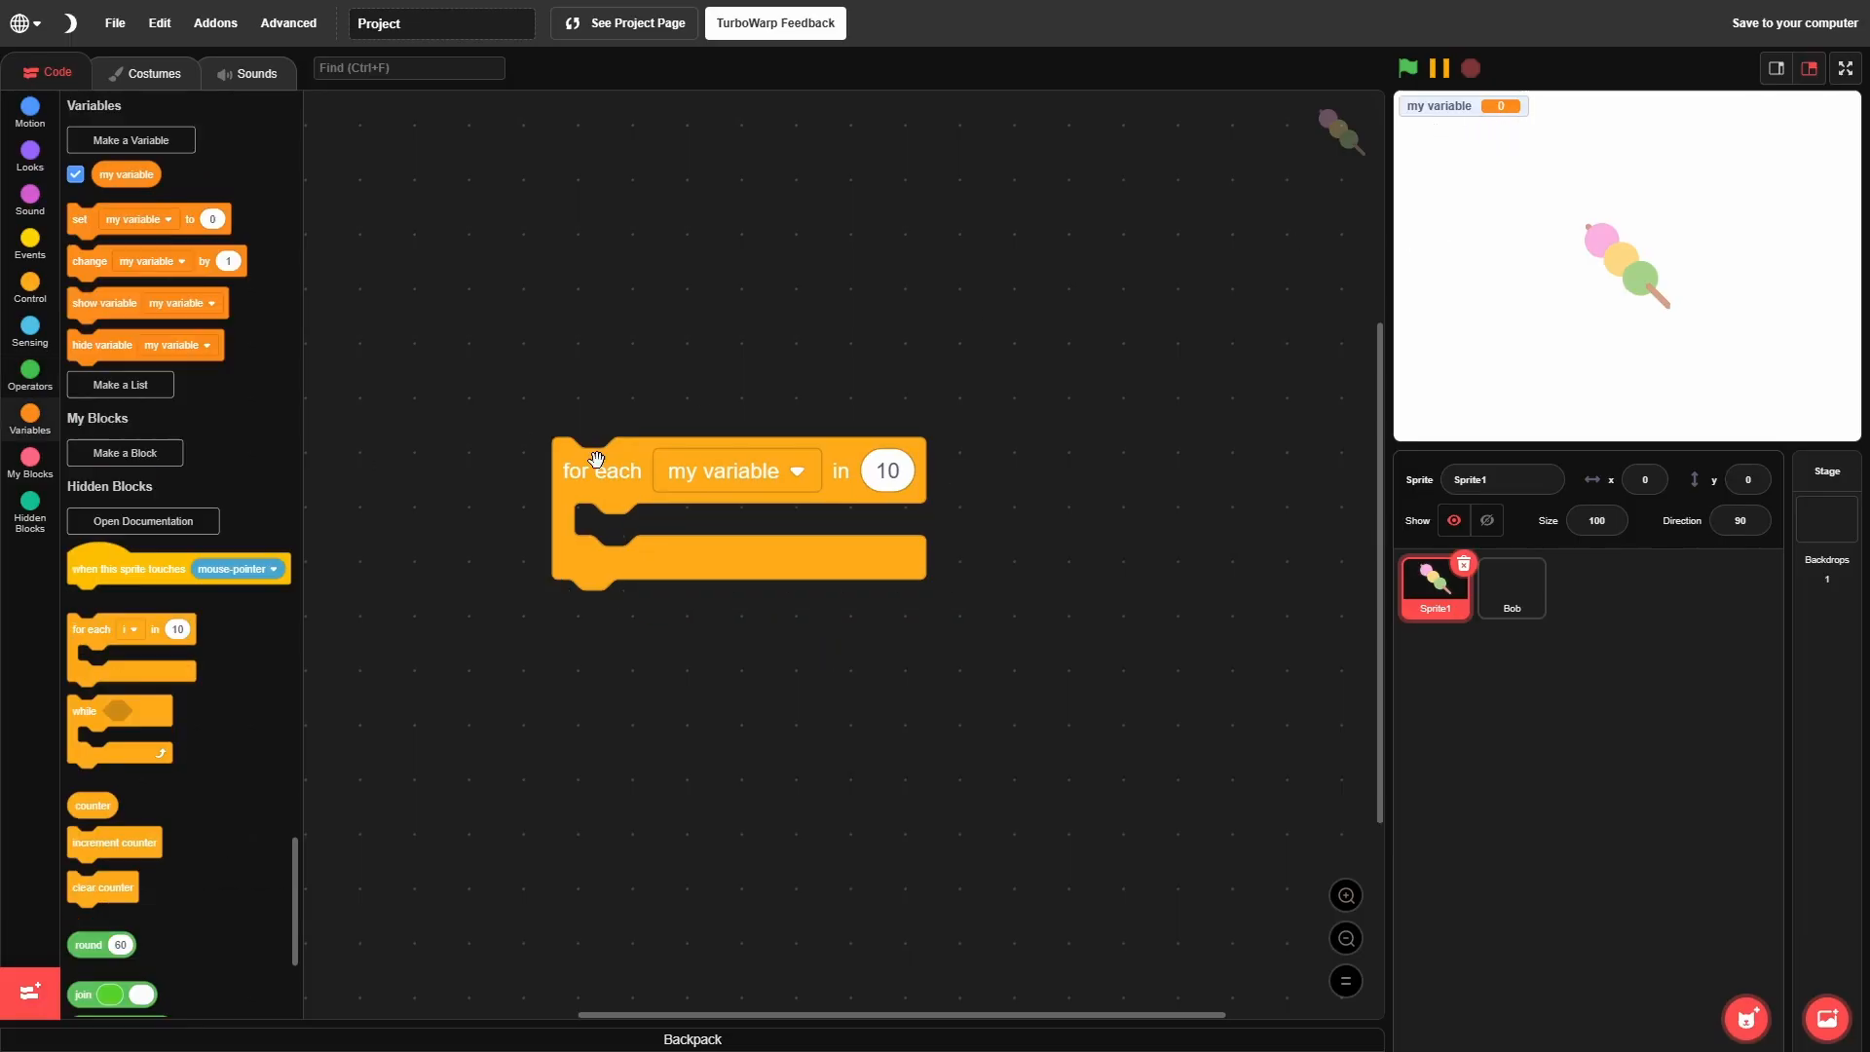
{"action": "mouse_move", "coordinate": [740, 483]}
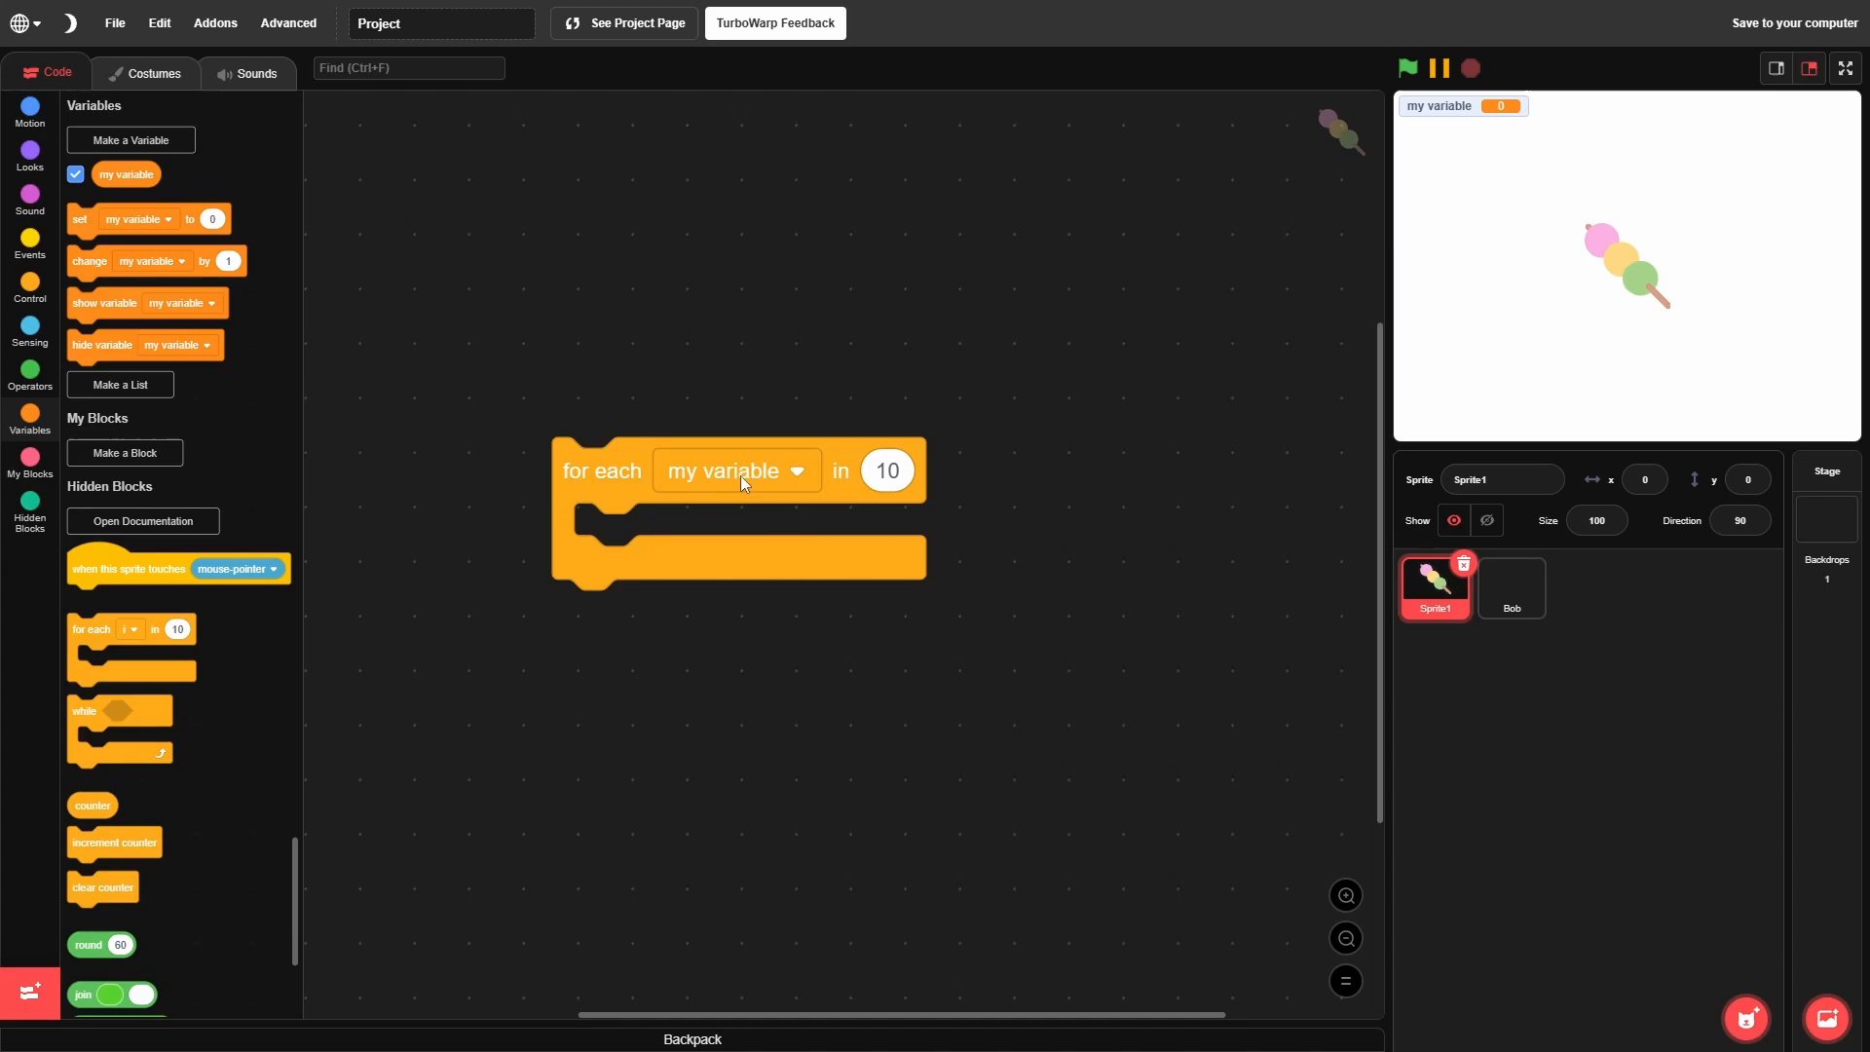
{"action": "mouse_move", "coordinate": [1130, 662]}
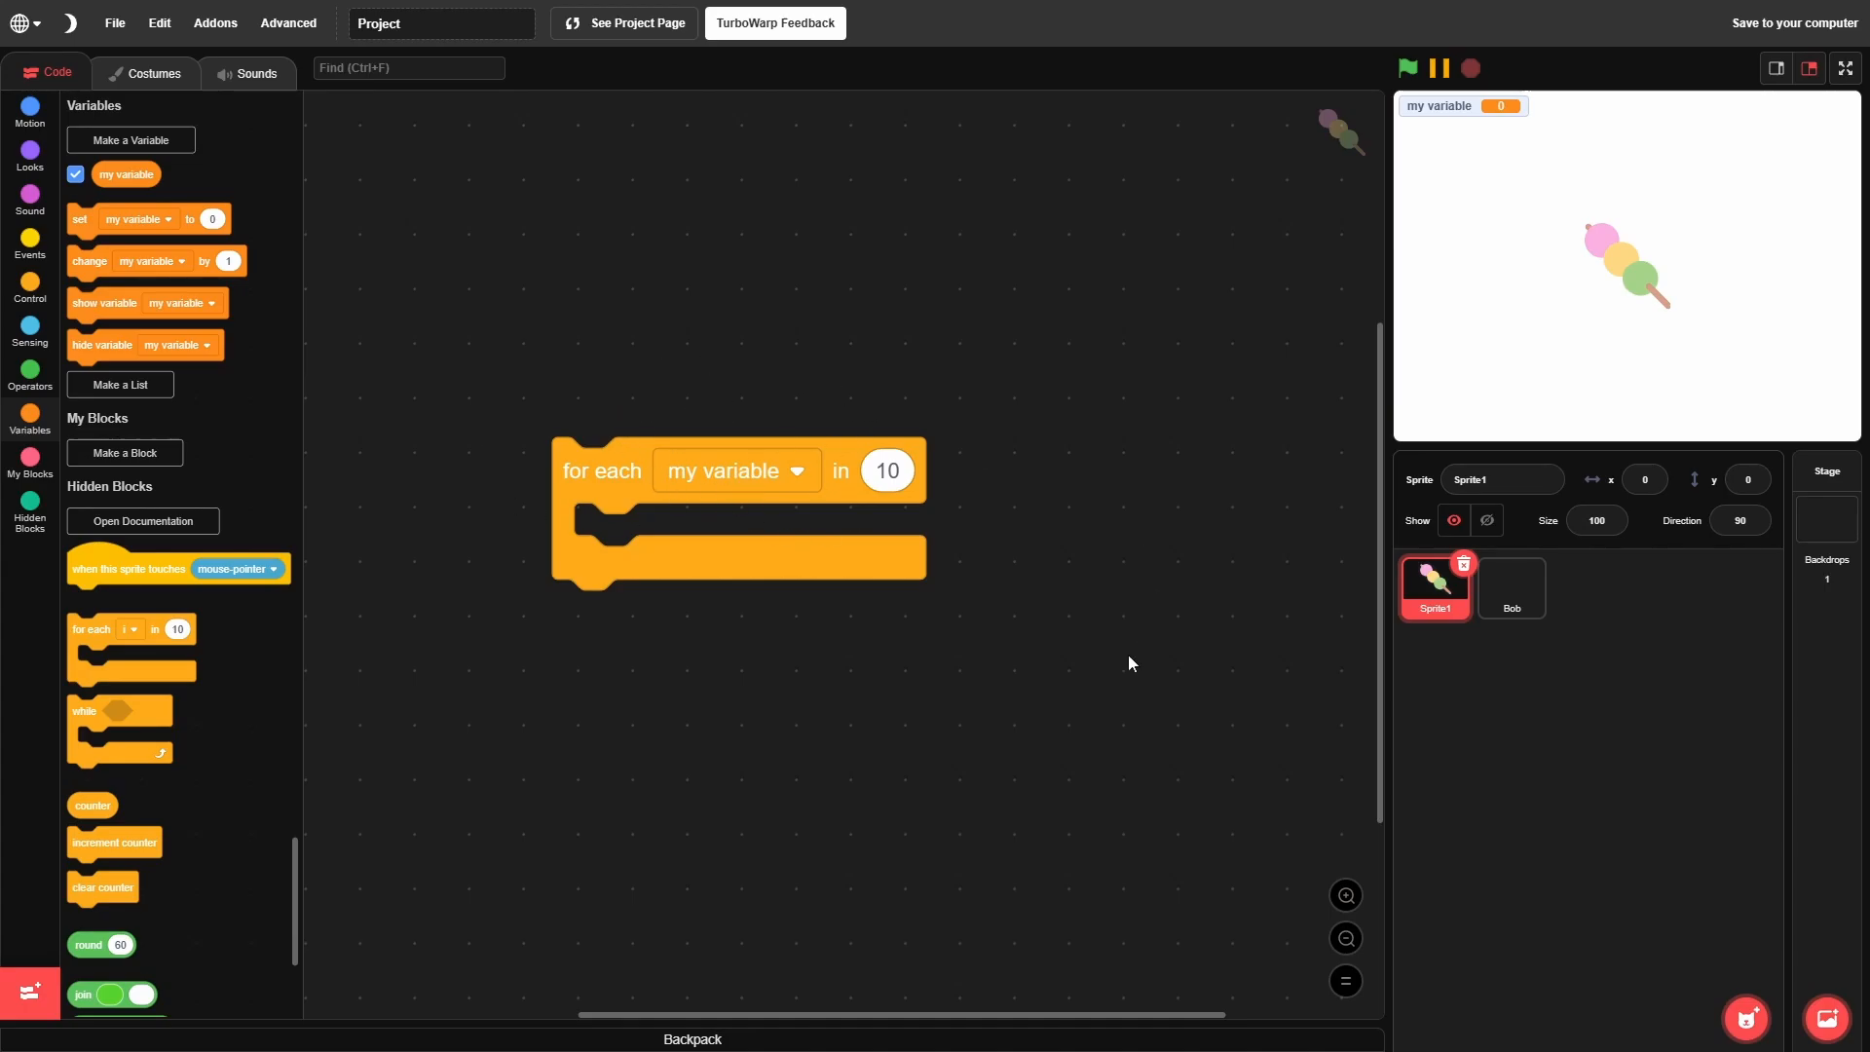
Step: Add a wait block inside the for each loop from the Control category
{"action": "left_click", "coordinate": [29, 286]}
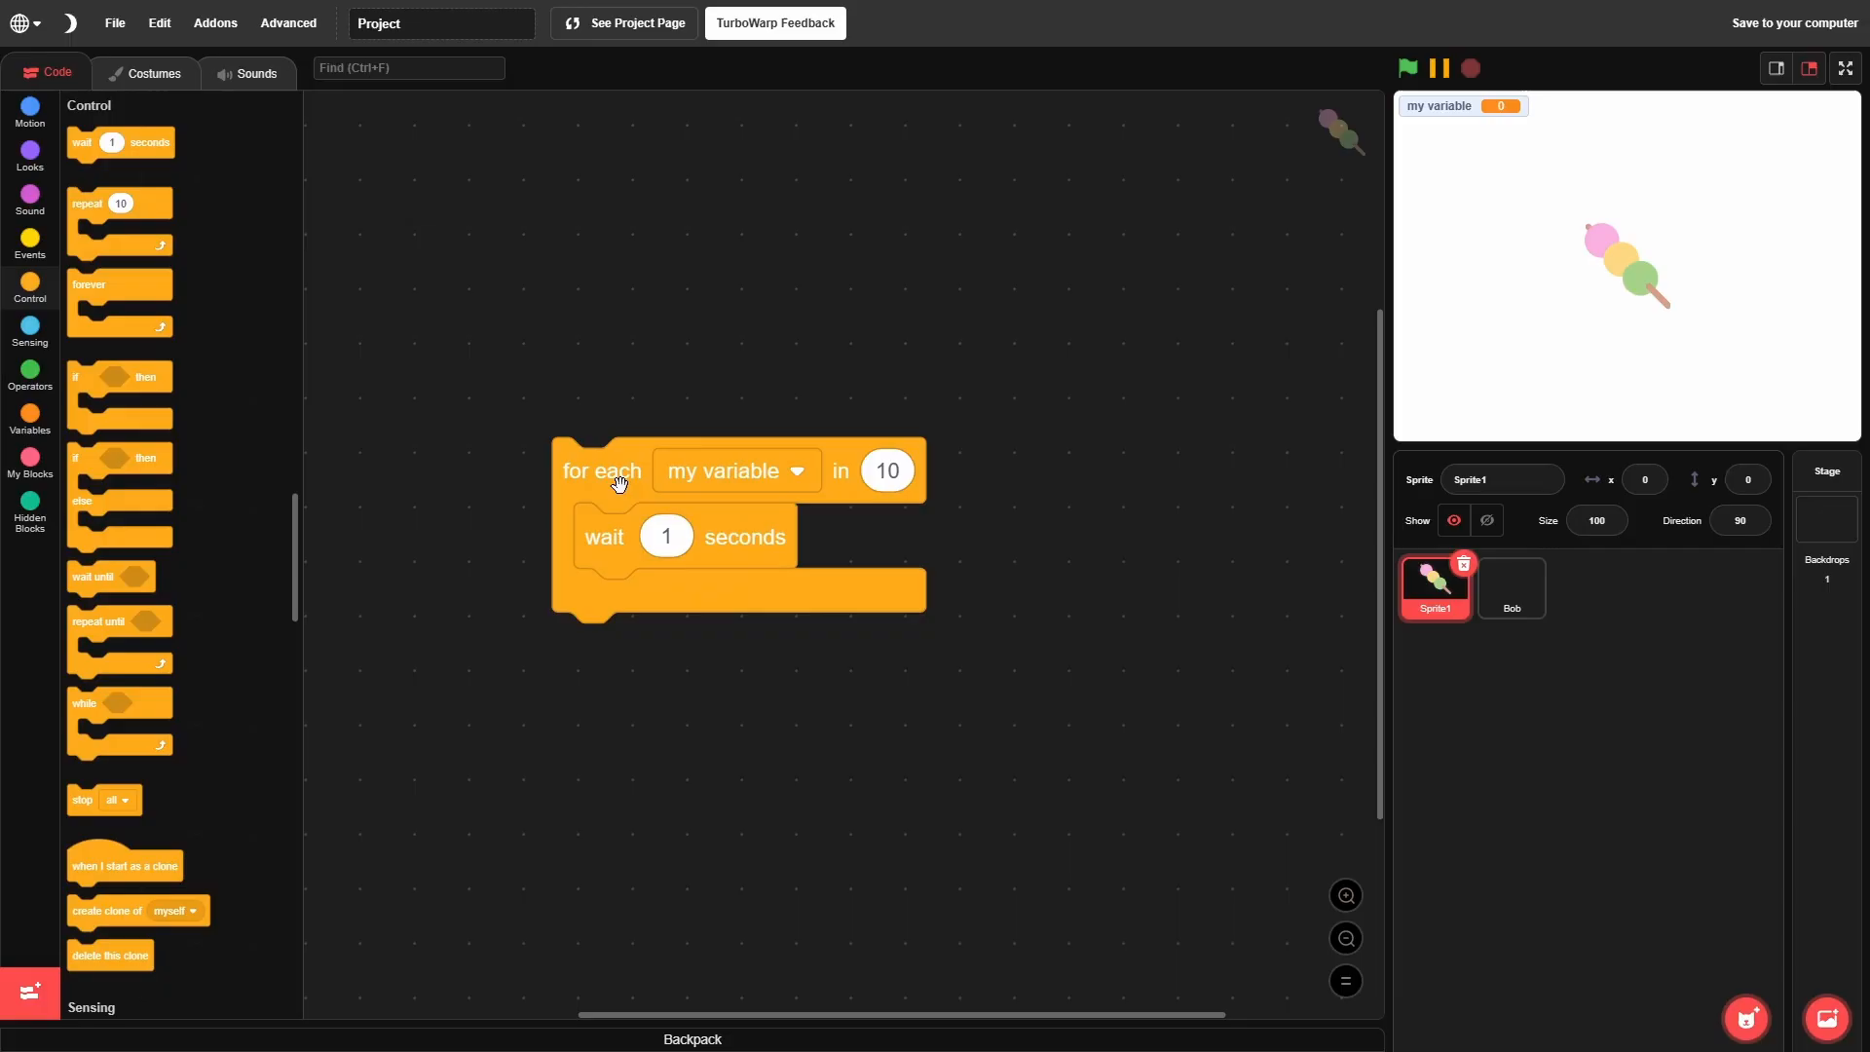
{"action": "type", "text": "2"}
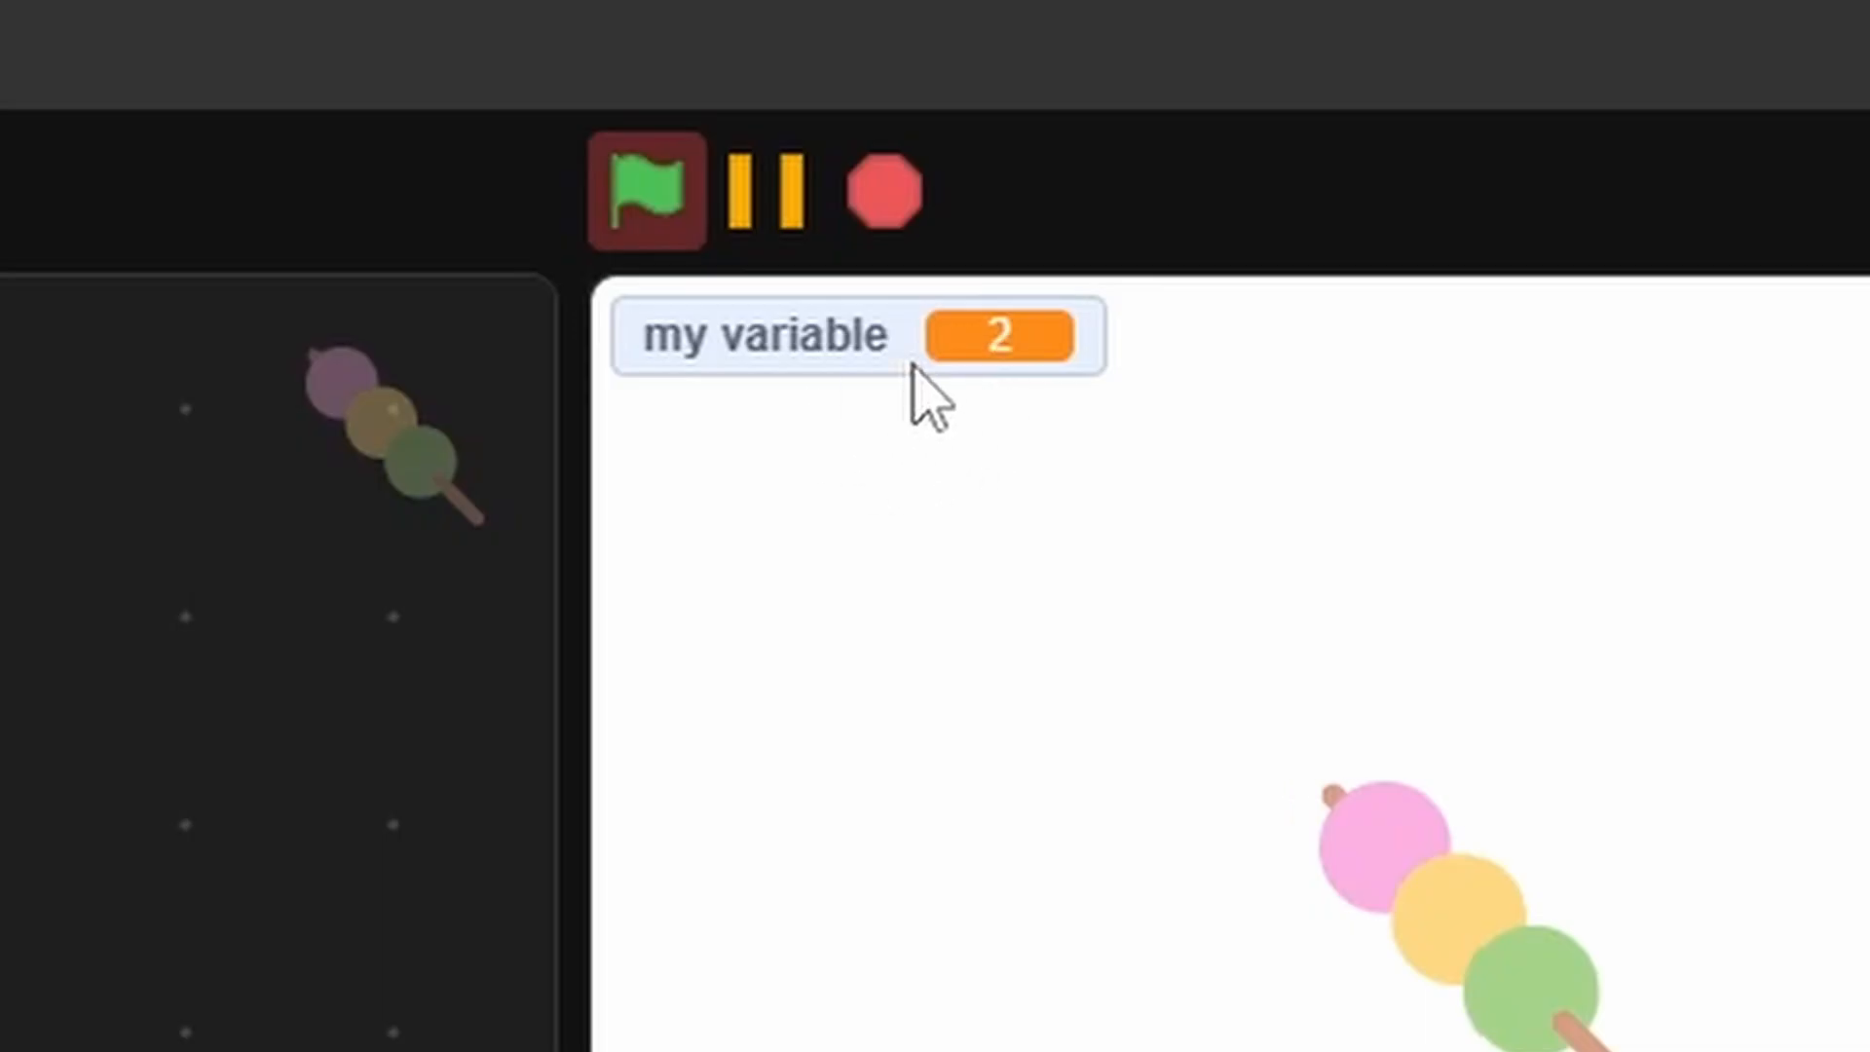
{"action": "left_click", "coordinate": [884, 191]}
{"action": "type", "text": "N"}
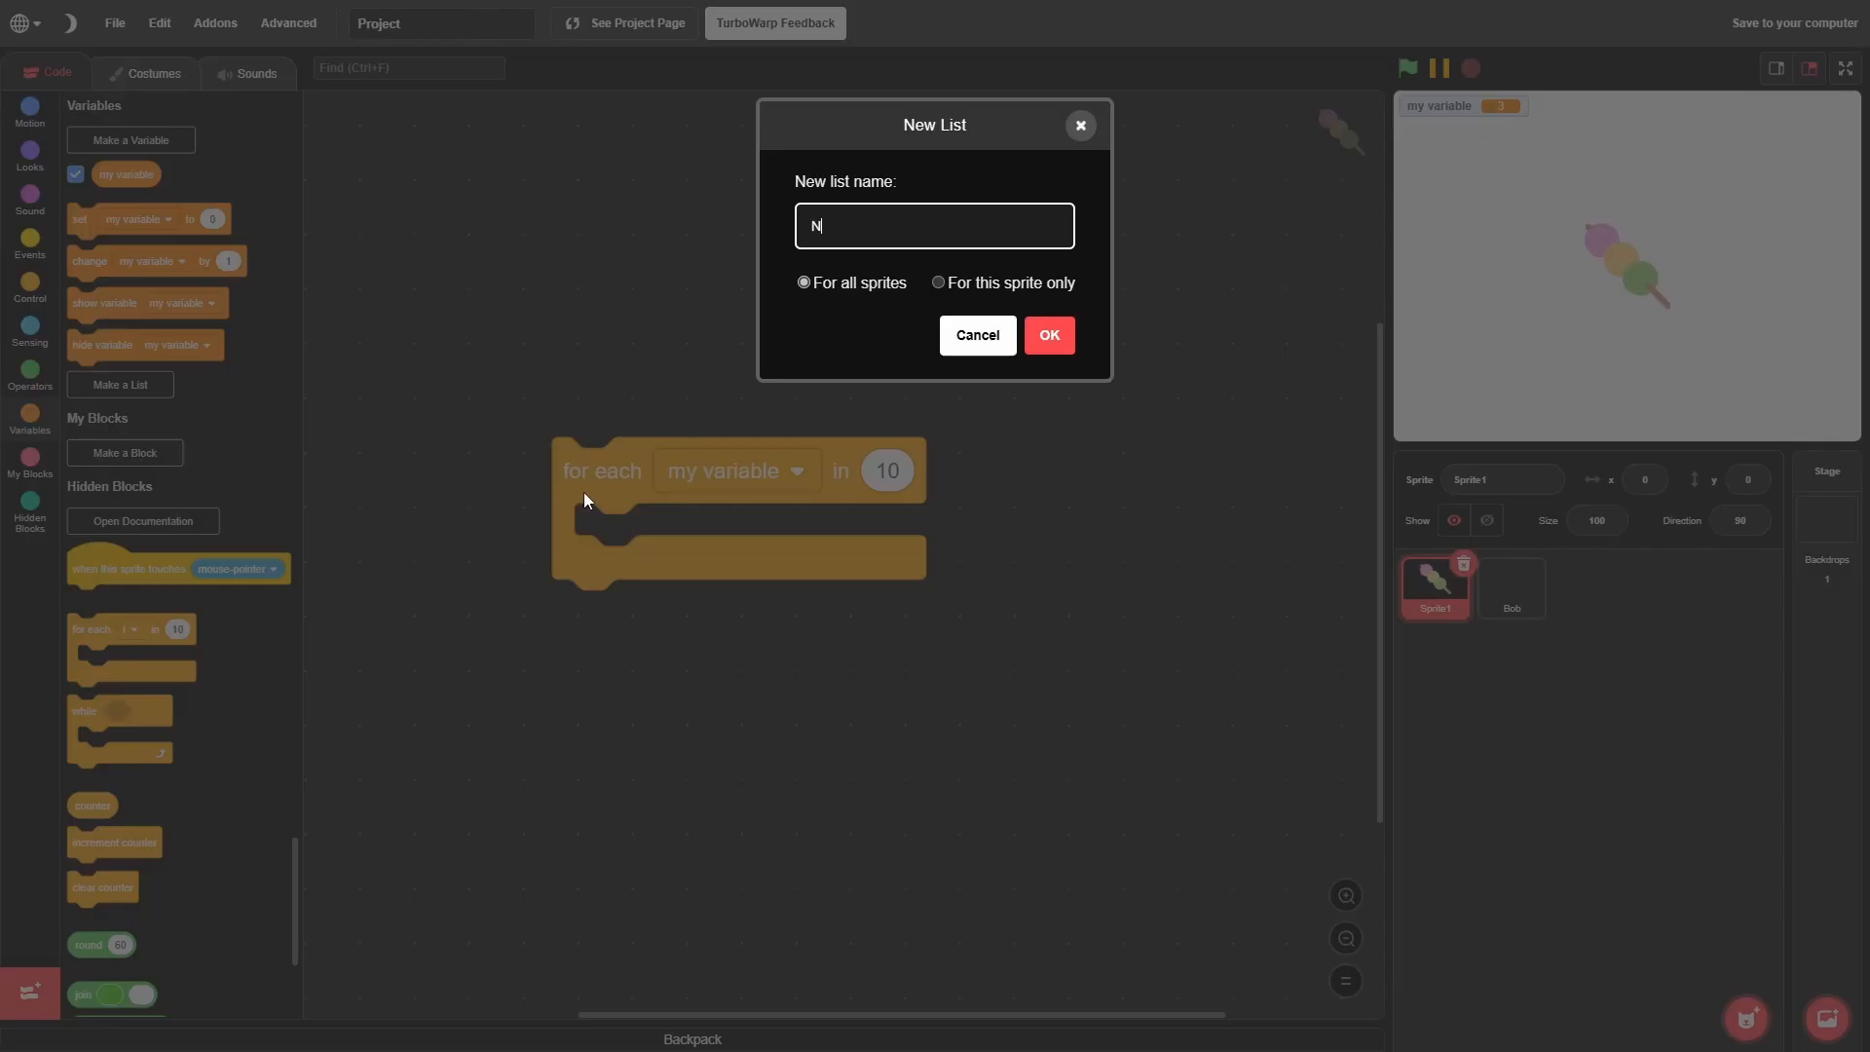
Step: Create the Names list and make the loop say 'item my variable of Names' each pass
{"action": "left_click", "coordinate": [1047, 333]}
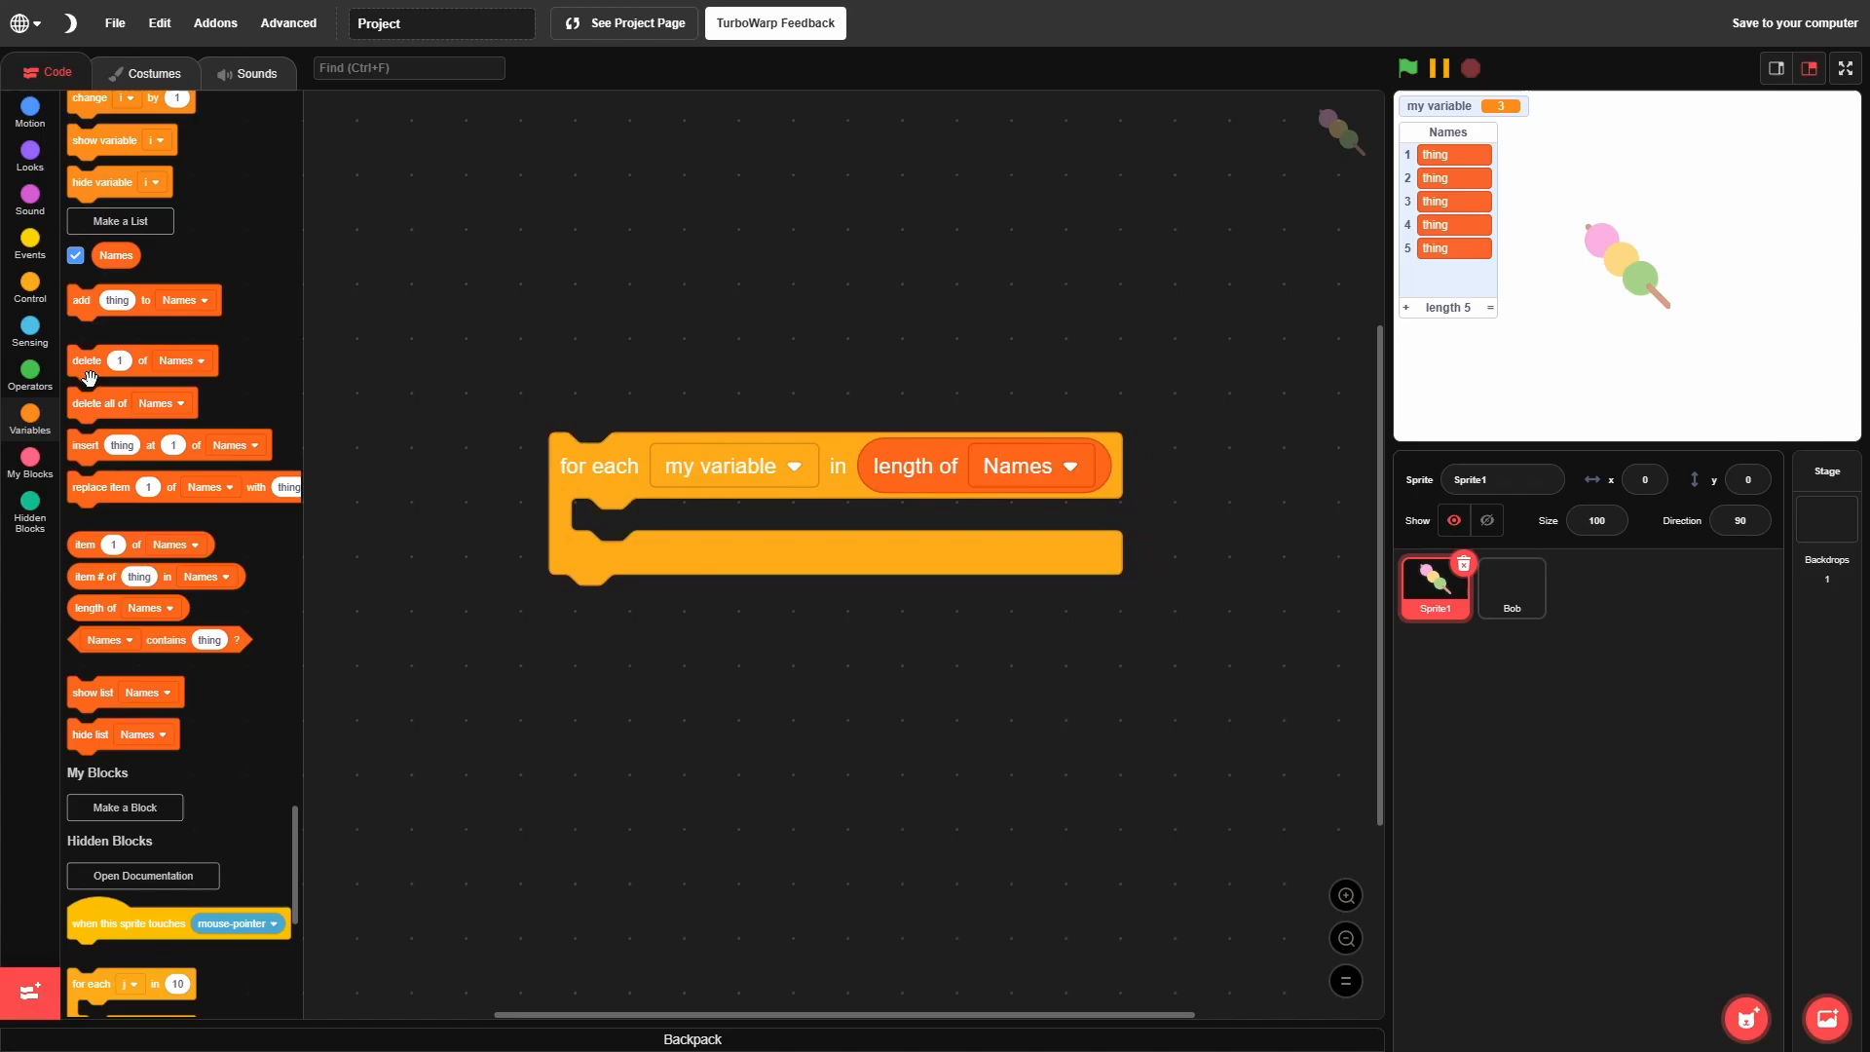
{"action": "left_click_drag", "start_coordinate": [93, 543], "coordinate": [551, 719]}
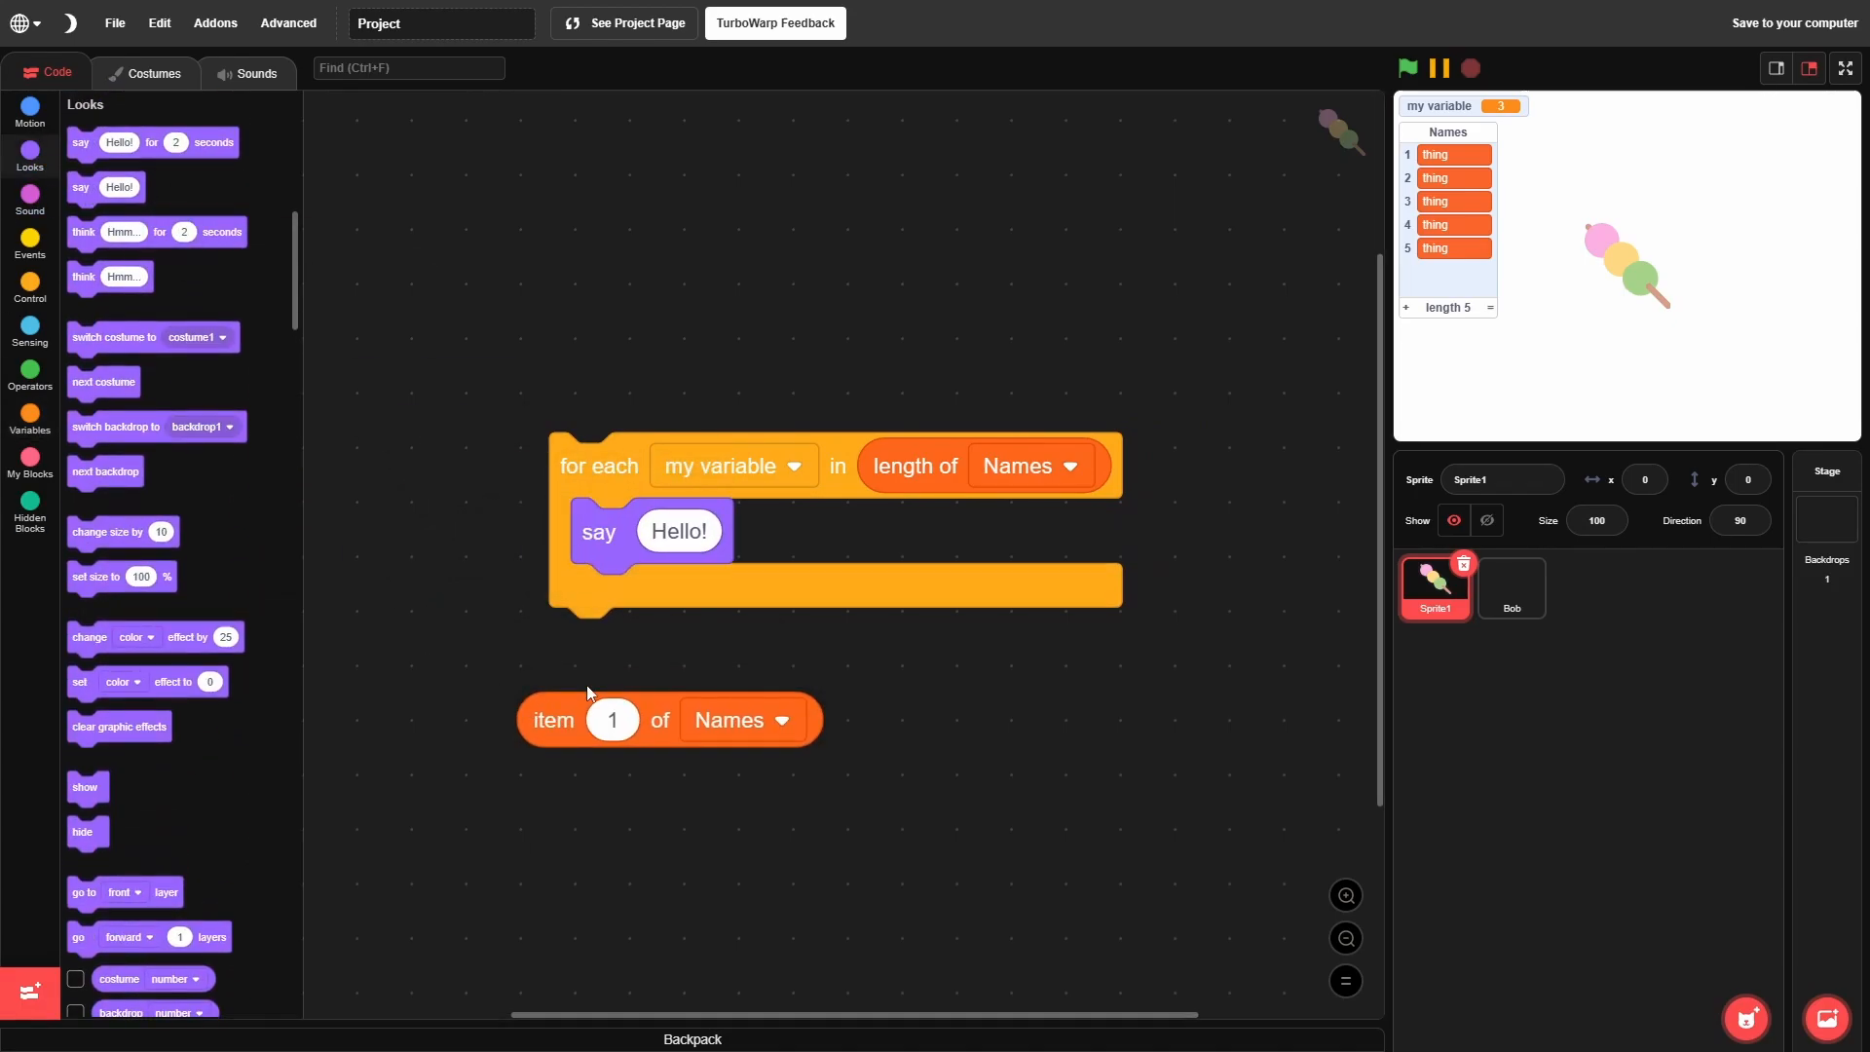
{"action": "left_click_drag", "start_coordinate": [611, 719], "coordinate": [680, 530]}
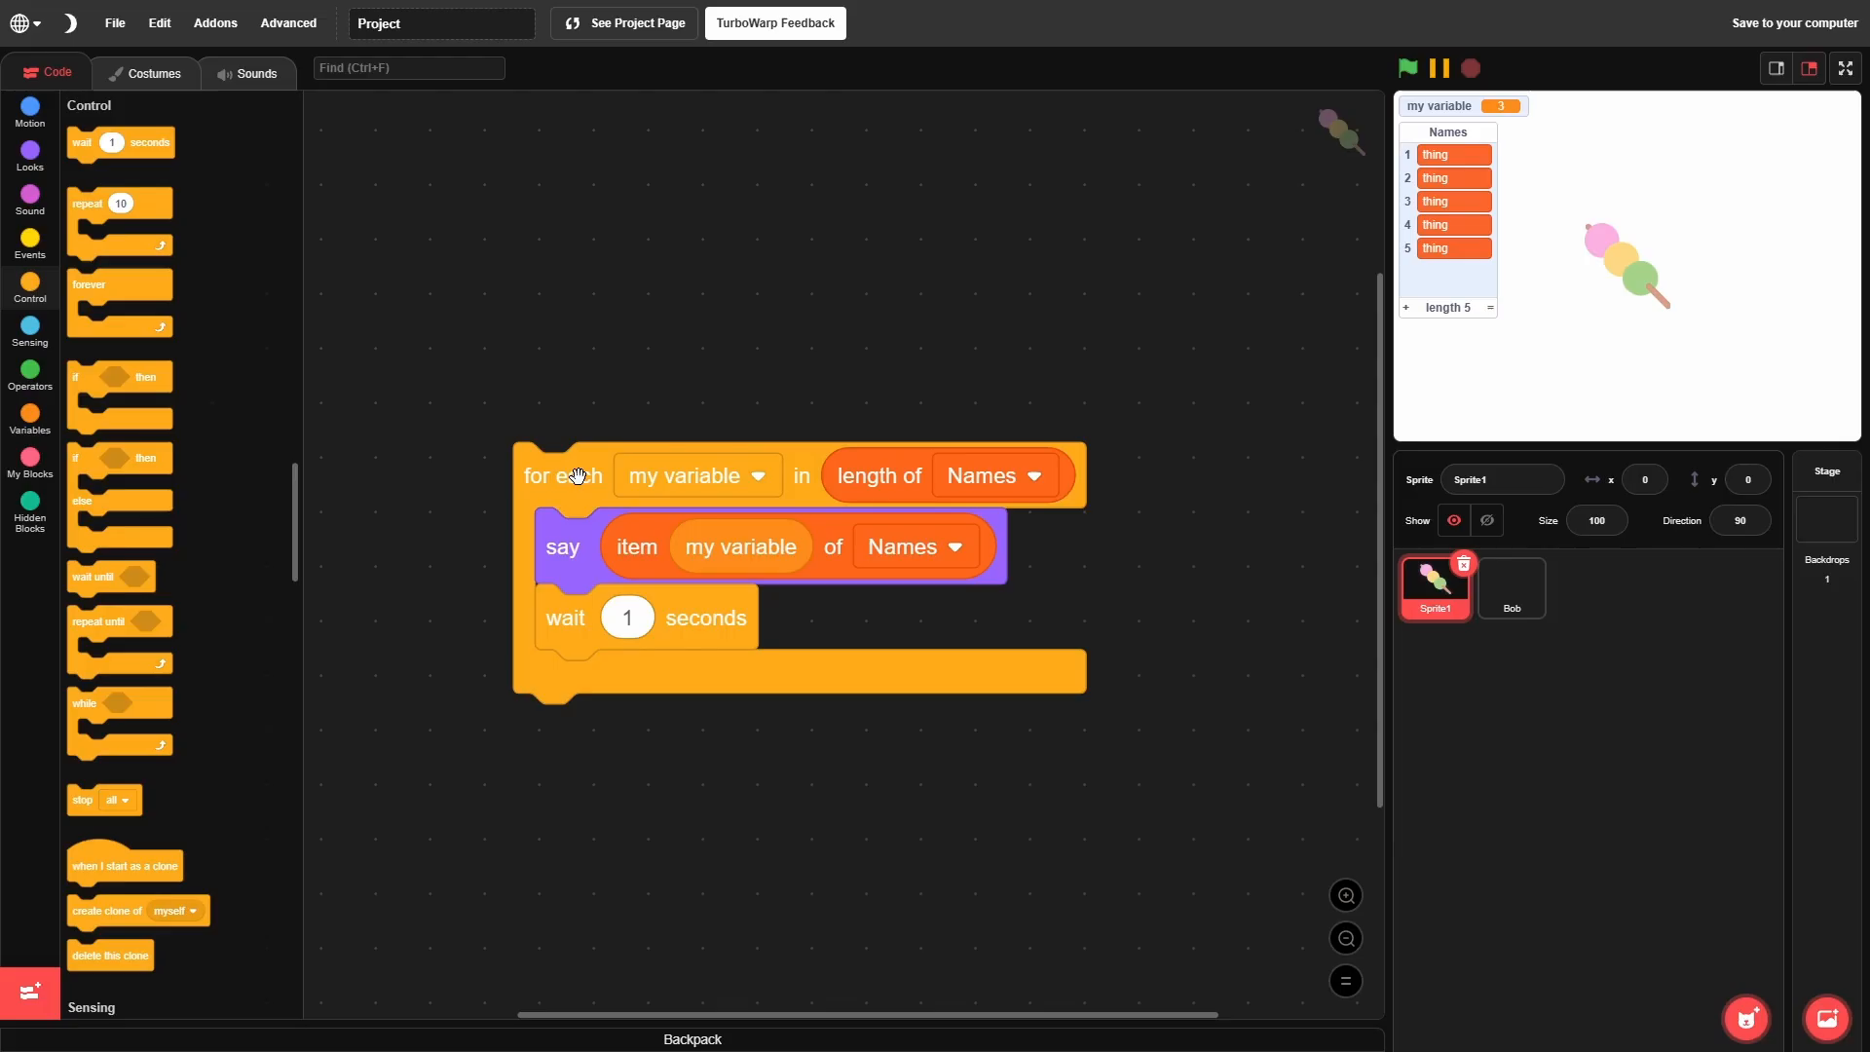
{"action": "left_click", "coordinate": [1406, 66]}
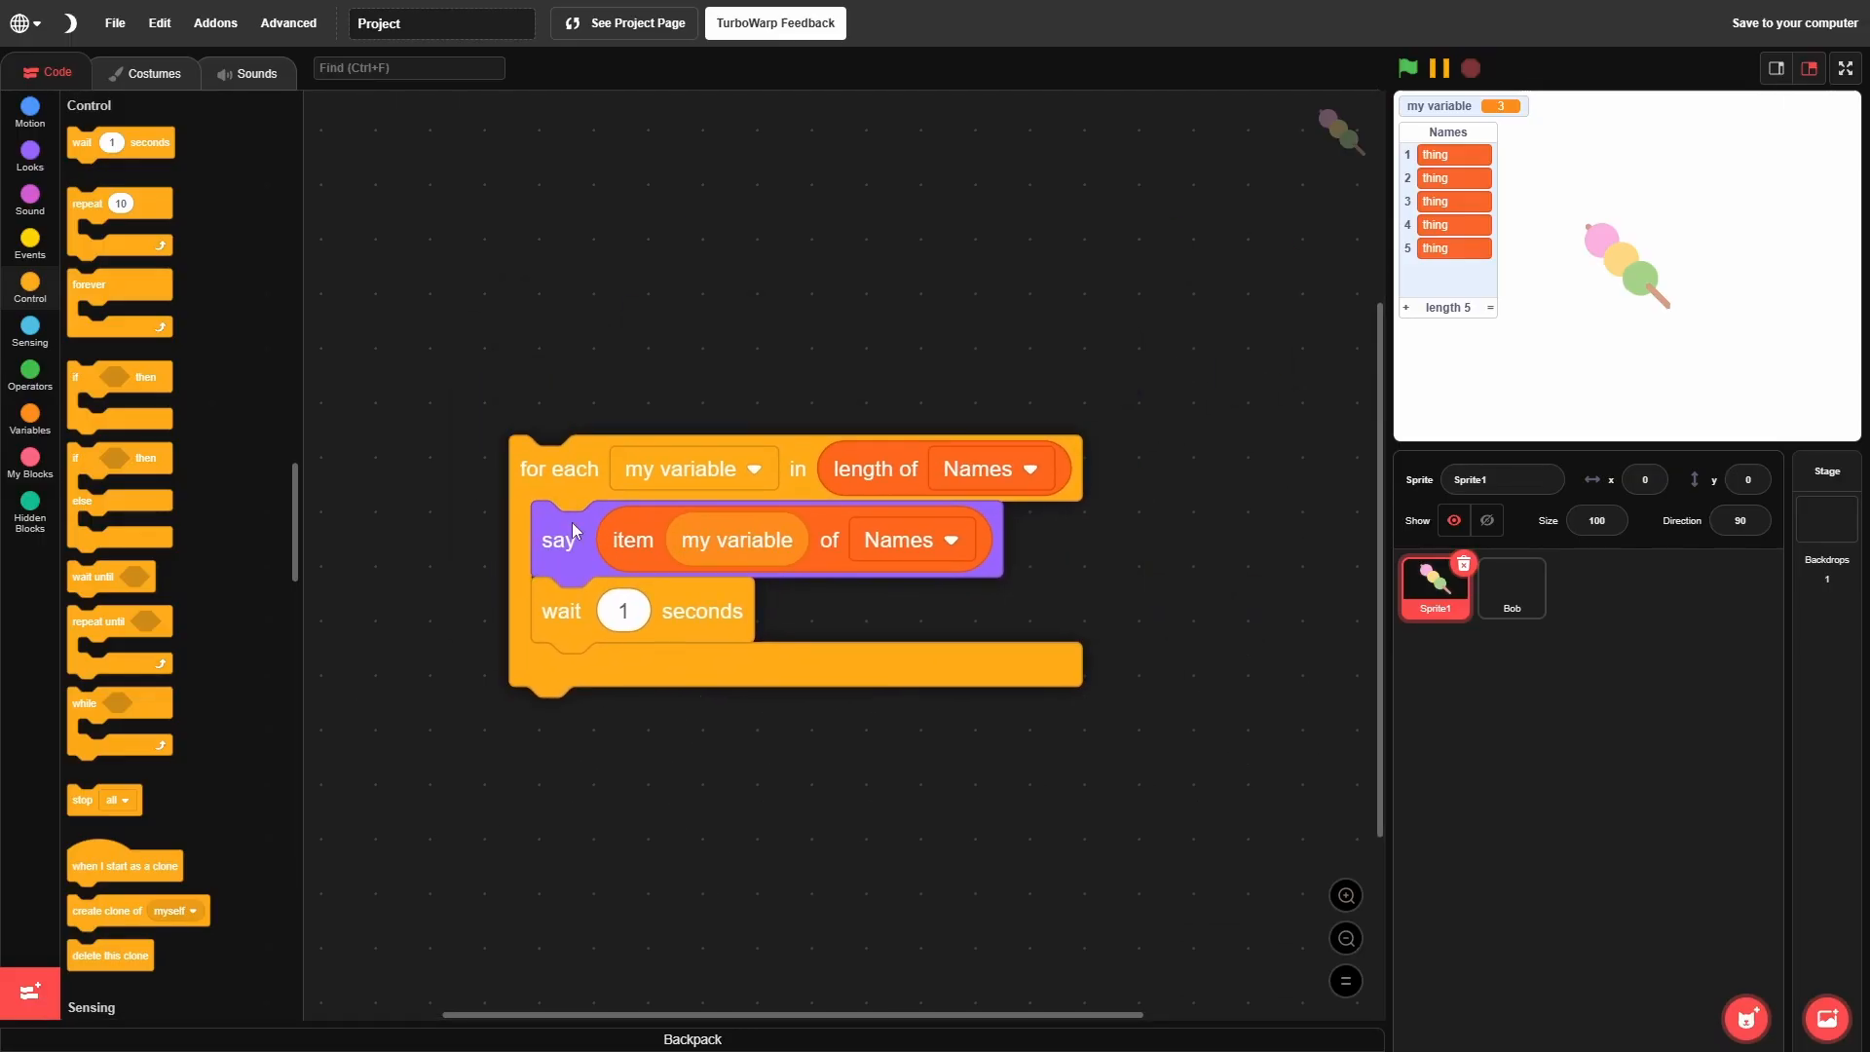
{"action": "left_click_drag", "start_coordinate": [557, 467], "coordinate": [600, 489]}
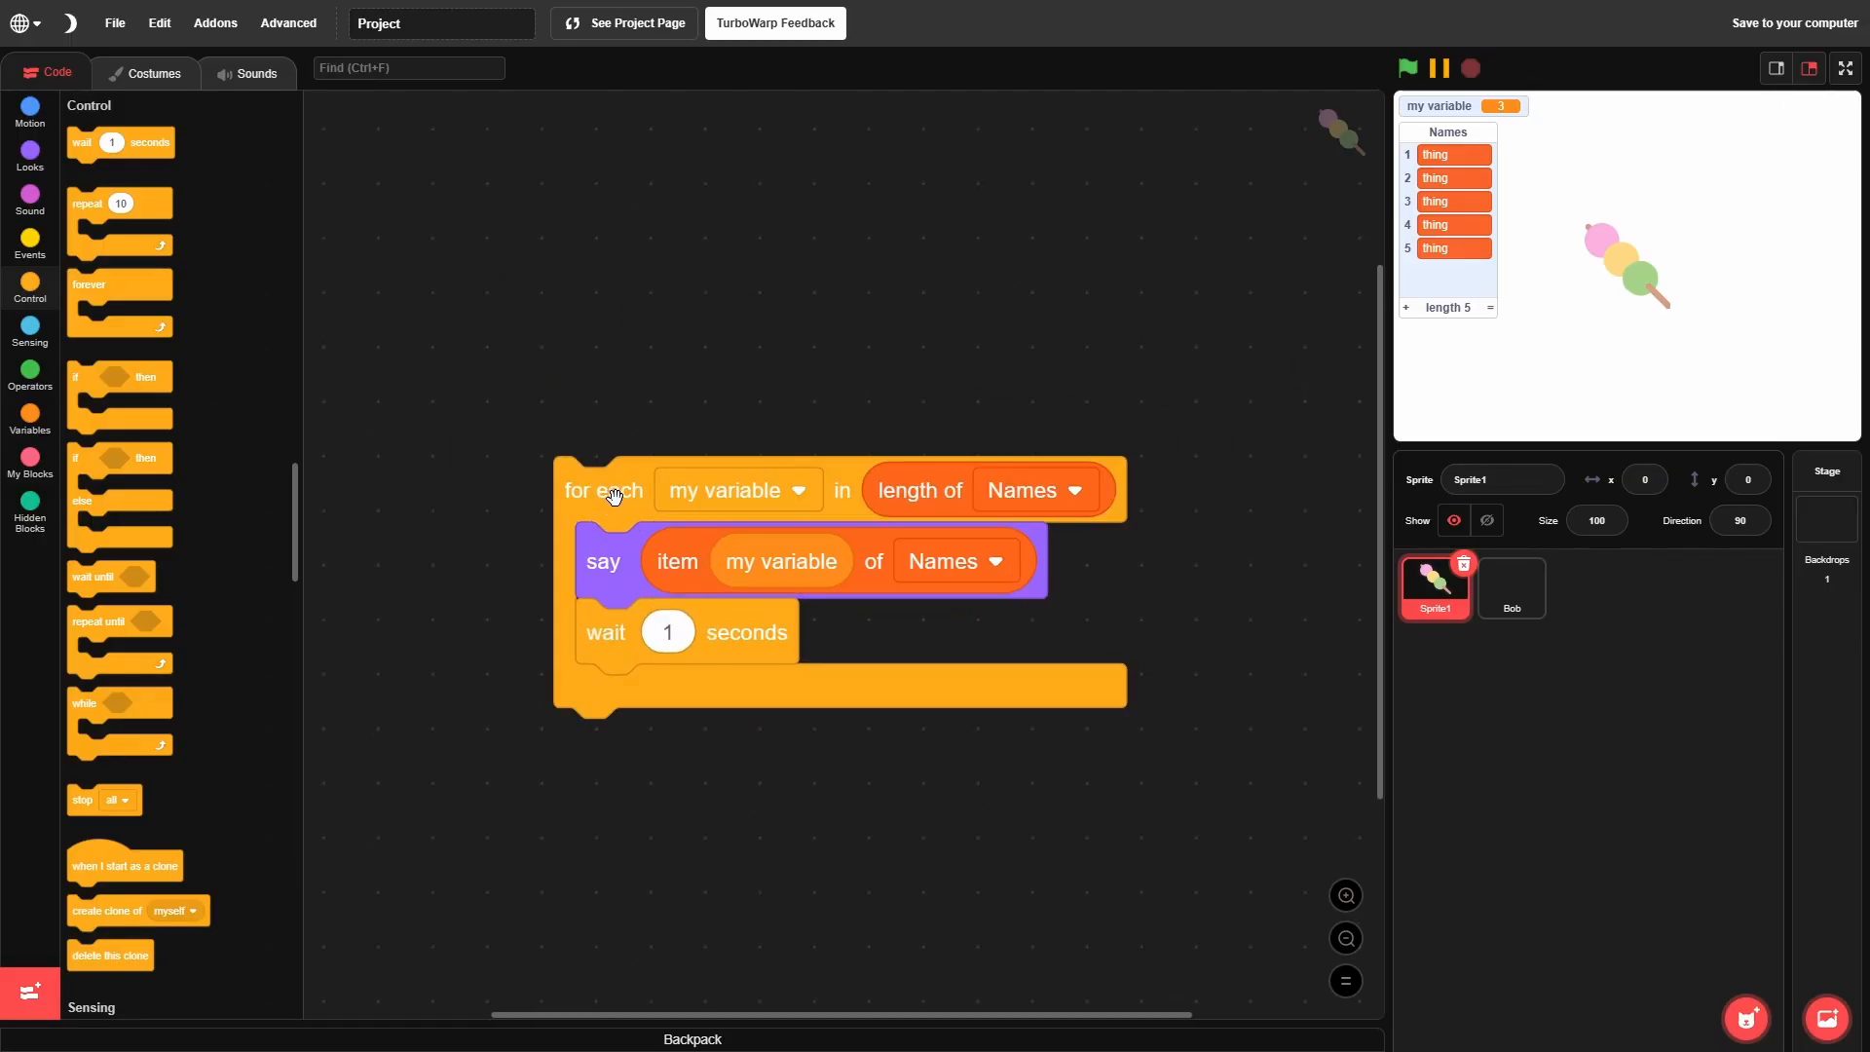
{"action": "left_click", "coordinate": [29, 512]}
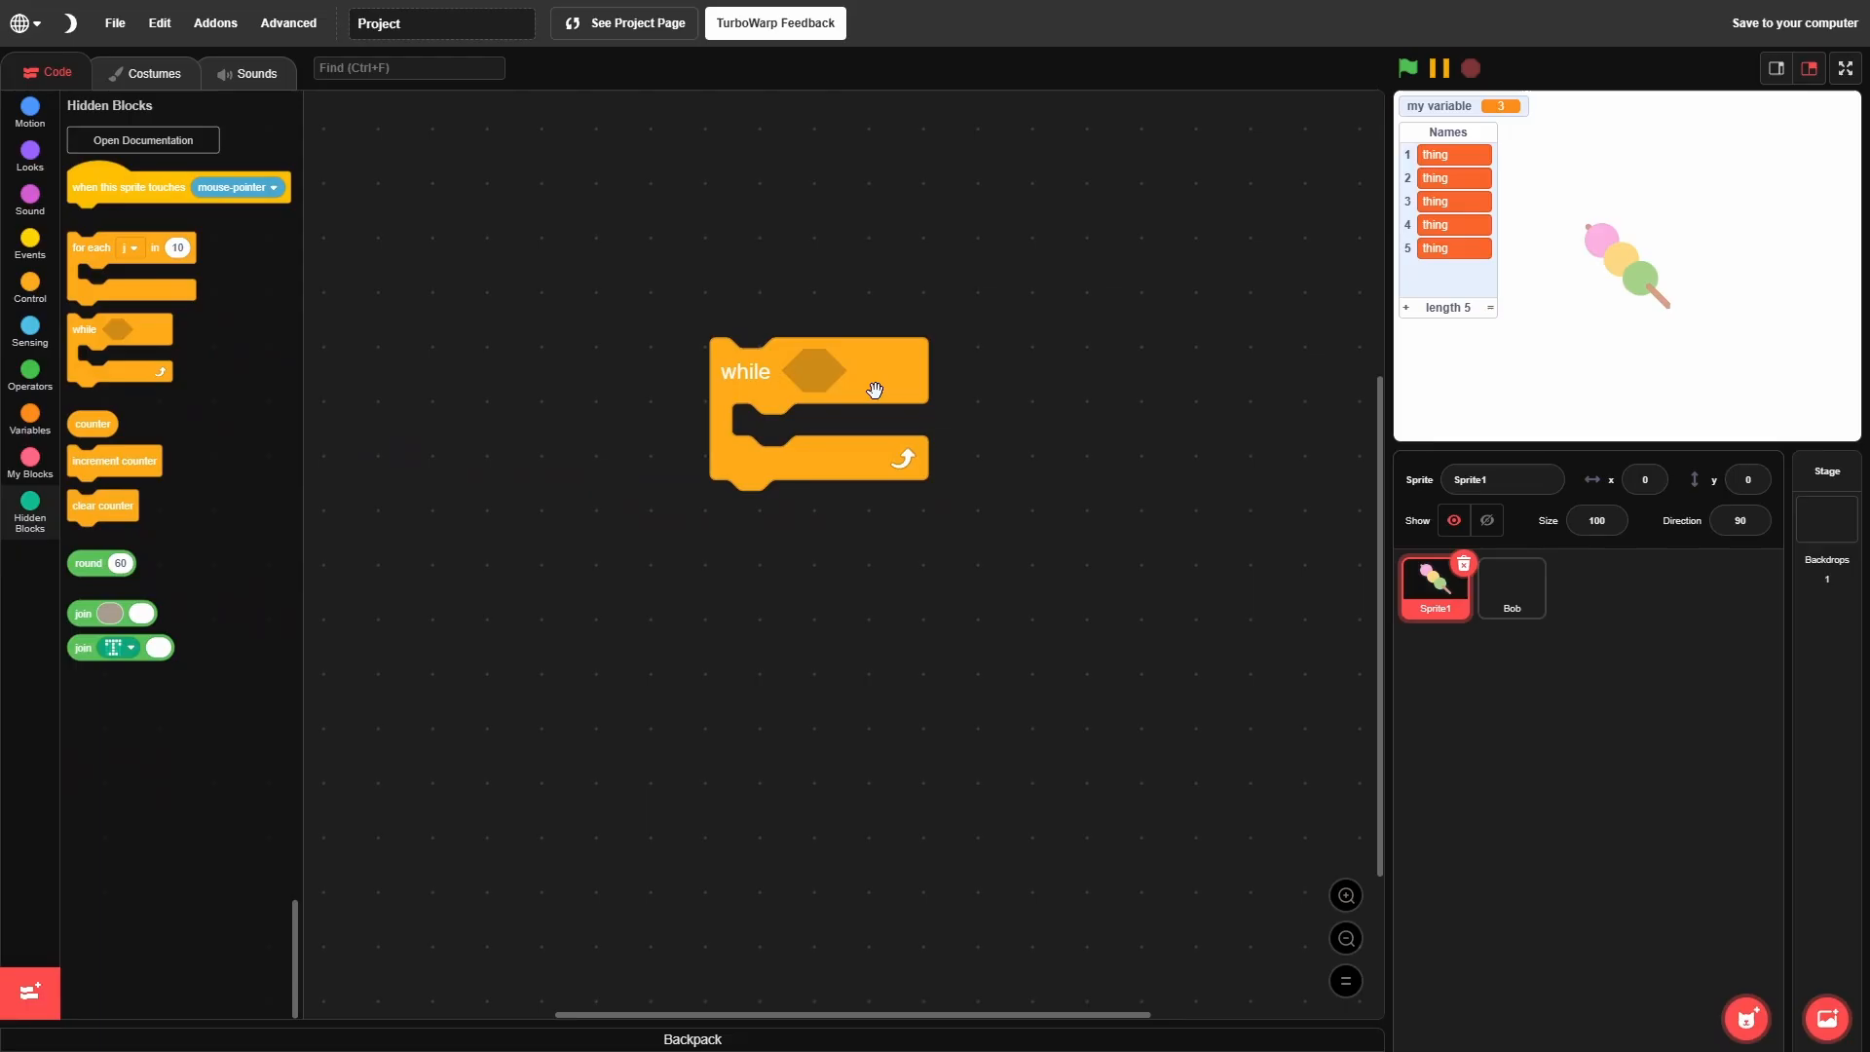
{"action": "mouse_move", "coordinate": [518, 236]}
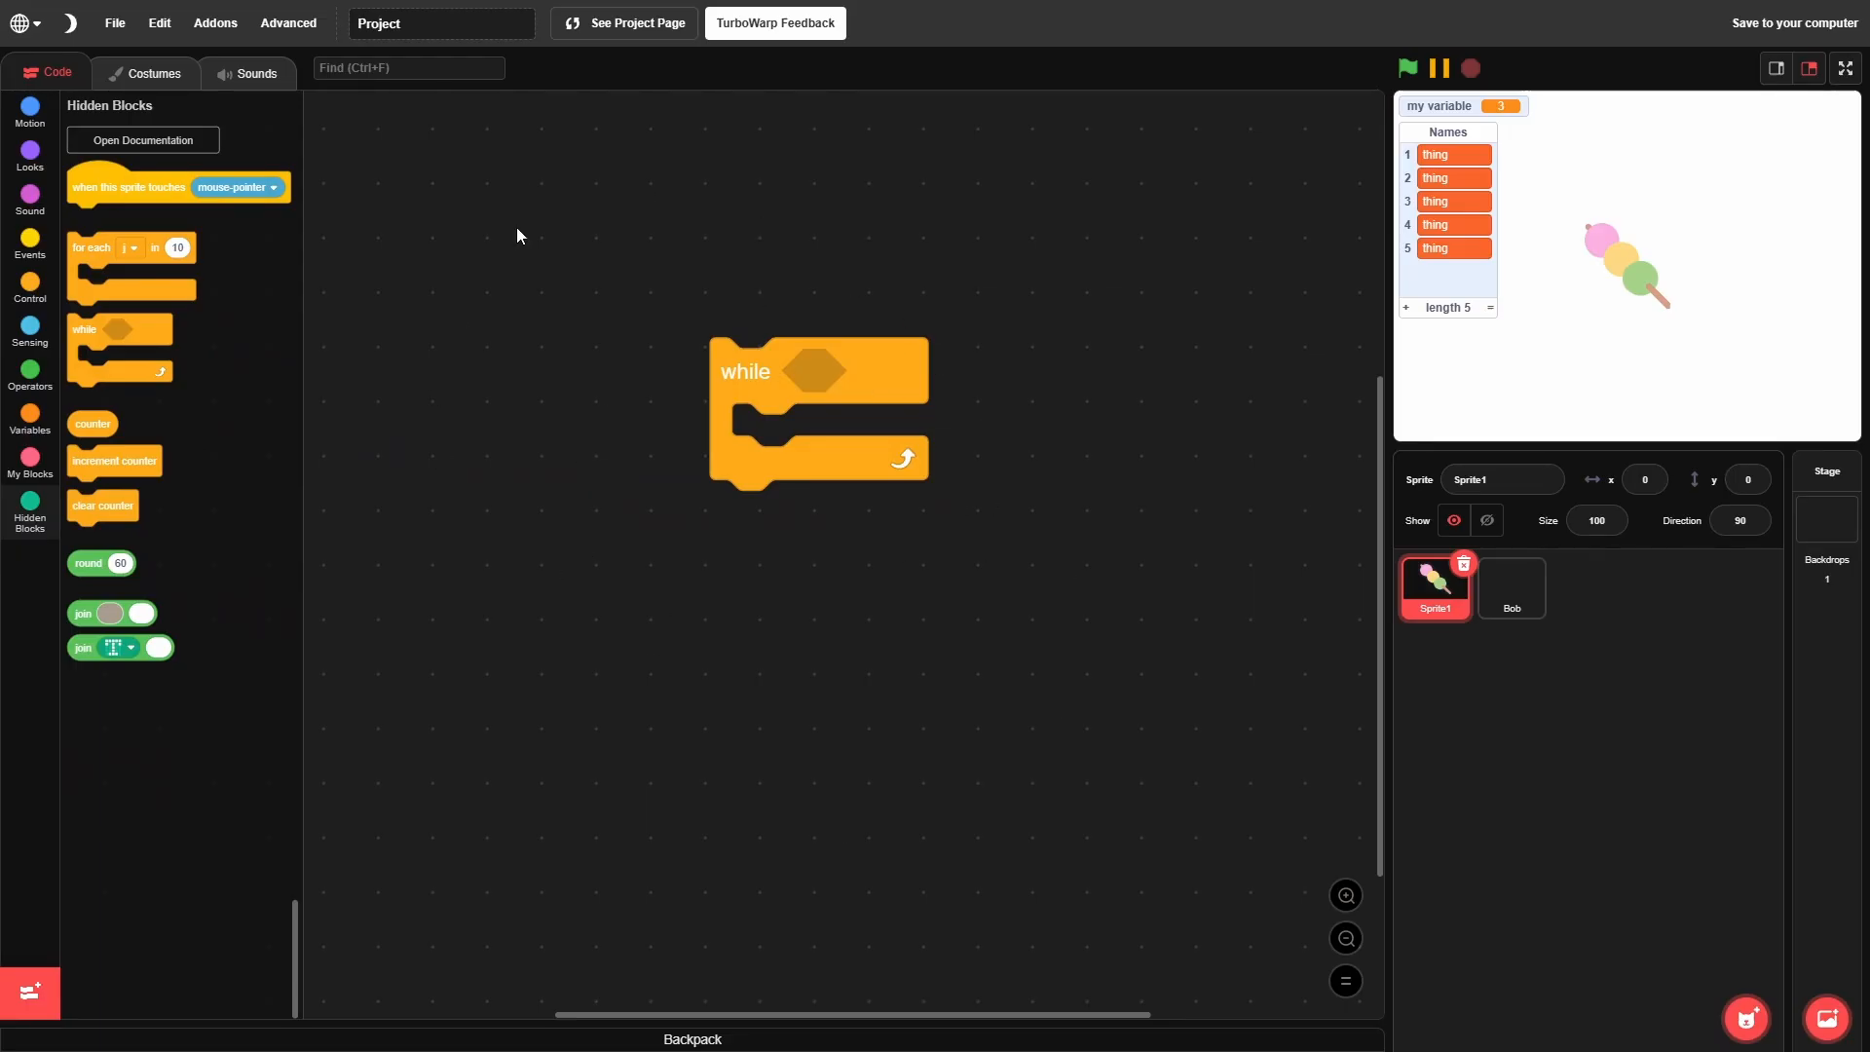
{"action": "mouse_move", "coordinate": [809, 380]}
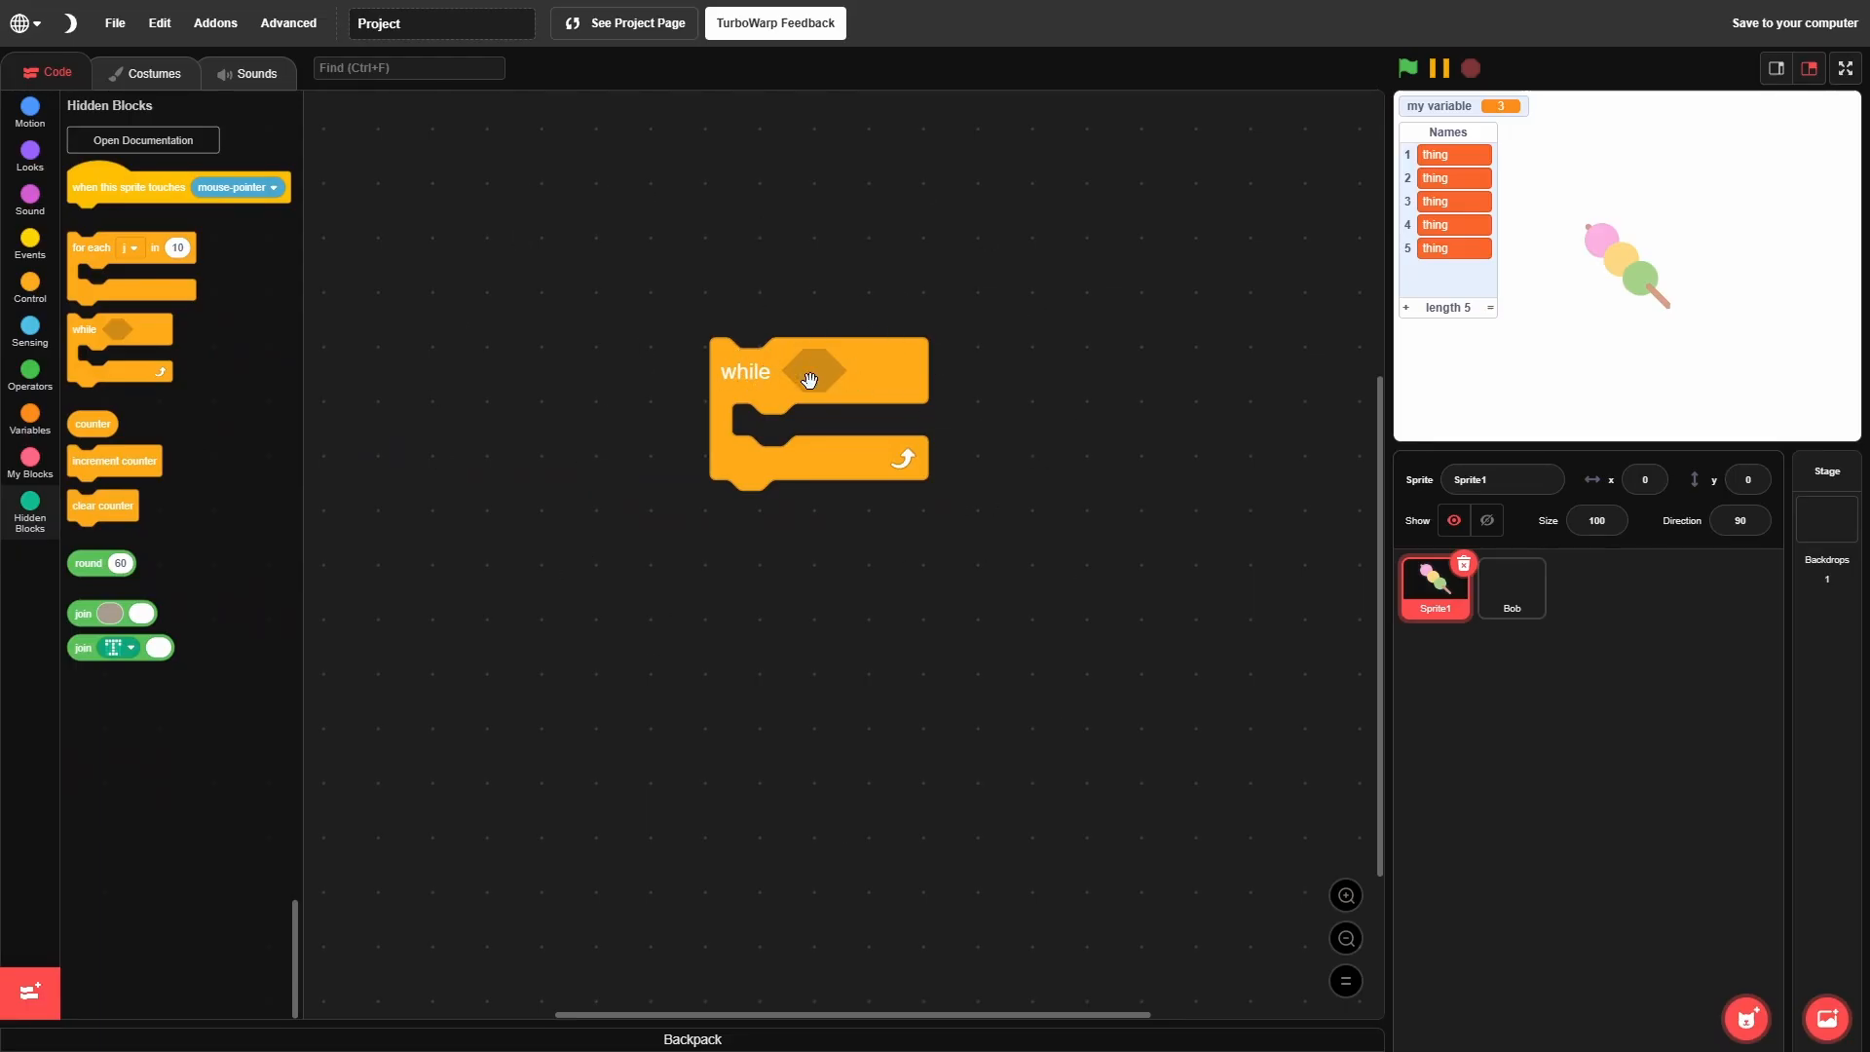
Step: Set the while block's condition to a 500 > 50 greater-than comparison
{"action": "left_click", "coordinate": [29, 370]}
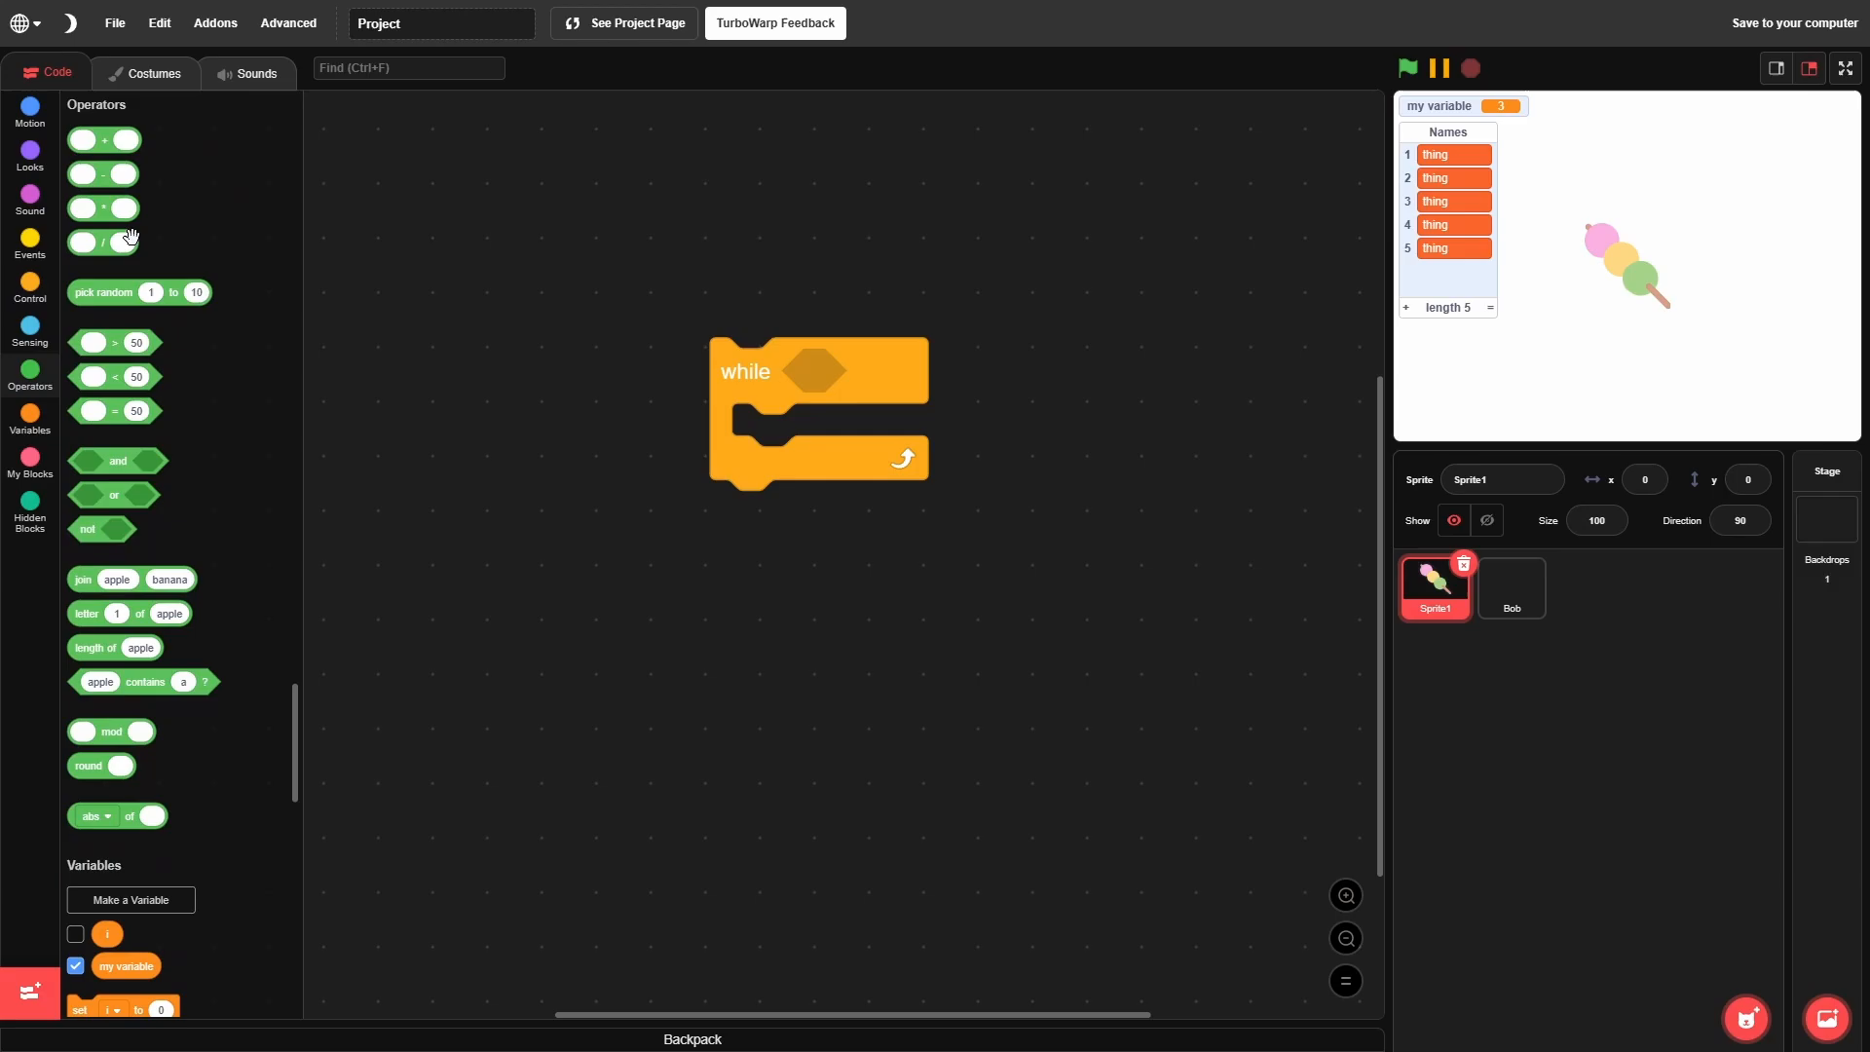
{"action": "left_click_drag", "start_coordinate": [101, 342], "coordinate": [835, 370]}
{"action": "type", "text": "5o\\o"}
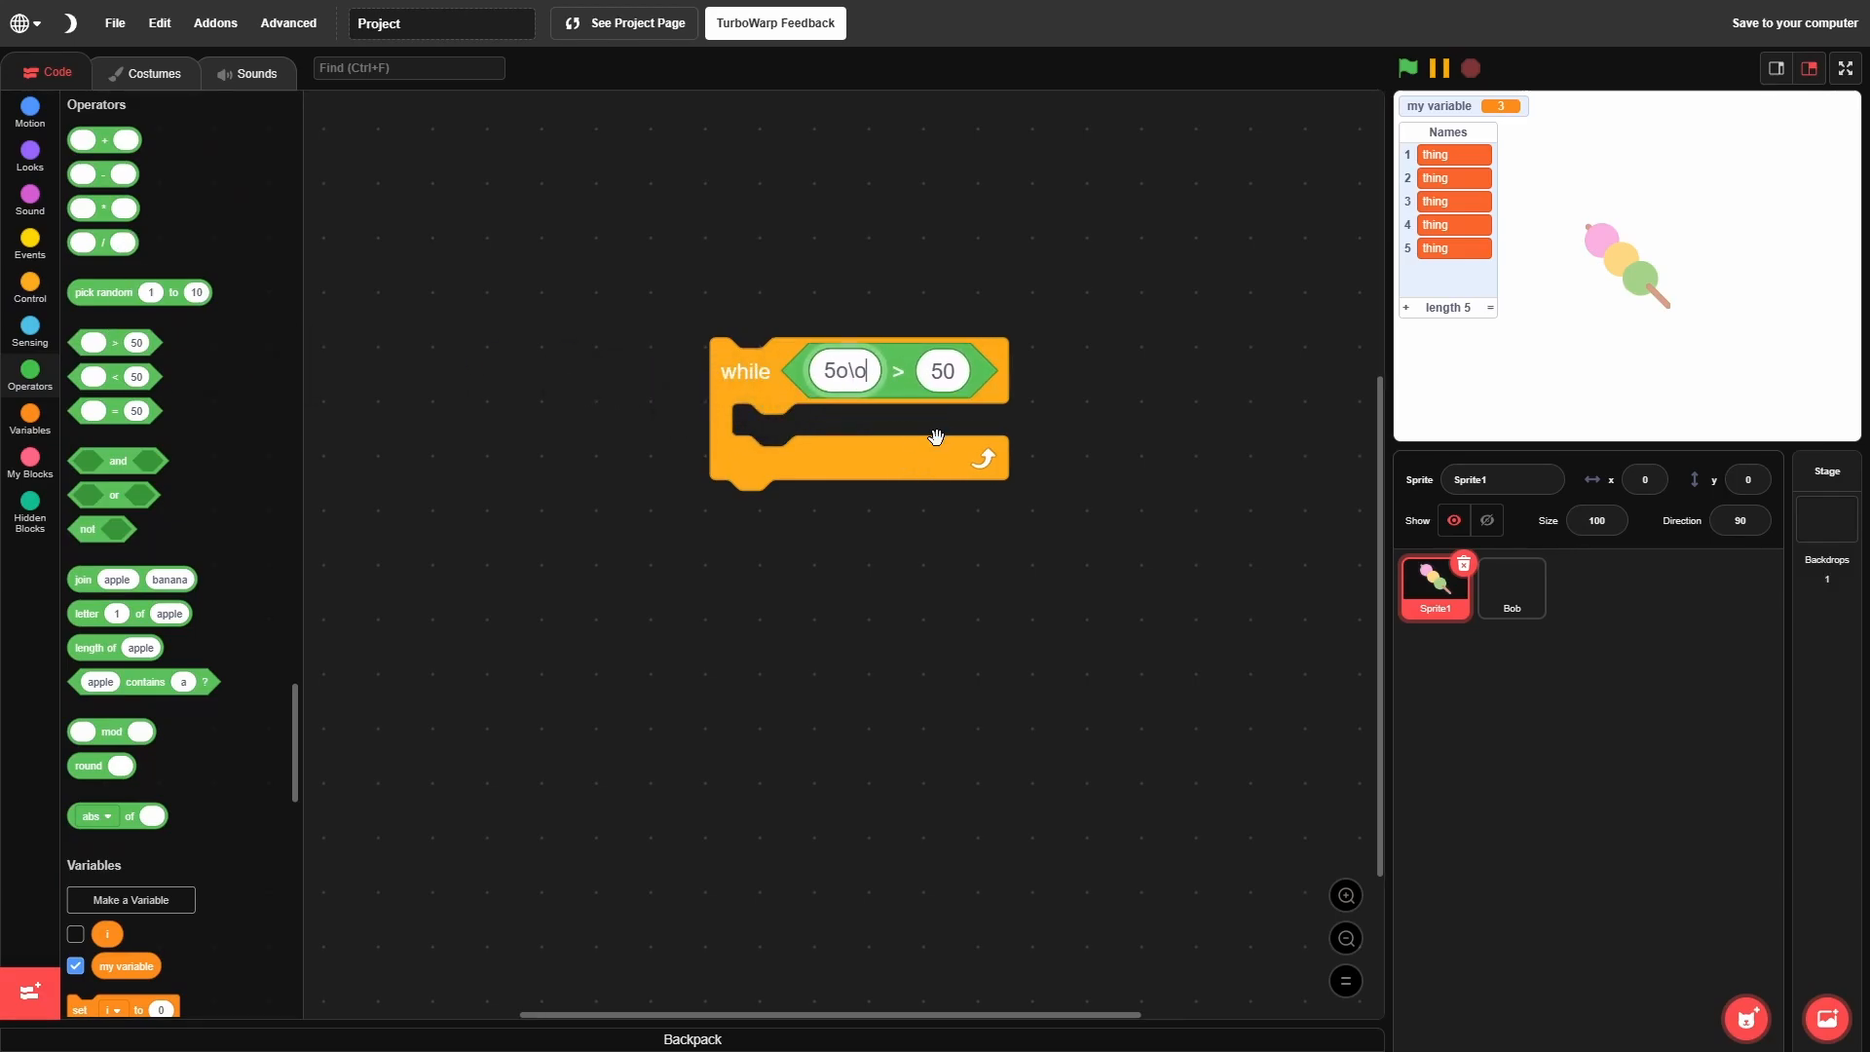
{"action": "type", "text": "500"}
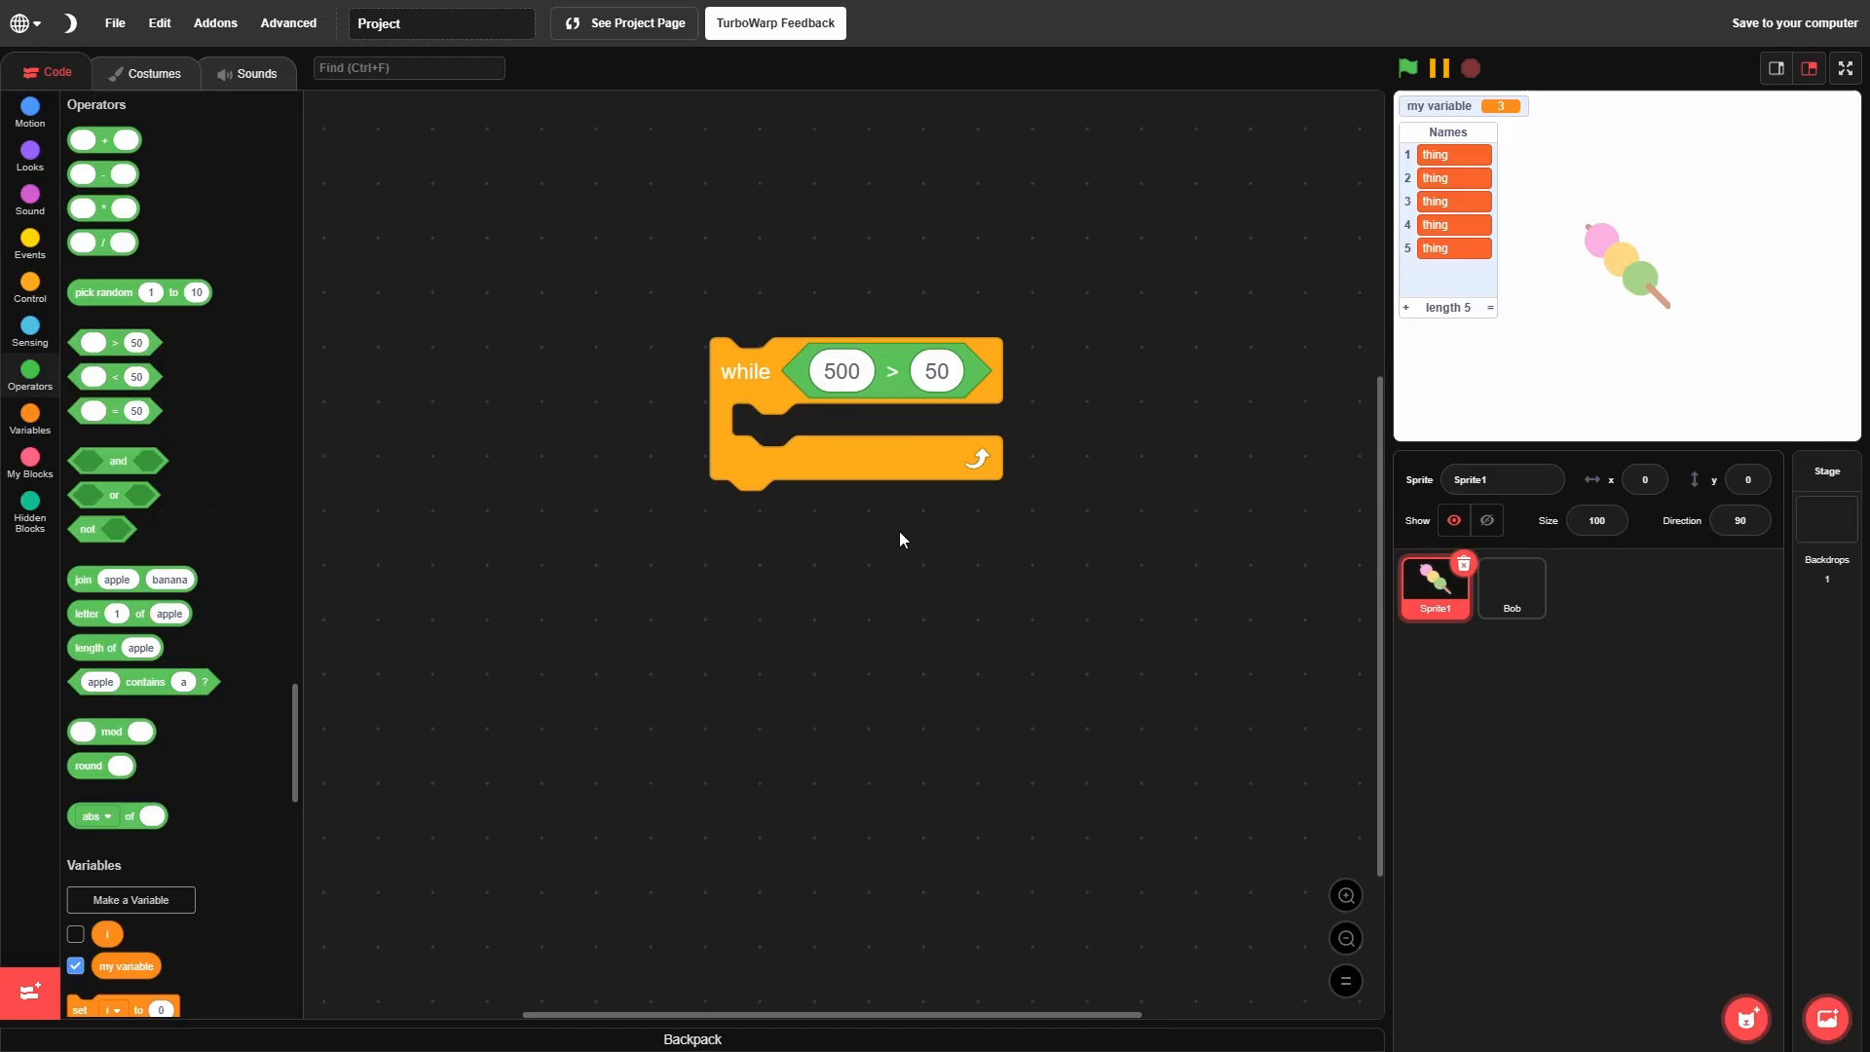
{"action": "left_click", "coordinate": [29, 508]}
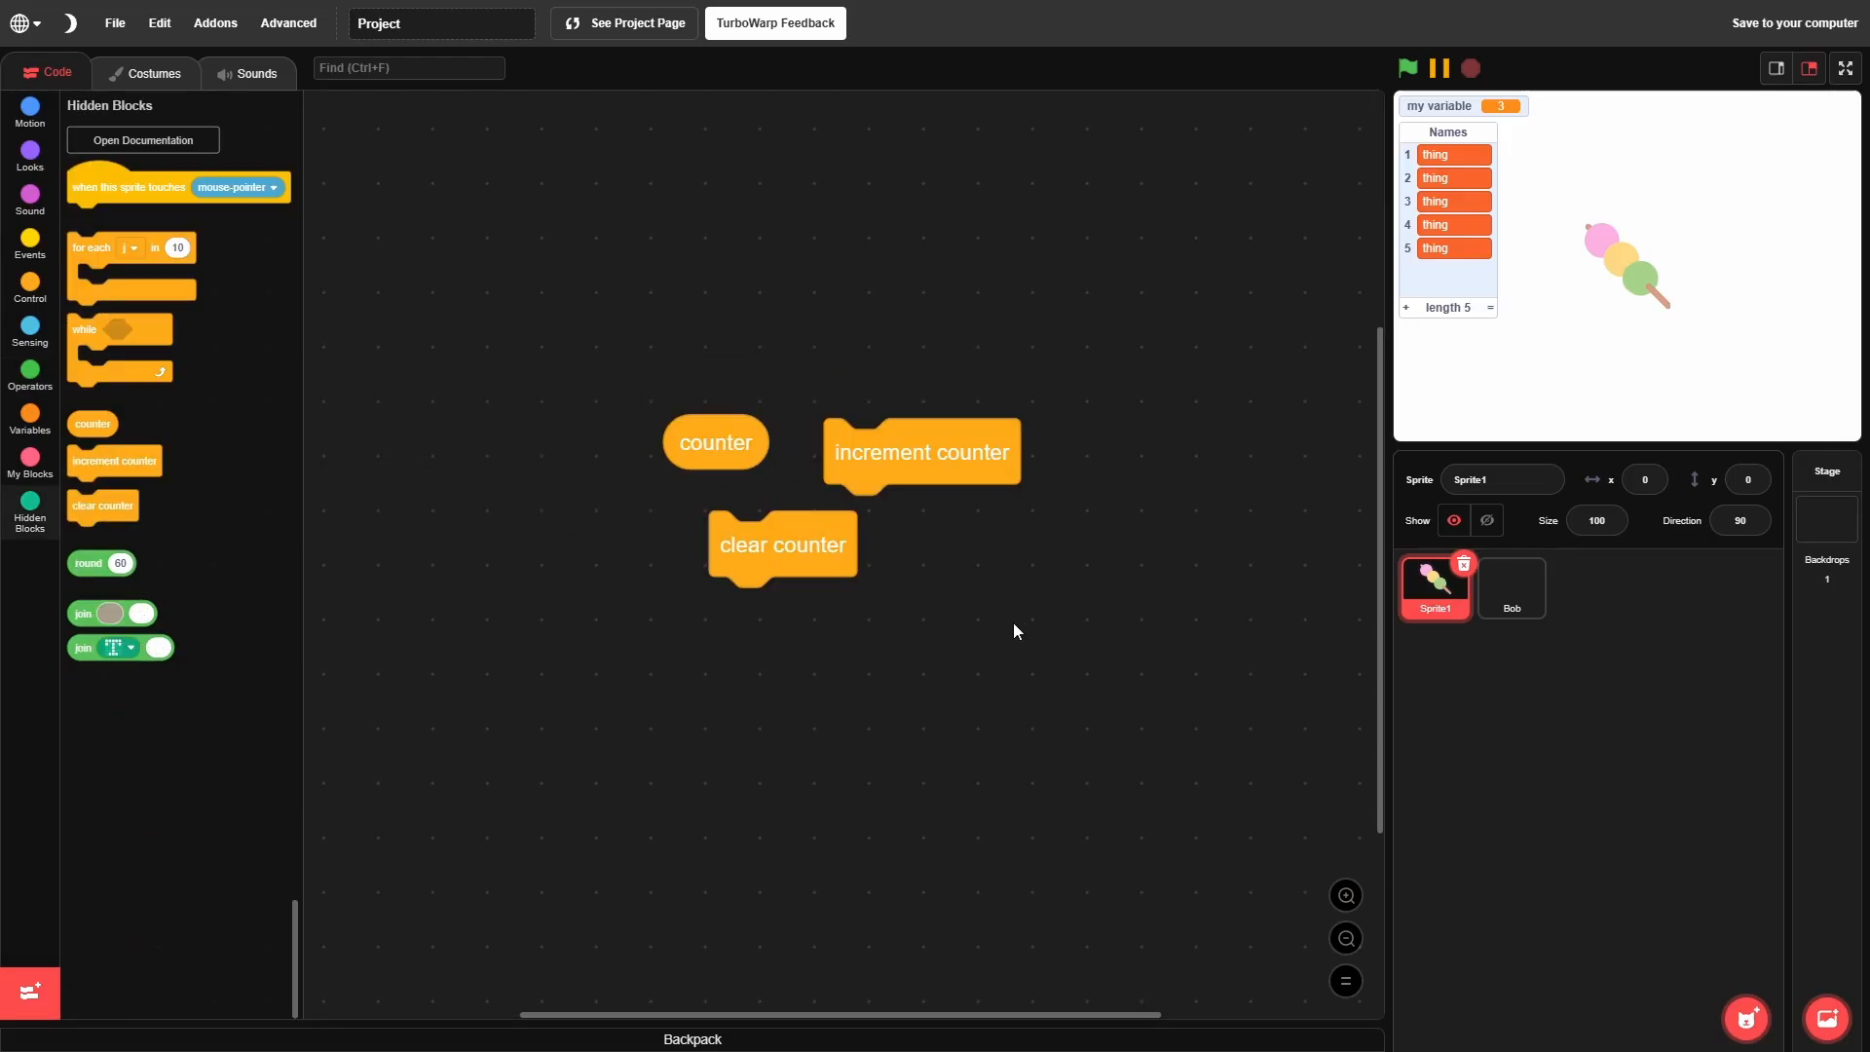
{"action": "mouse_move", "coordinate": [668, 450]}
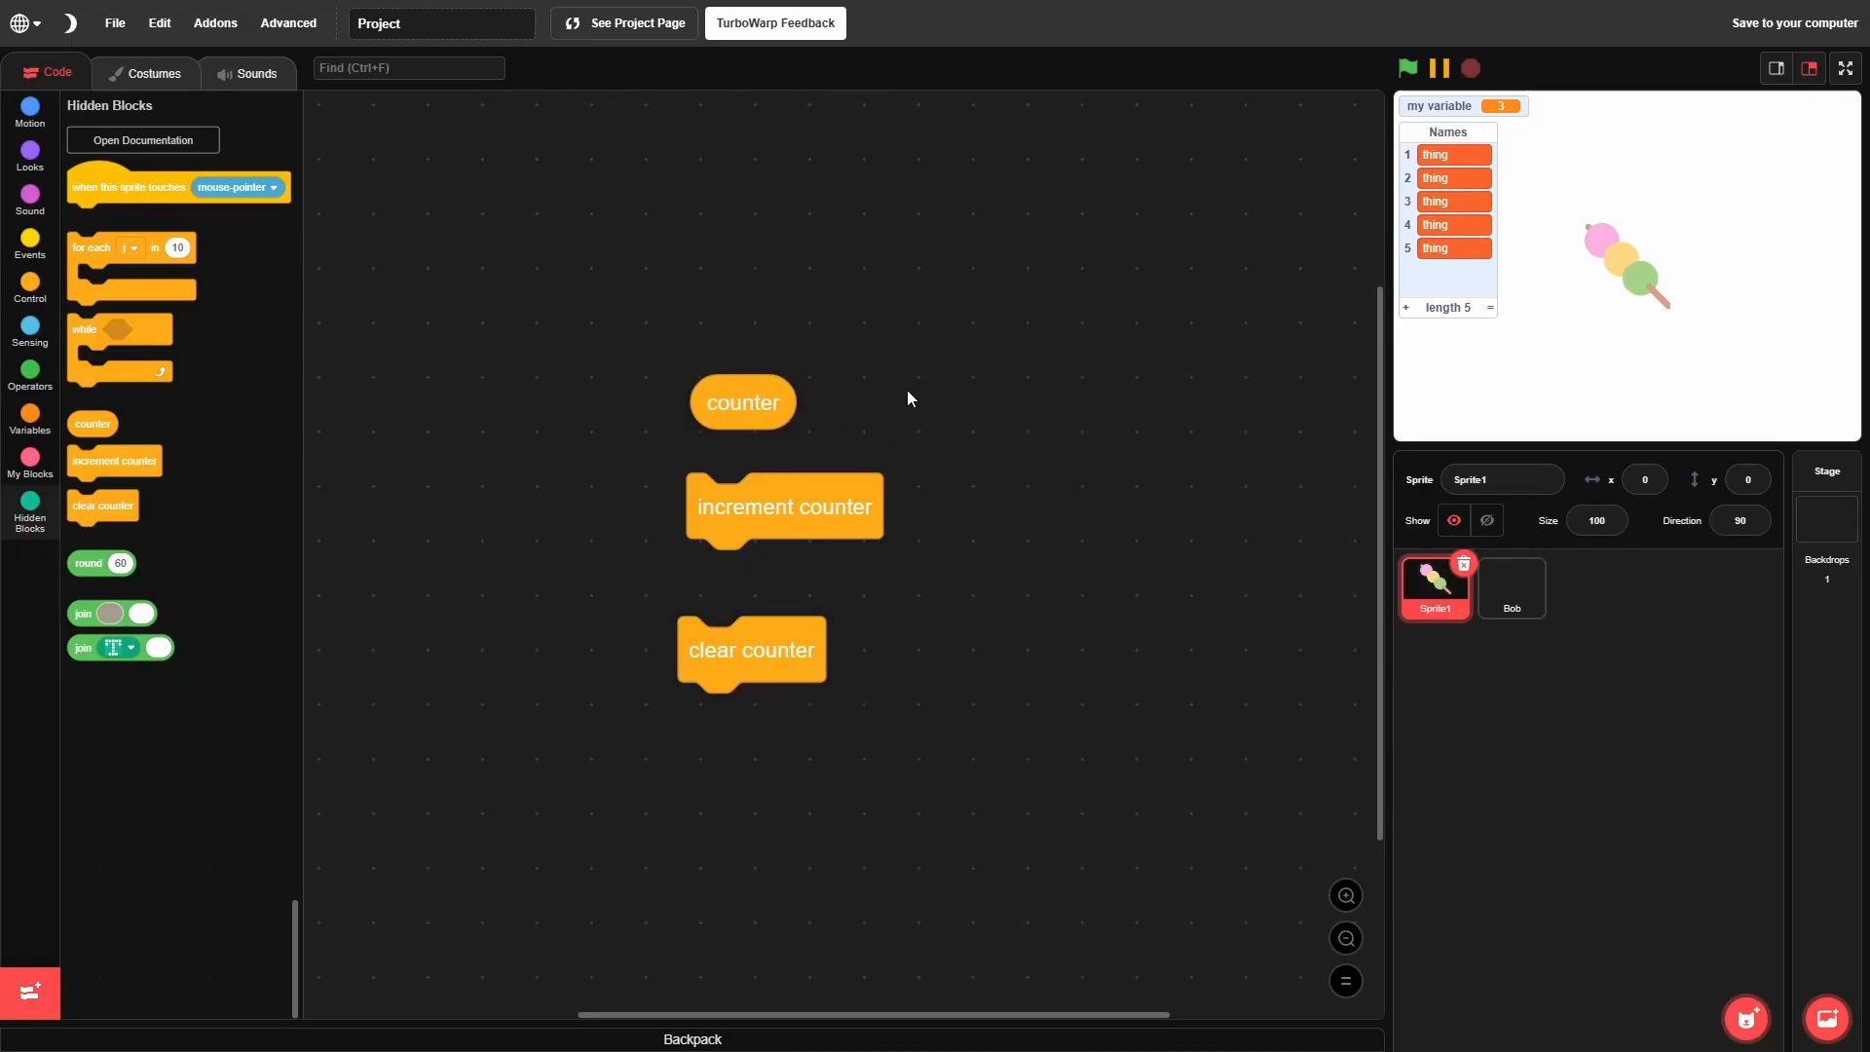
{"action": "mouse_move", "coordinate": [724, 391]}
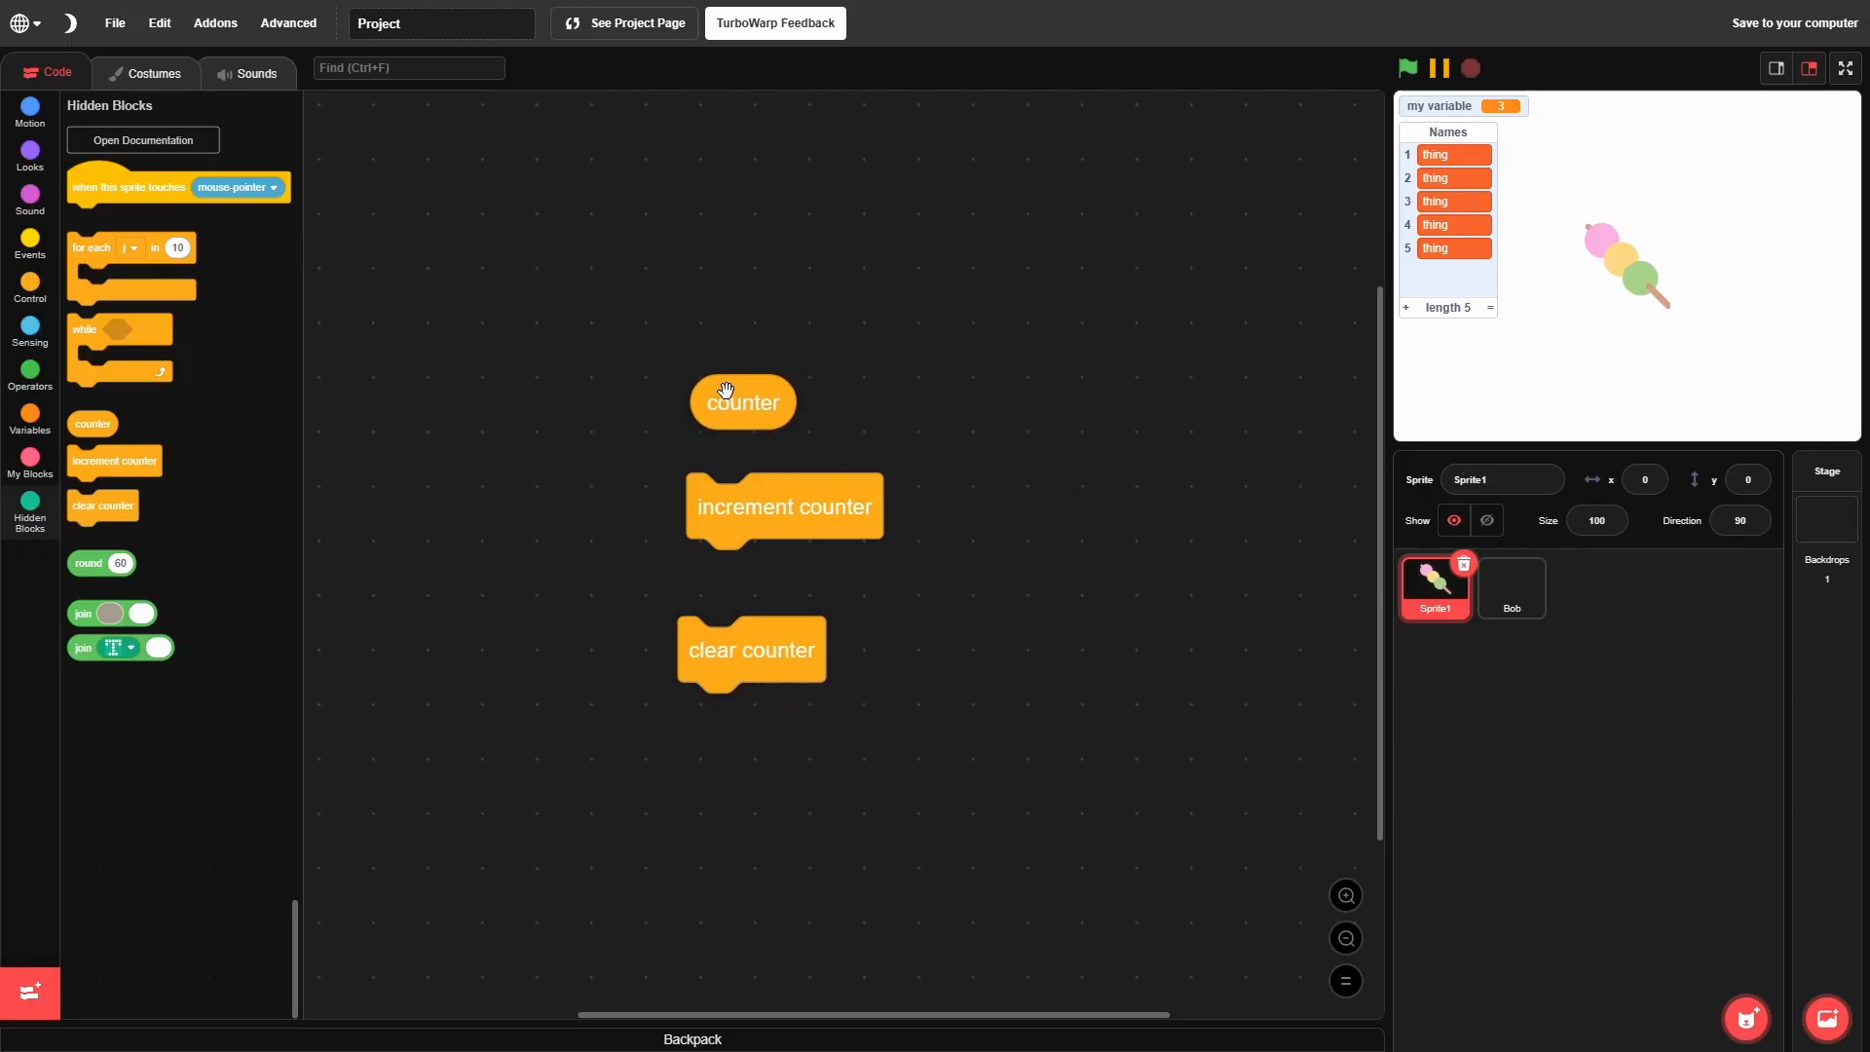
Step: Rearrange the counter, increment counter and clear counter blocks on the workspace
{"action": "left_click_drag", "start_coordinate": [742, 401], "coordinate": [736, 385]}
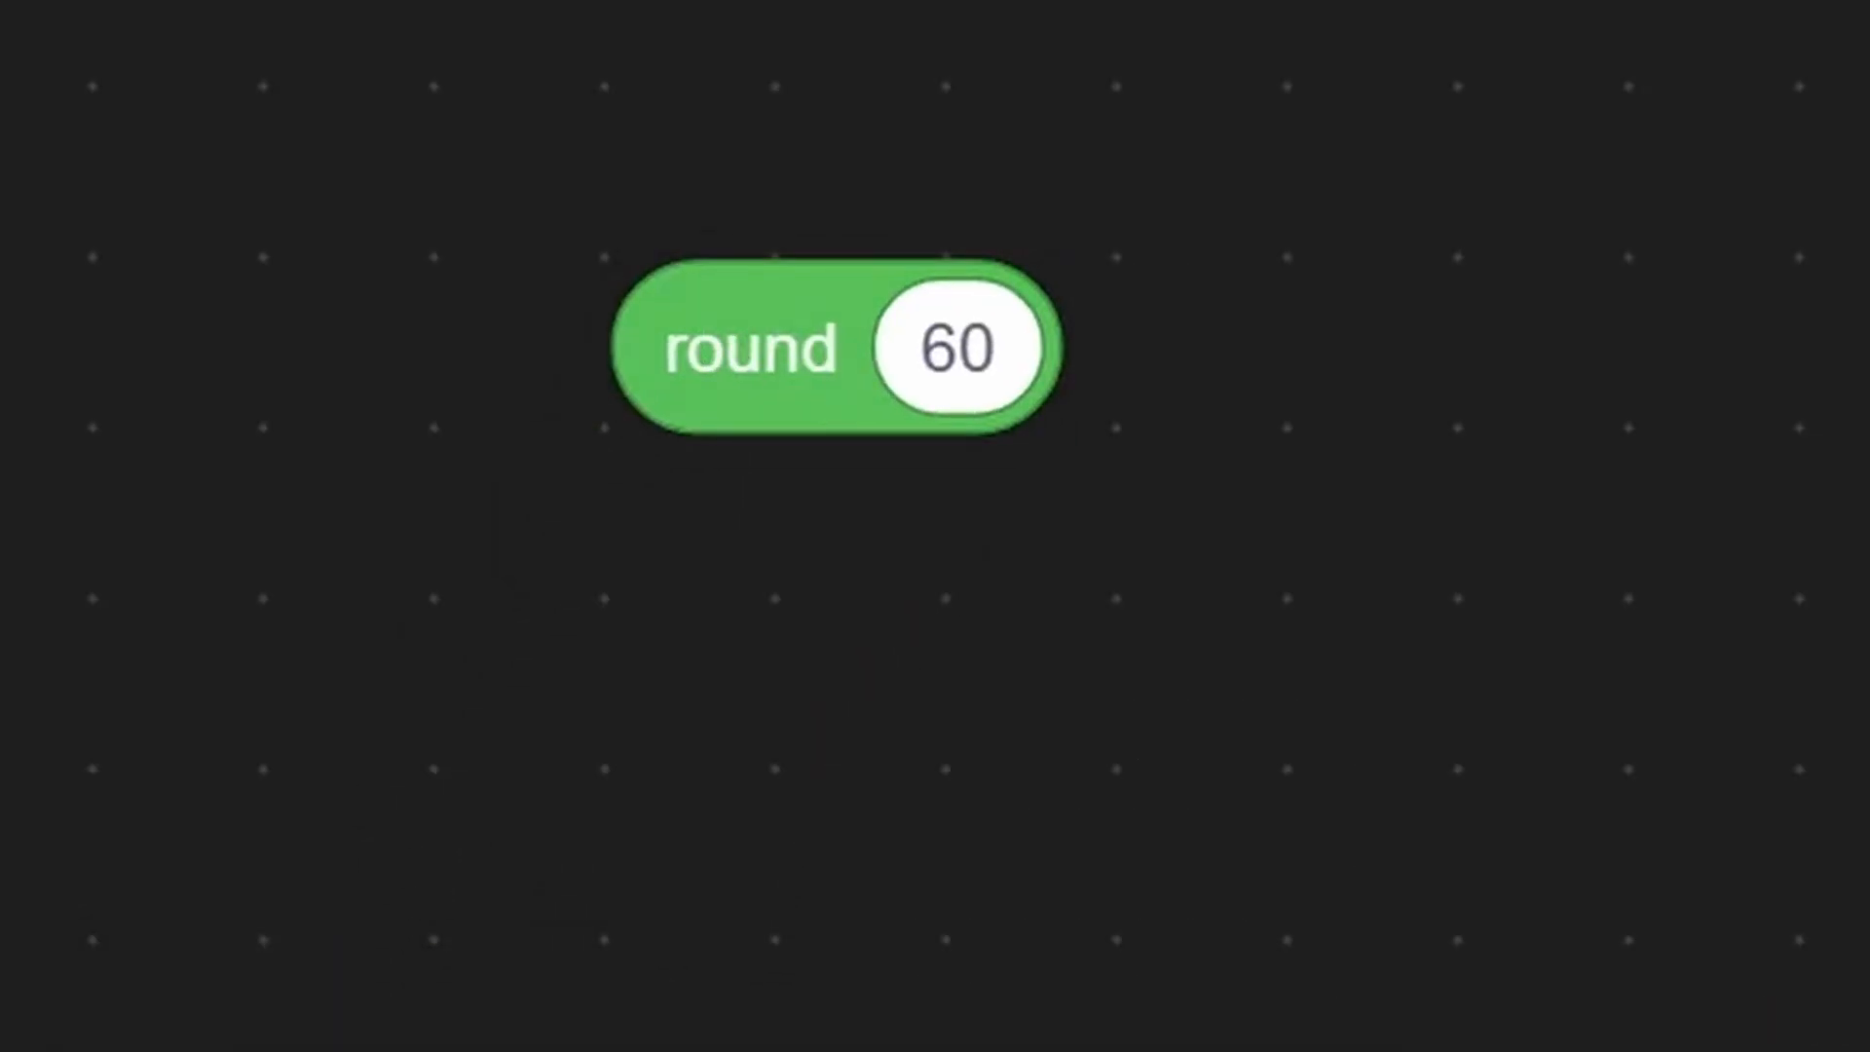
Step: Lay the touch hat, while, for each and counter hidden blocks side by side on Sprite1
{"action": "left_click", "coordinate": [955, 347]}
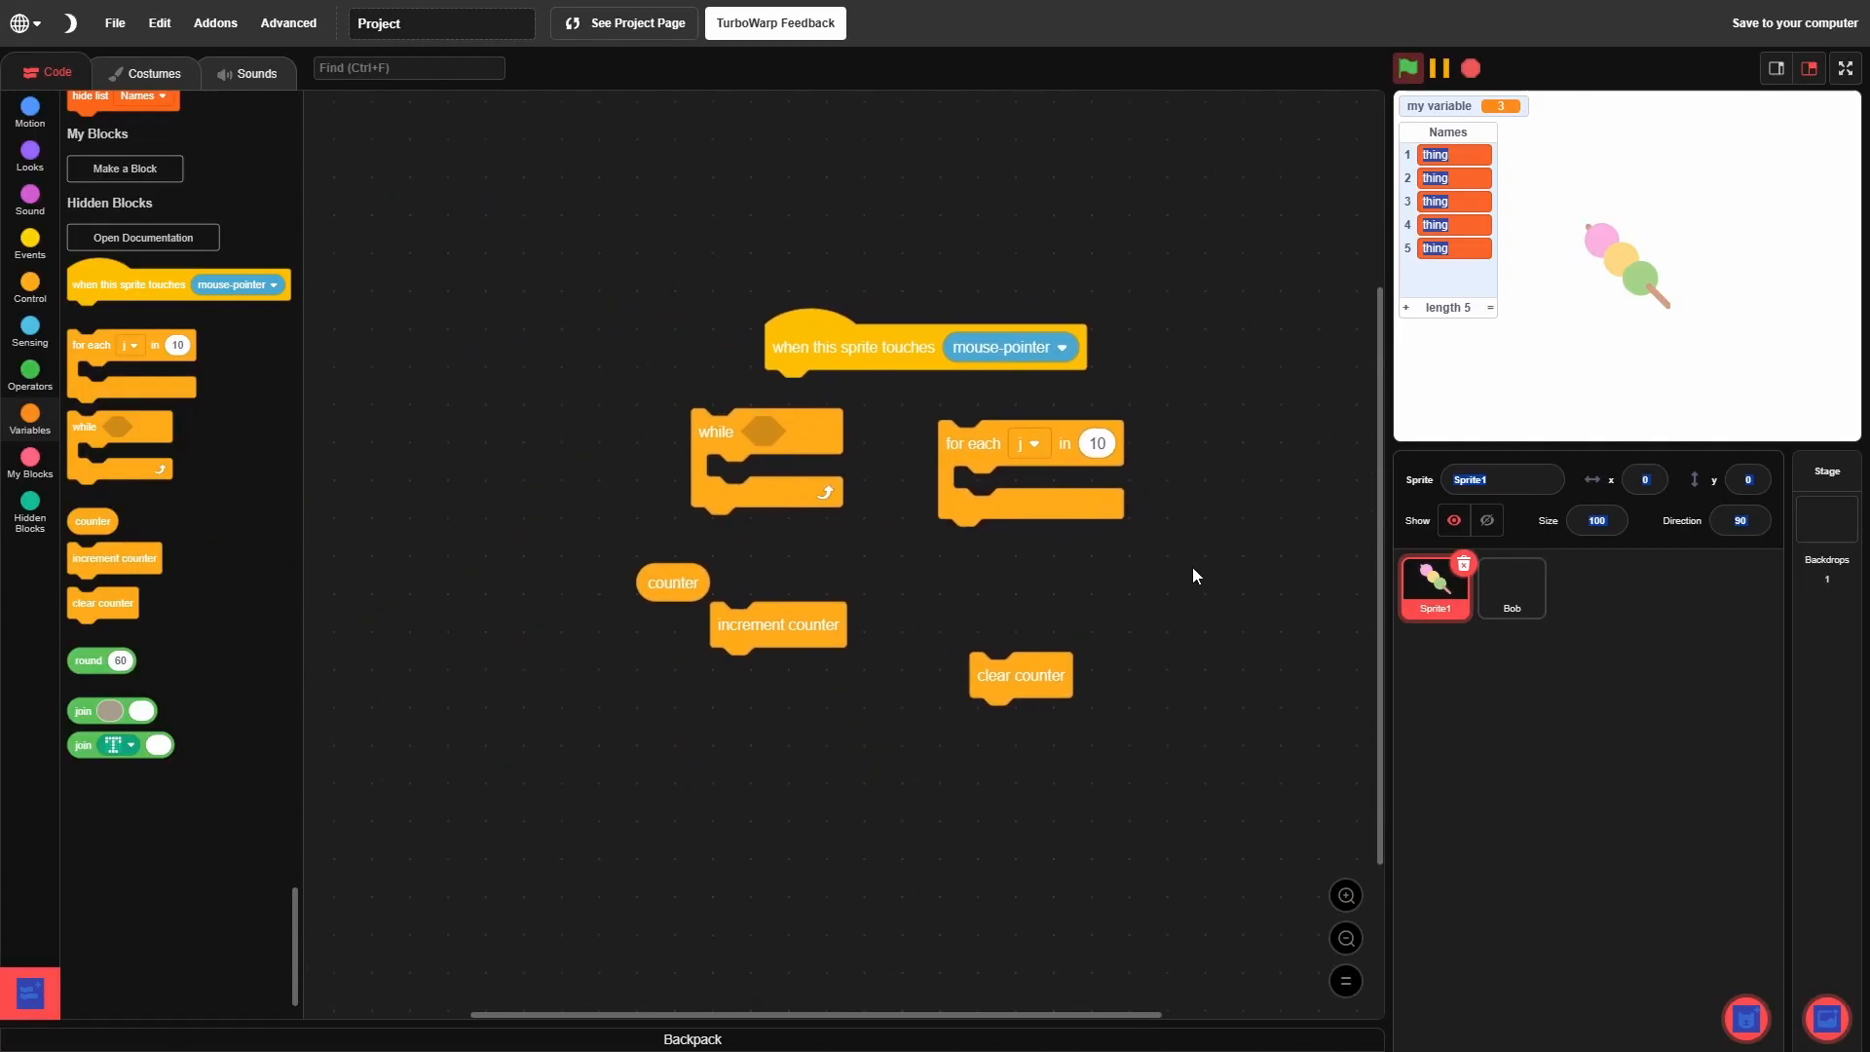
Step: Clear Sprite1's blocks and place the hidden blocks, including increment counter, on the Stage instead
{"action": "left_click", "coordinate": [1794, 23]}
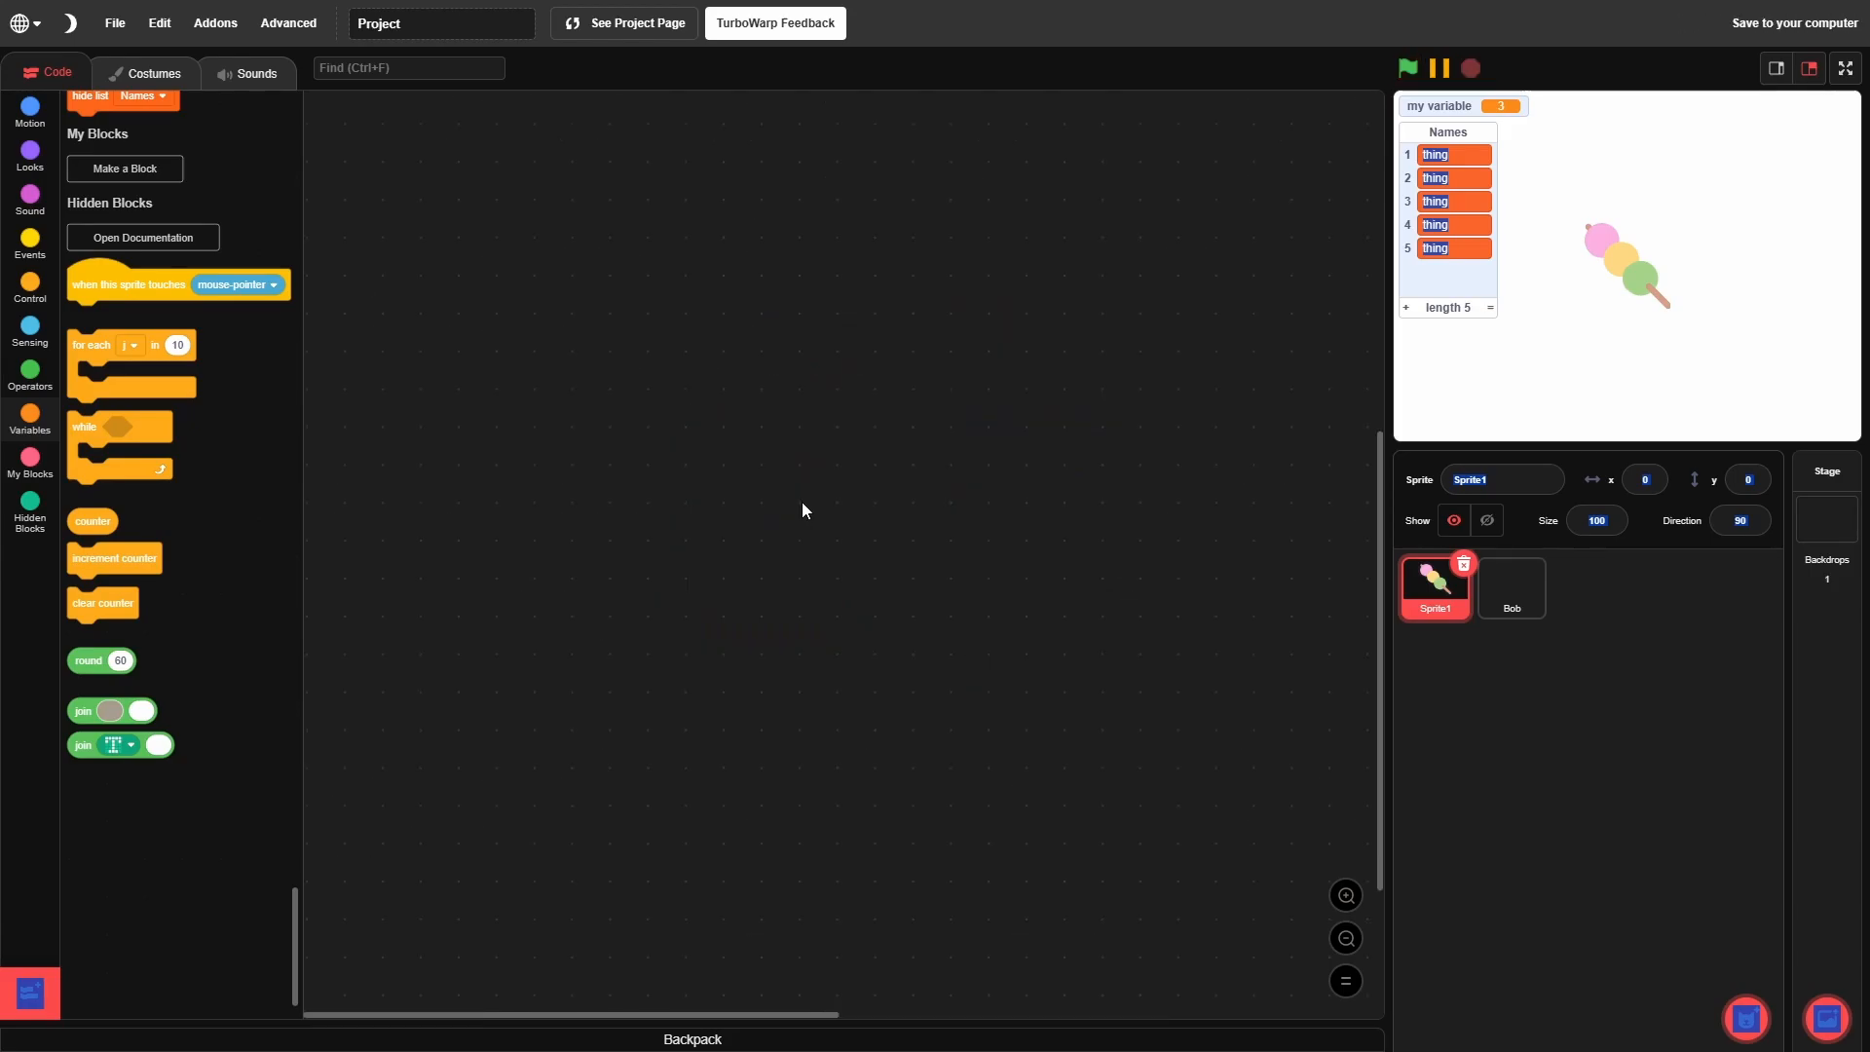
{"action": "mouse_move", "coordinate": [1329, 460]}
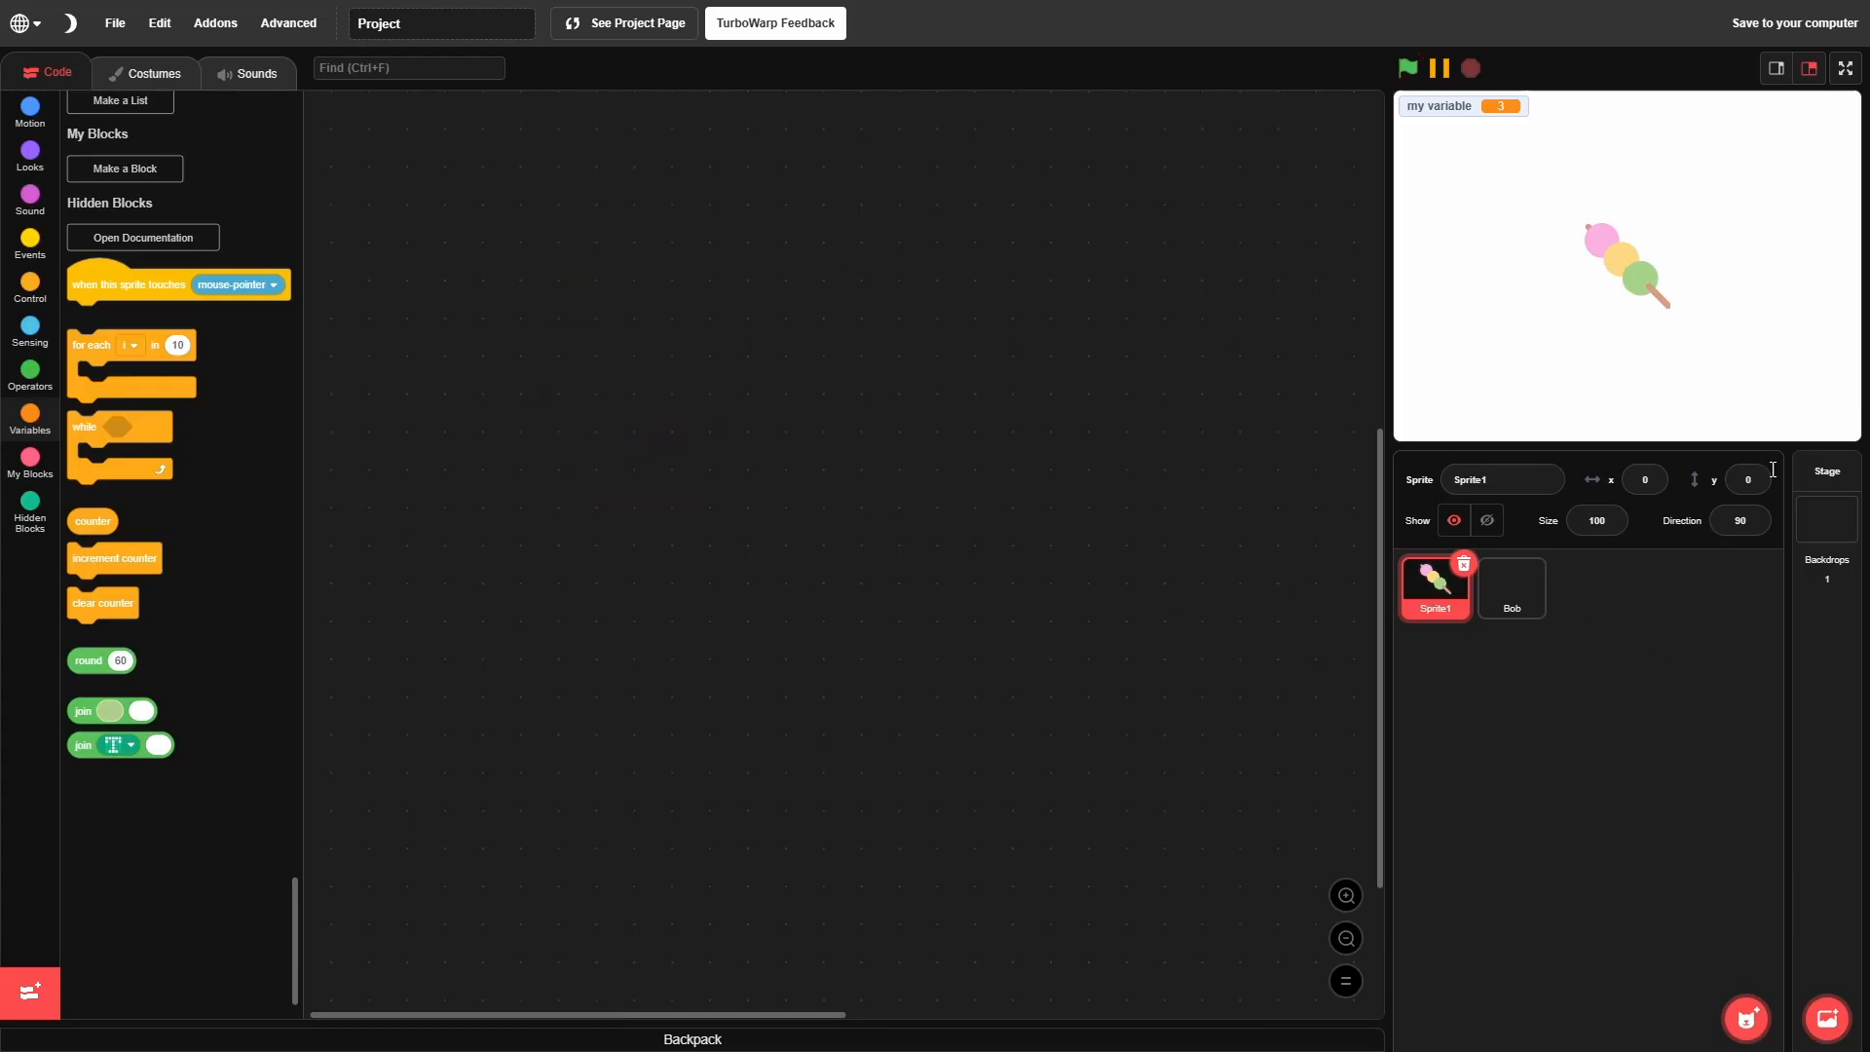
{"action": "left_click", "coordinate": [1824, 514]}
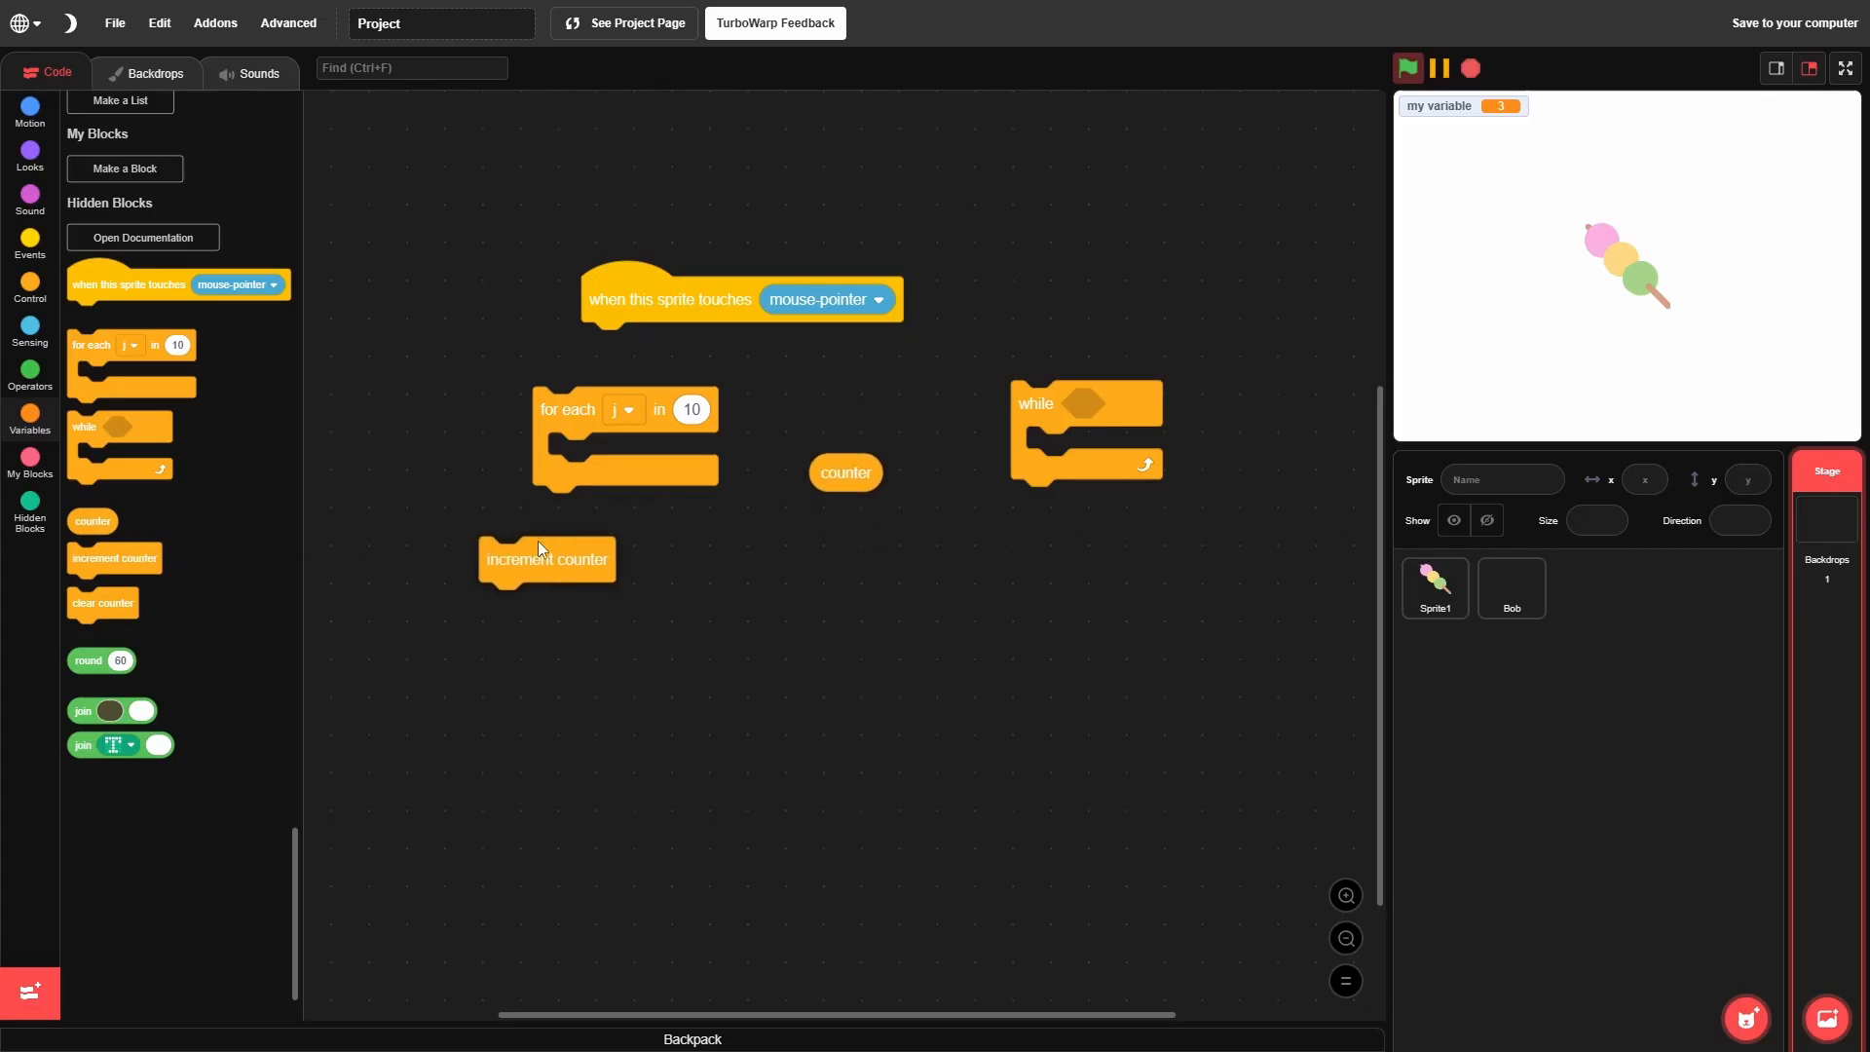
{"action": "left_click_drag", "start_coordinate": [104, 602], "coordinate": [857, 543]}
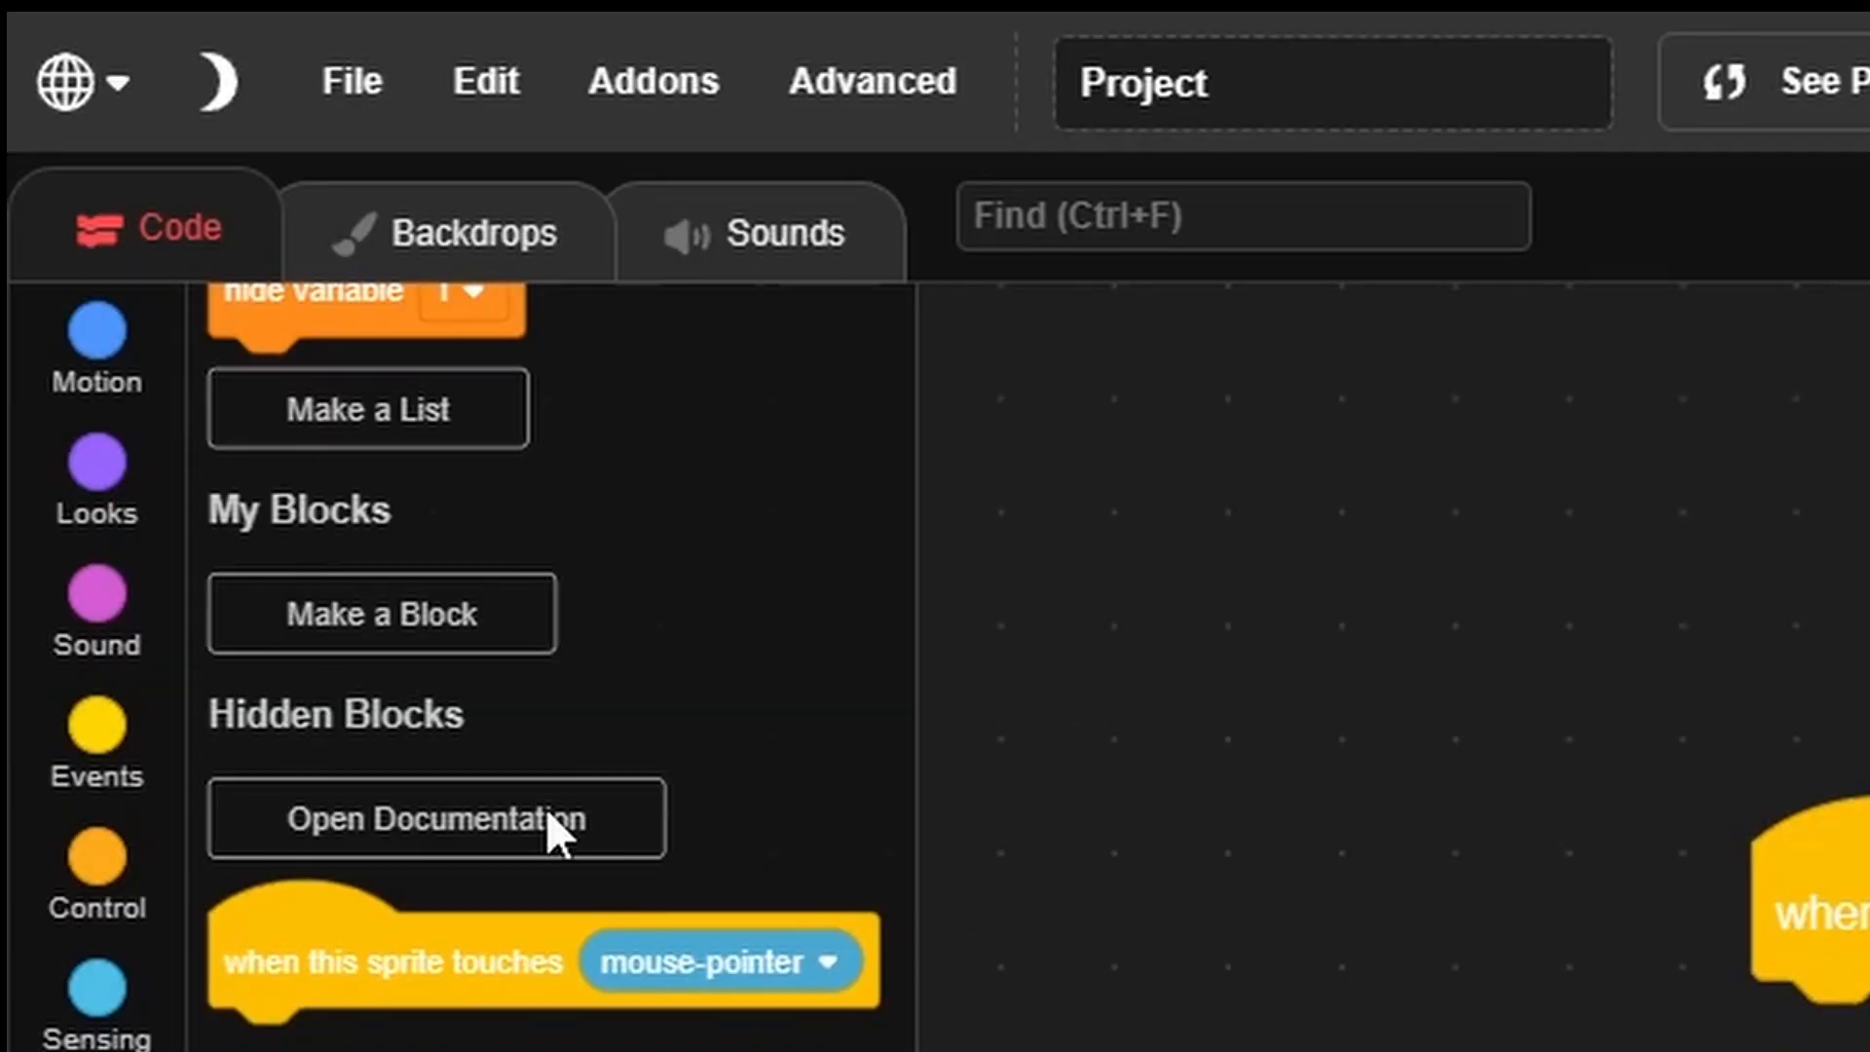
Step: Save the project as CrazyScratchBlocks.sb3 in Downloads, replacing the existing file
{"action": "left_click", "coordinate": [352, 79]}
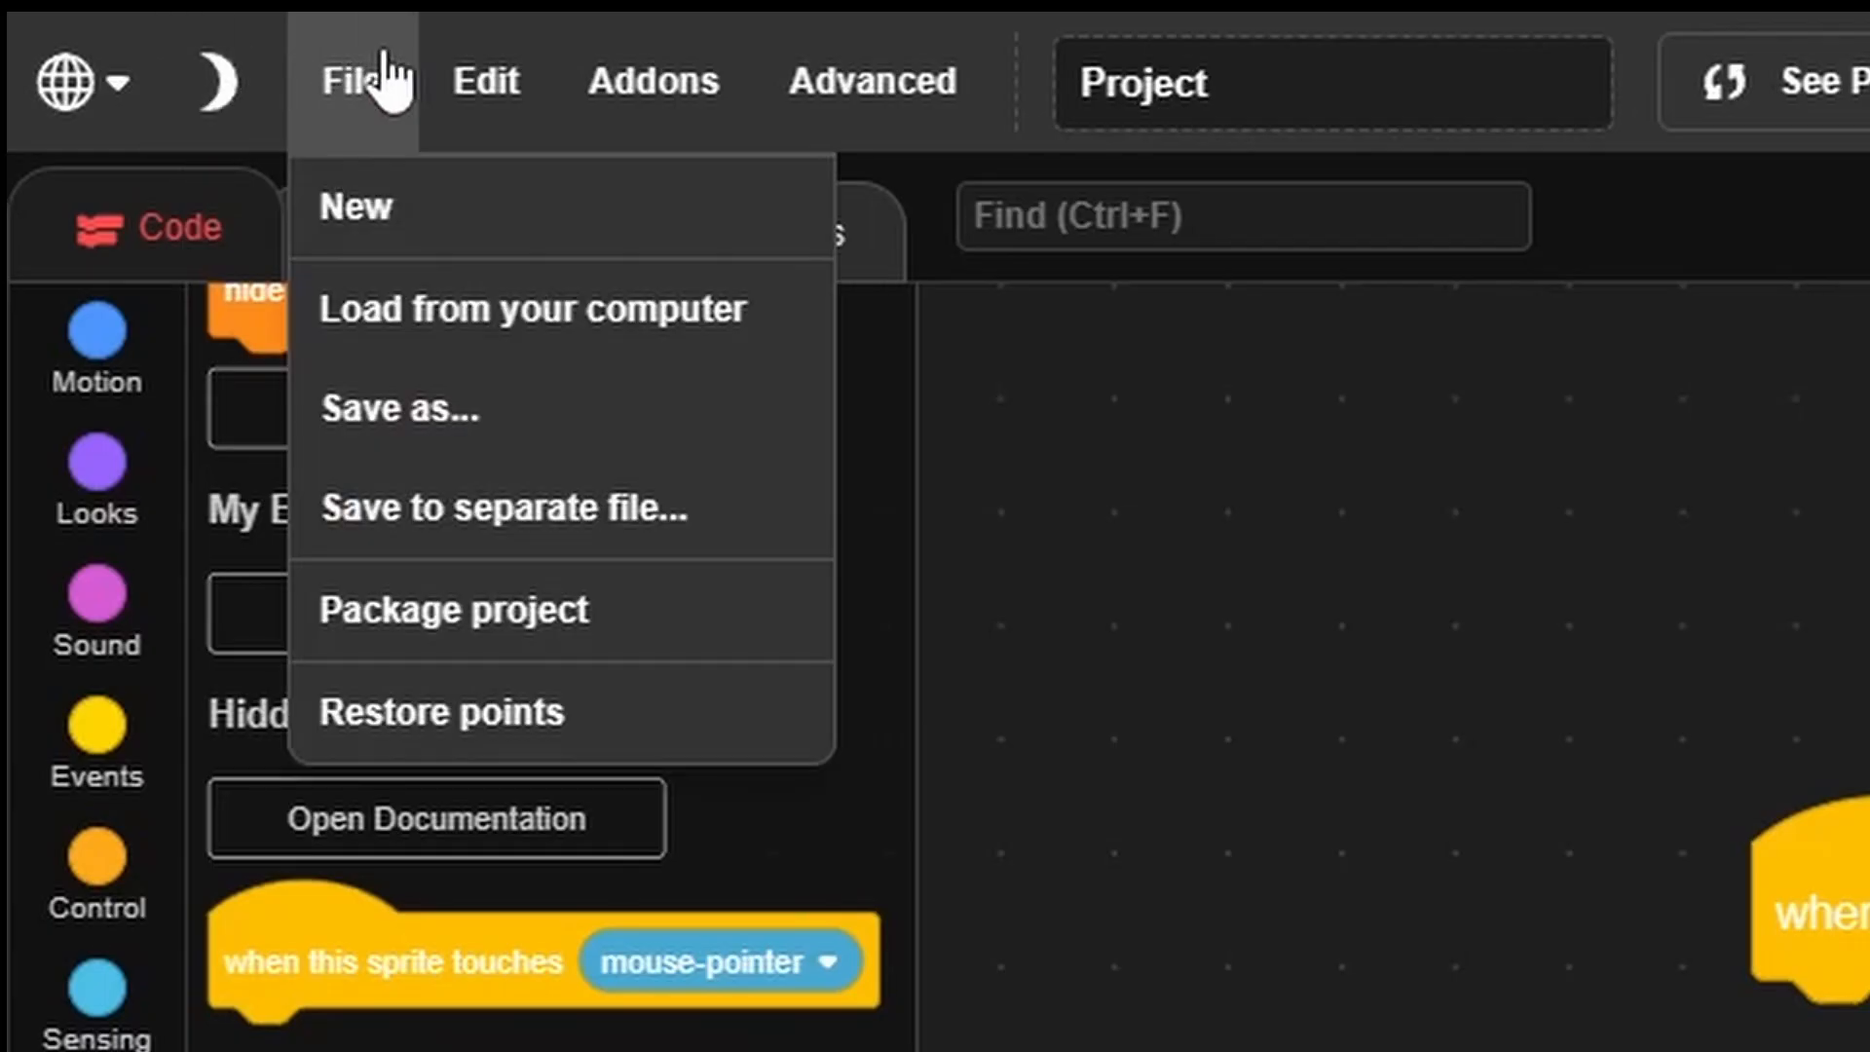
{"action": "left_click", "coordinate": [396, 407]}
{"action": "type", "text": "CrazyScratchBlocks.sb3"}
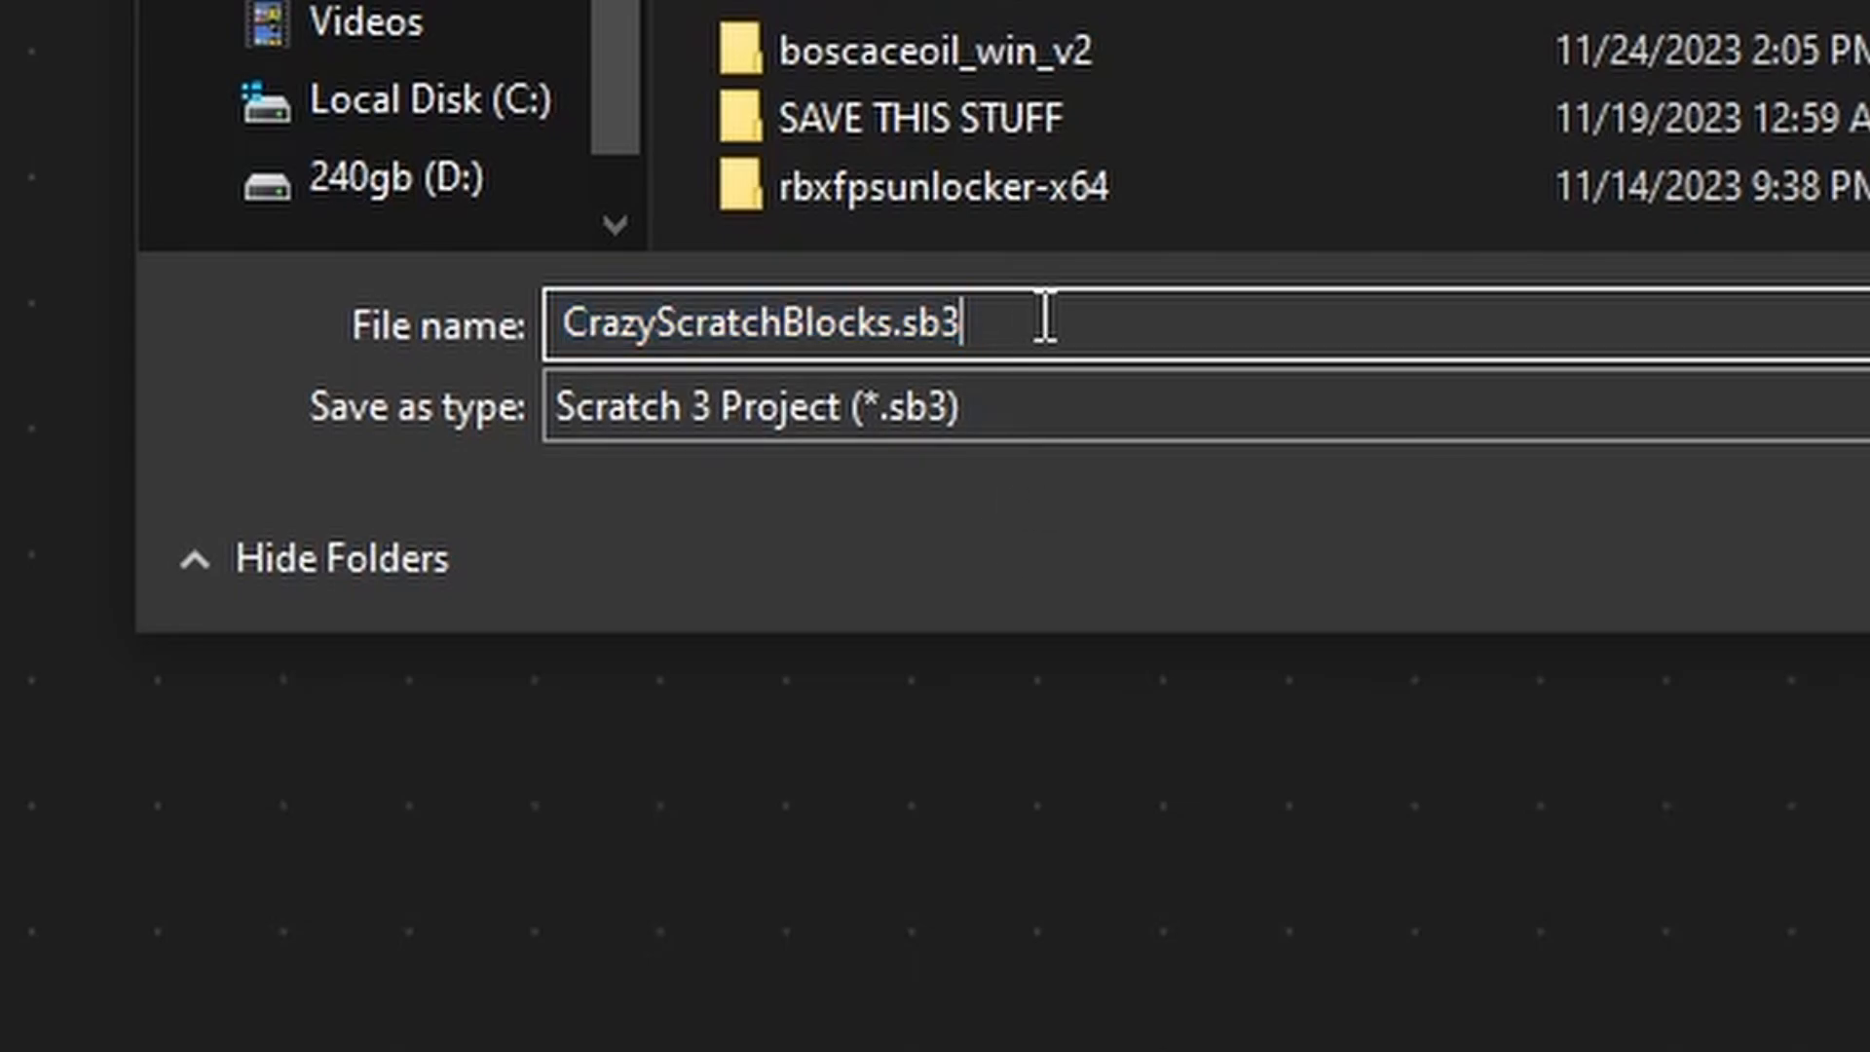
{"action": "left_click", "coordinate": [1199, 693]}
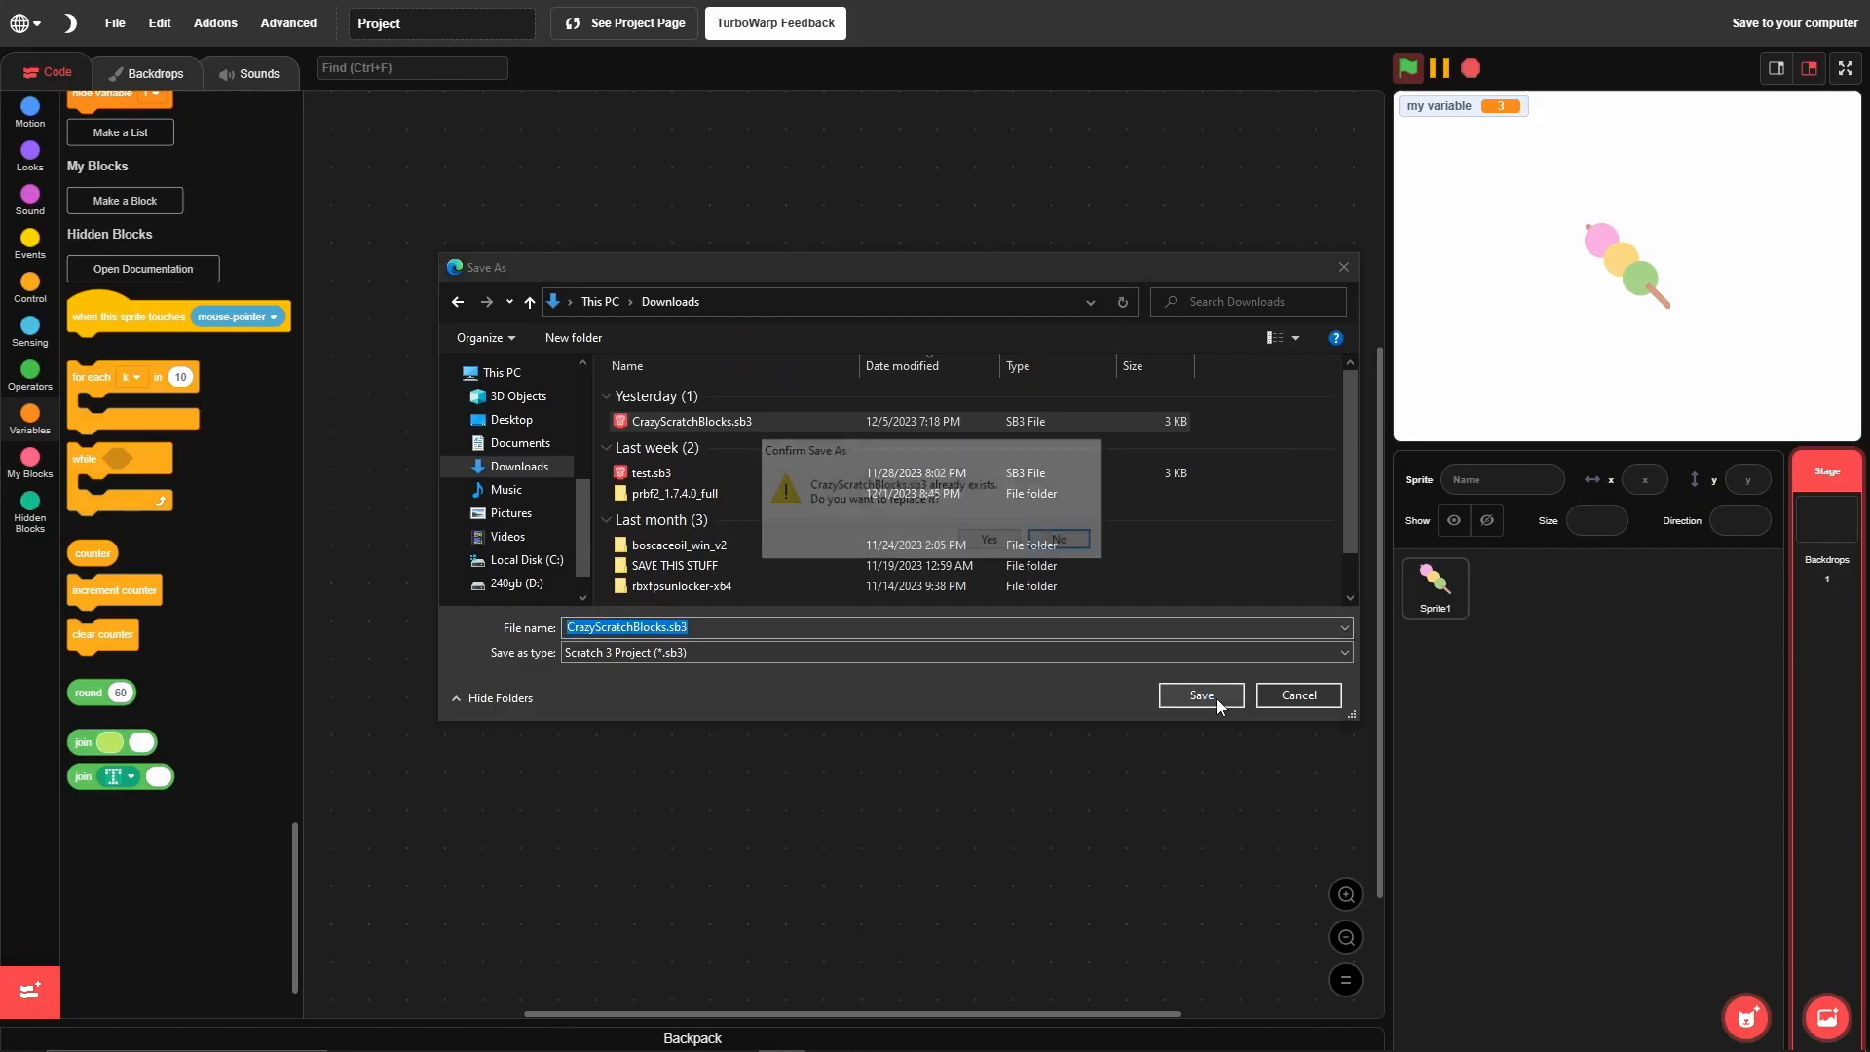
{"action": "left_click", "coordinate": [987, 540]}
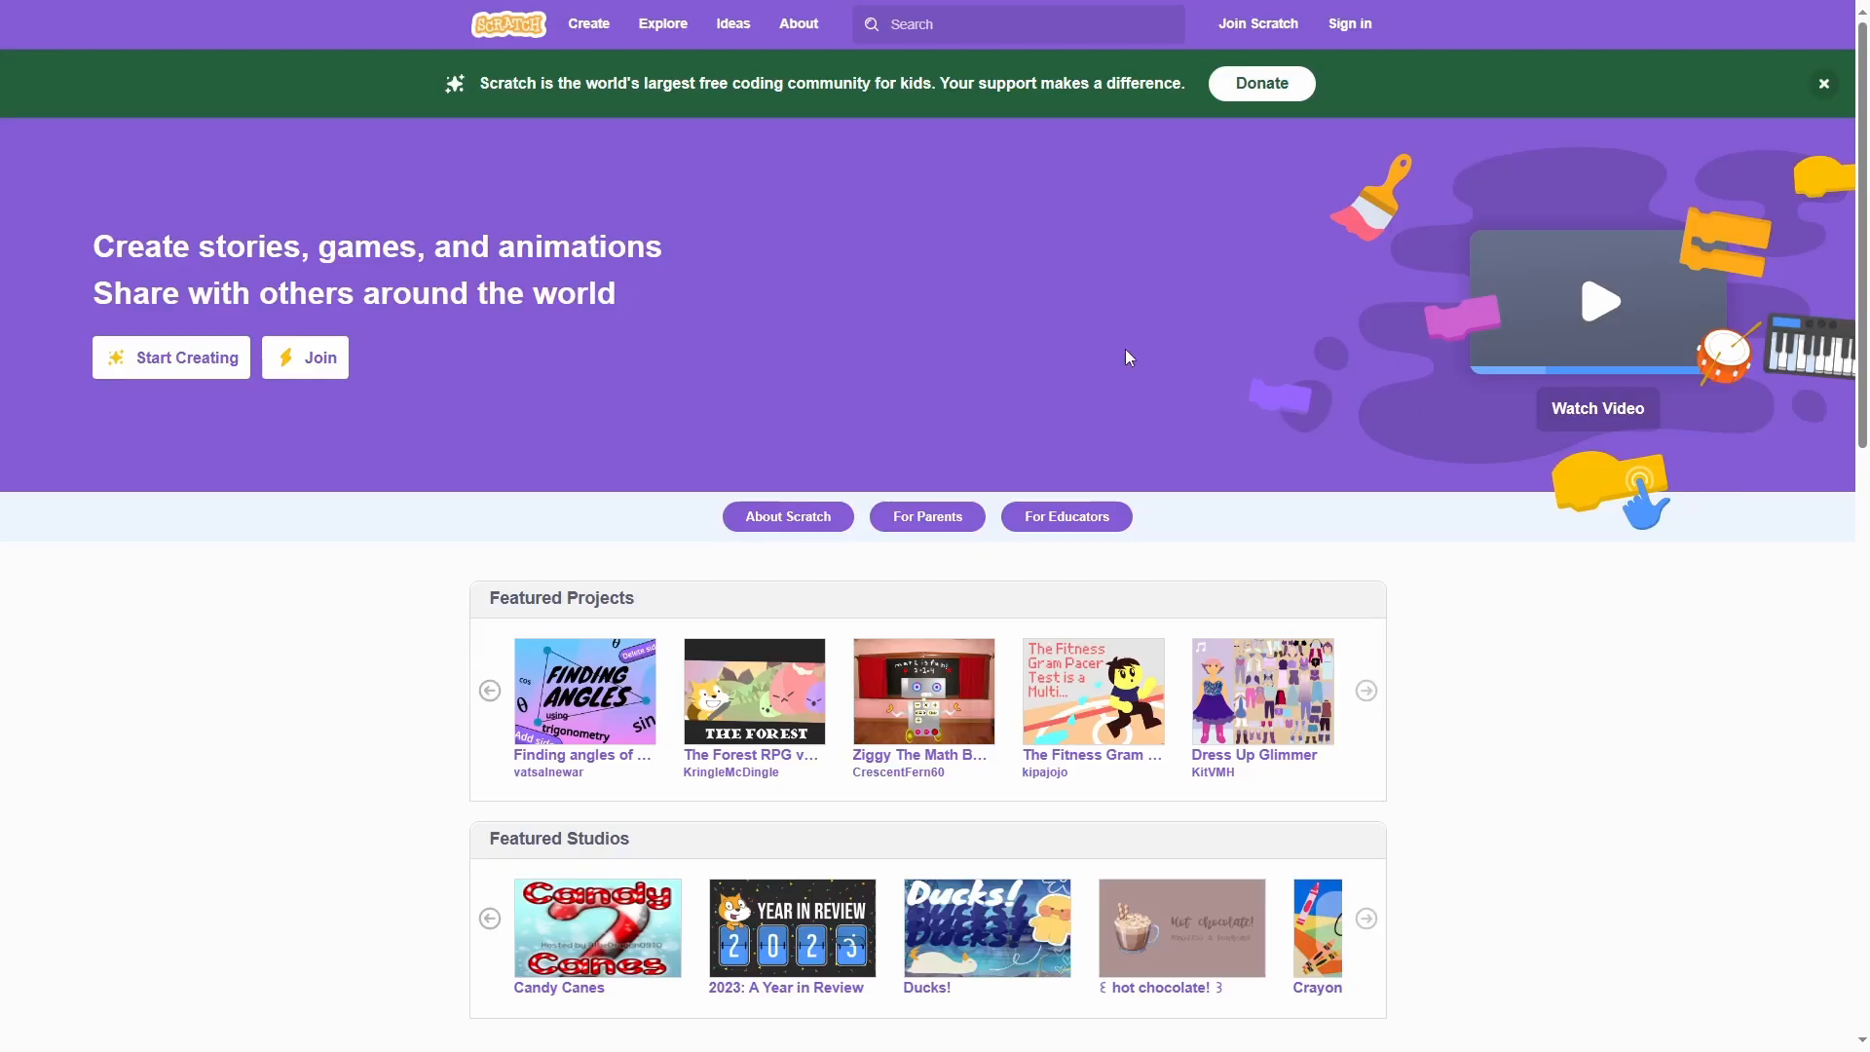
{"action": "mouse_move", "coordinate": [588, 23]}
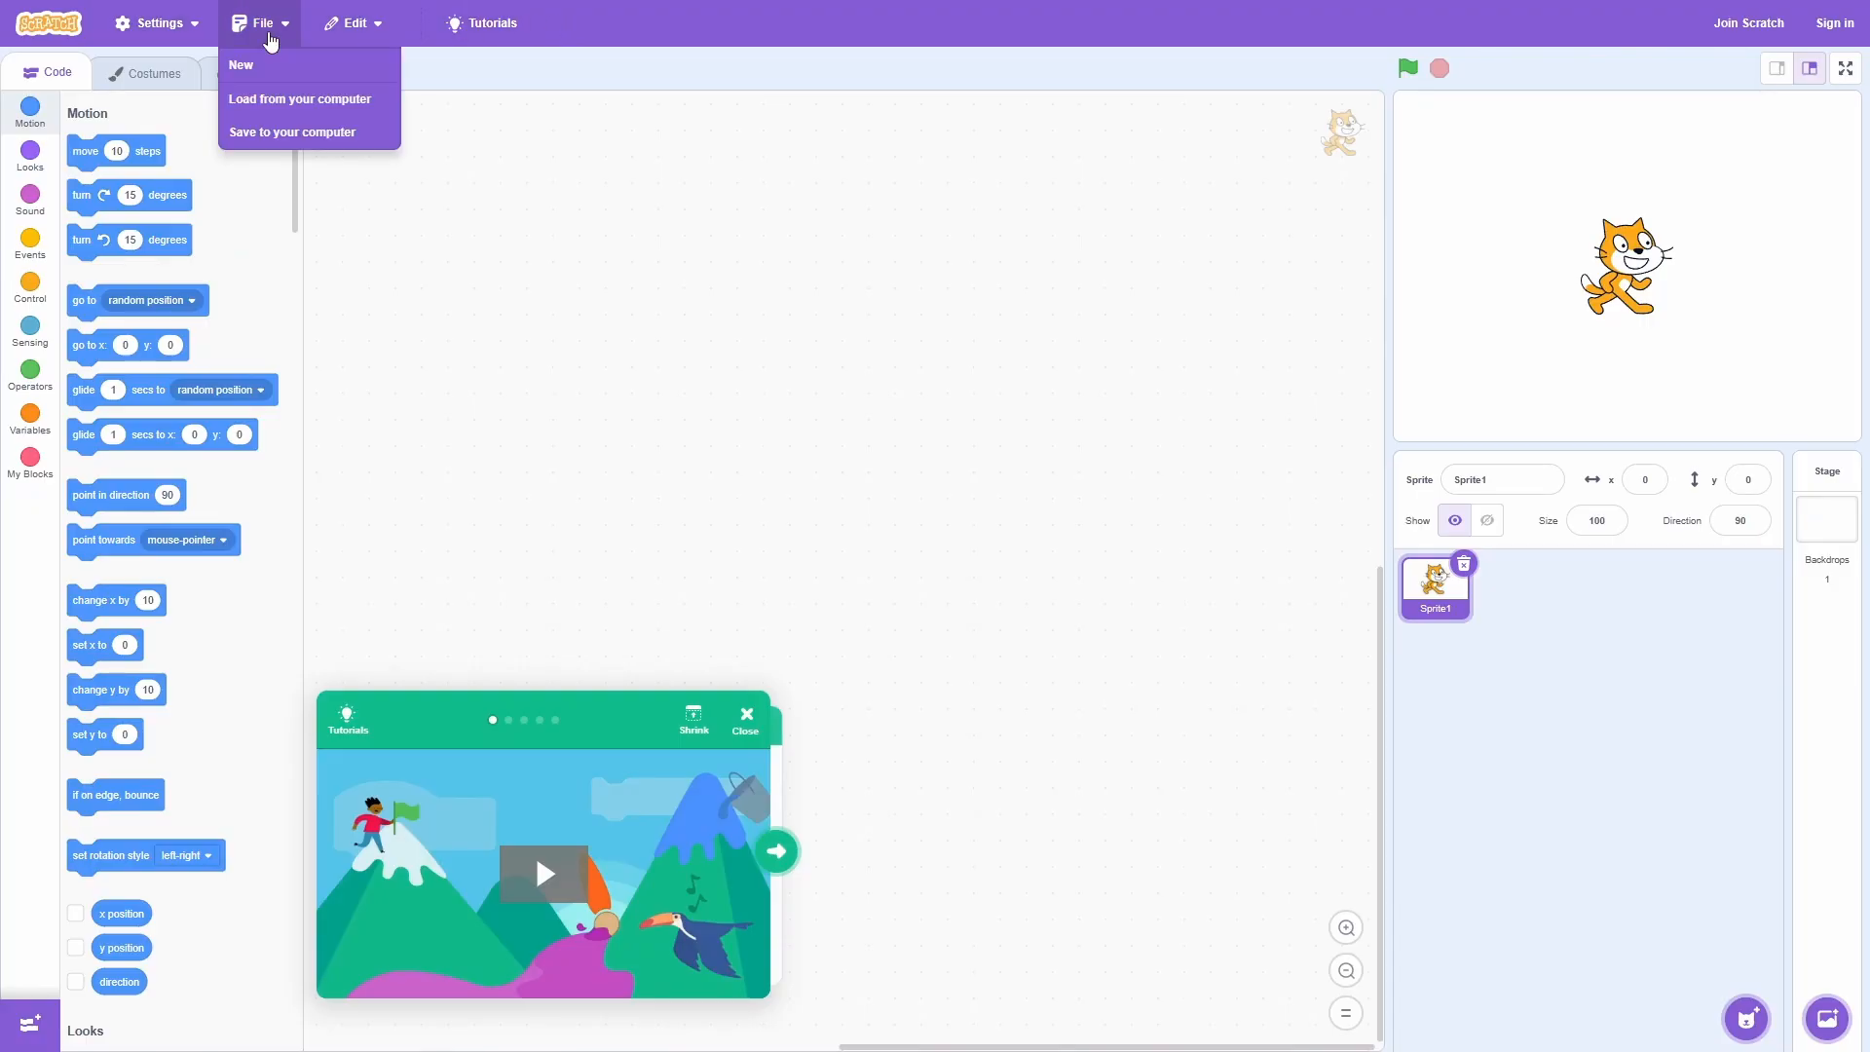
{"action": "mouse_move", "coordinate": [298, 99]}
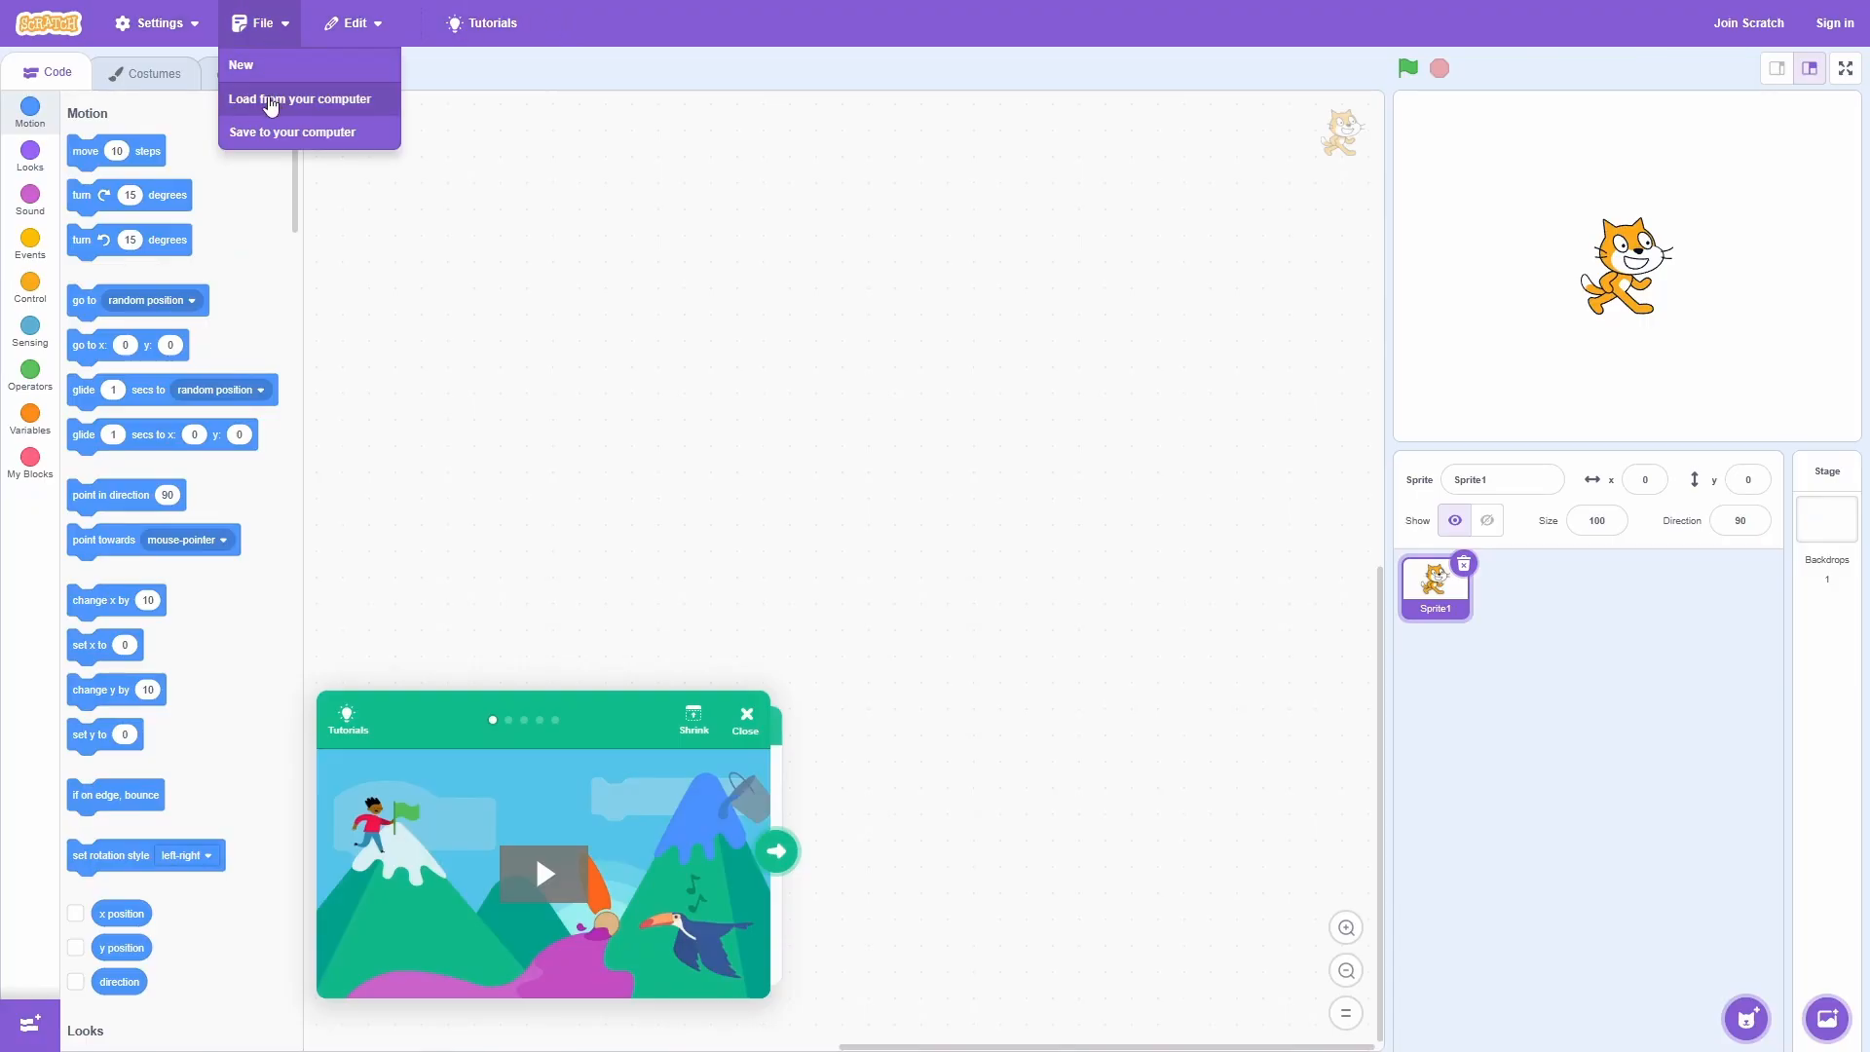
{"action": "mouse_move", "coordinate": [320, 85]}
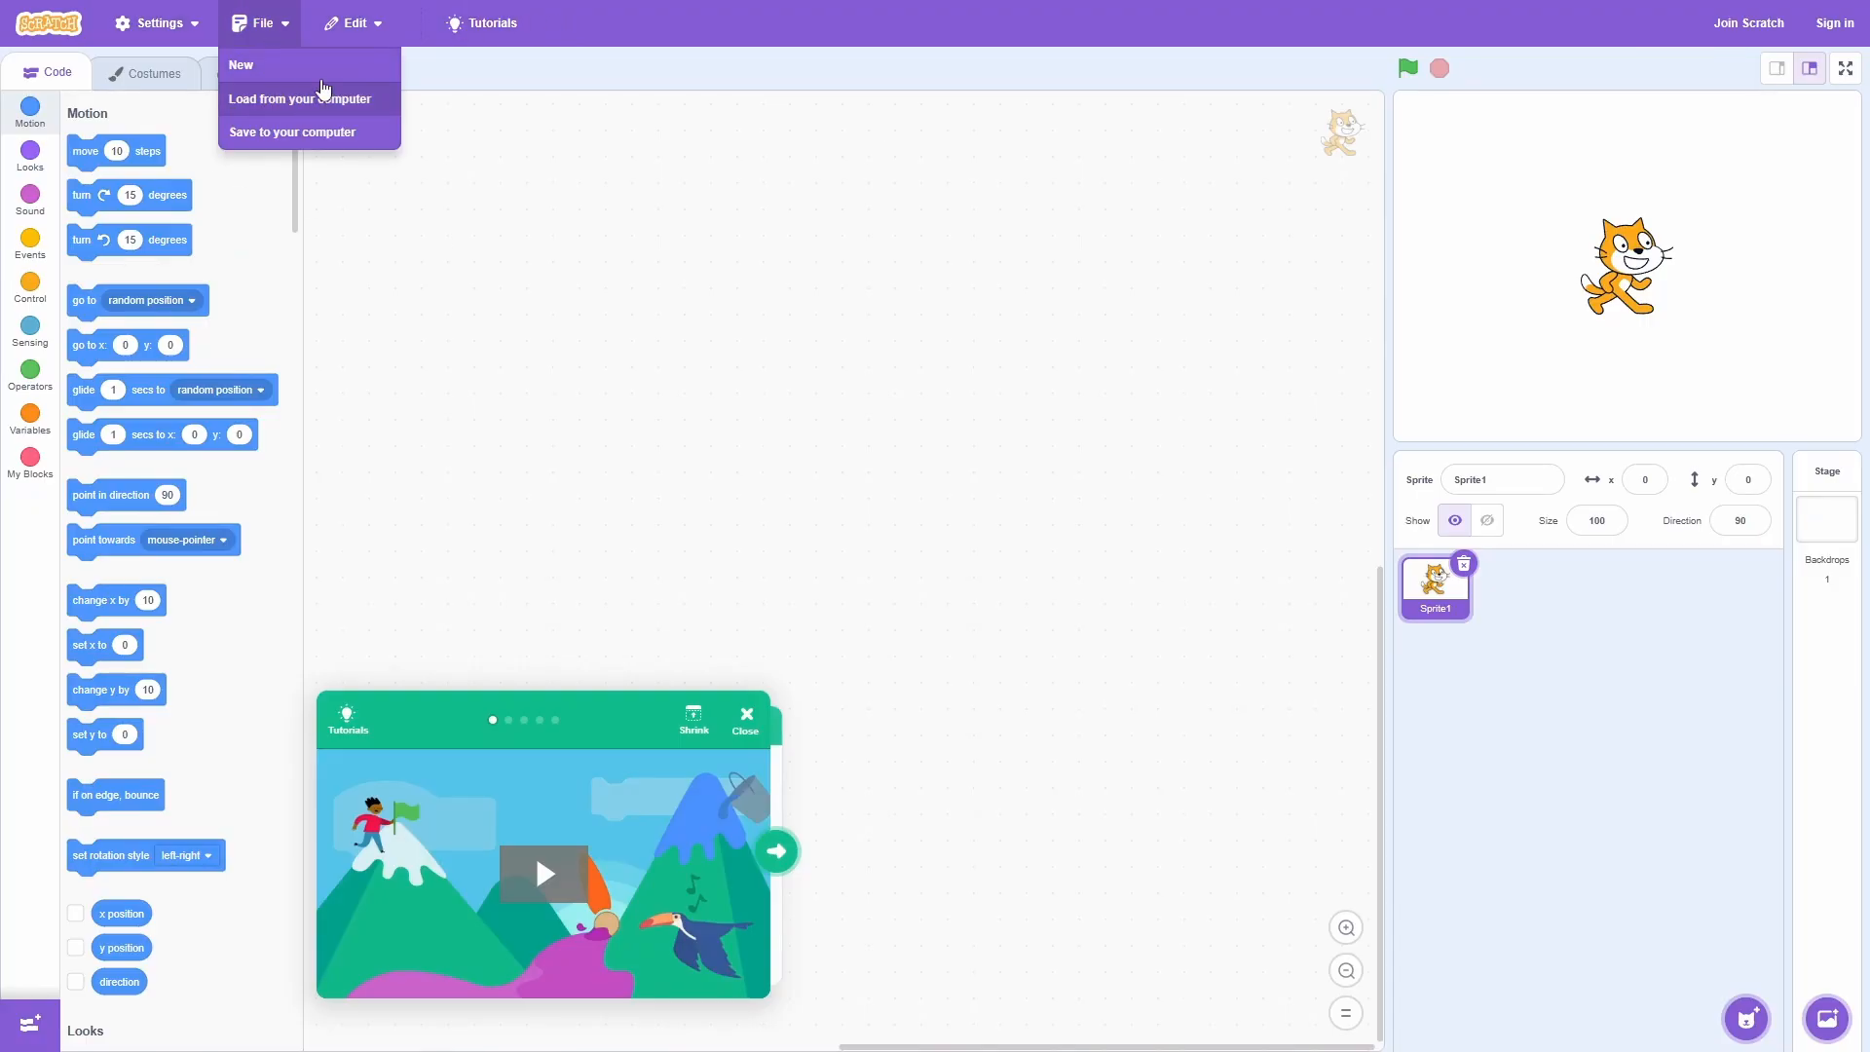
Step: Load CrazyScratchBlocks.sb3 from the computer into the online Scratch editor
{"action": "left_click", "coordinate": [300, 99]}
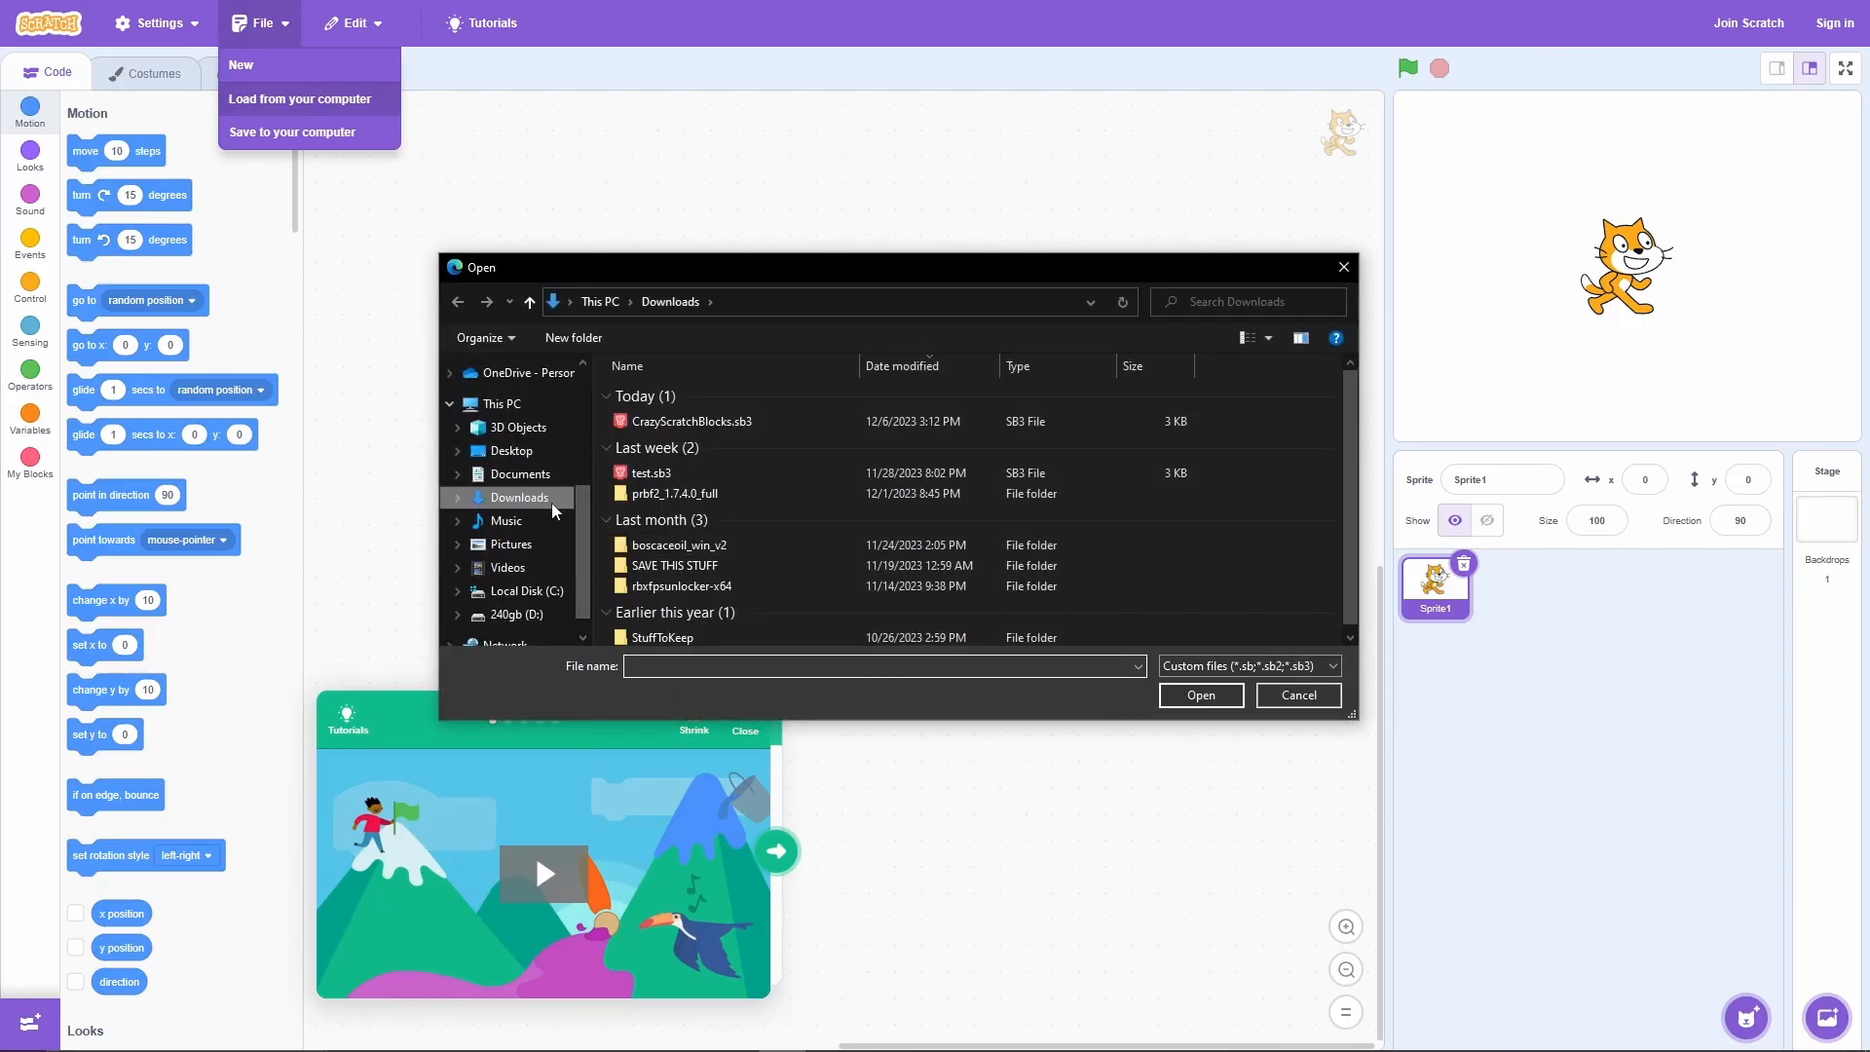
{"action": "left_click", "coordinate": [696, 421]}
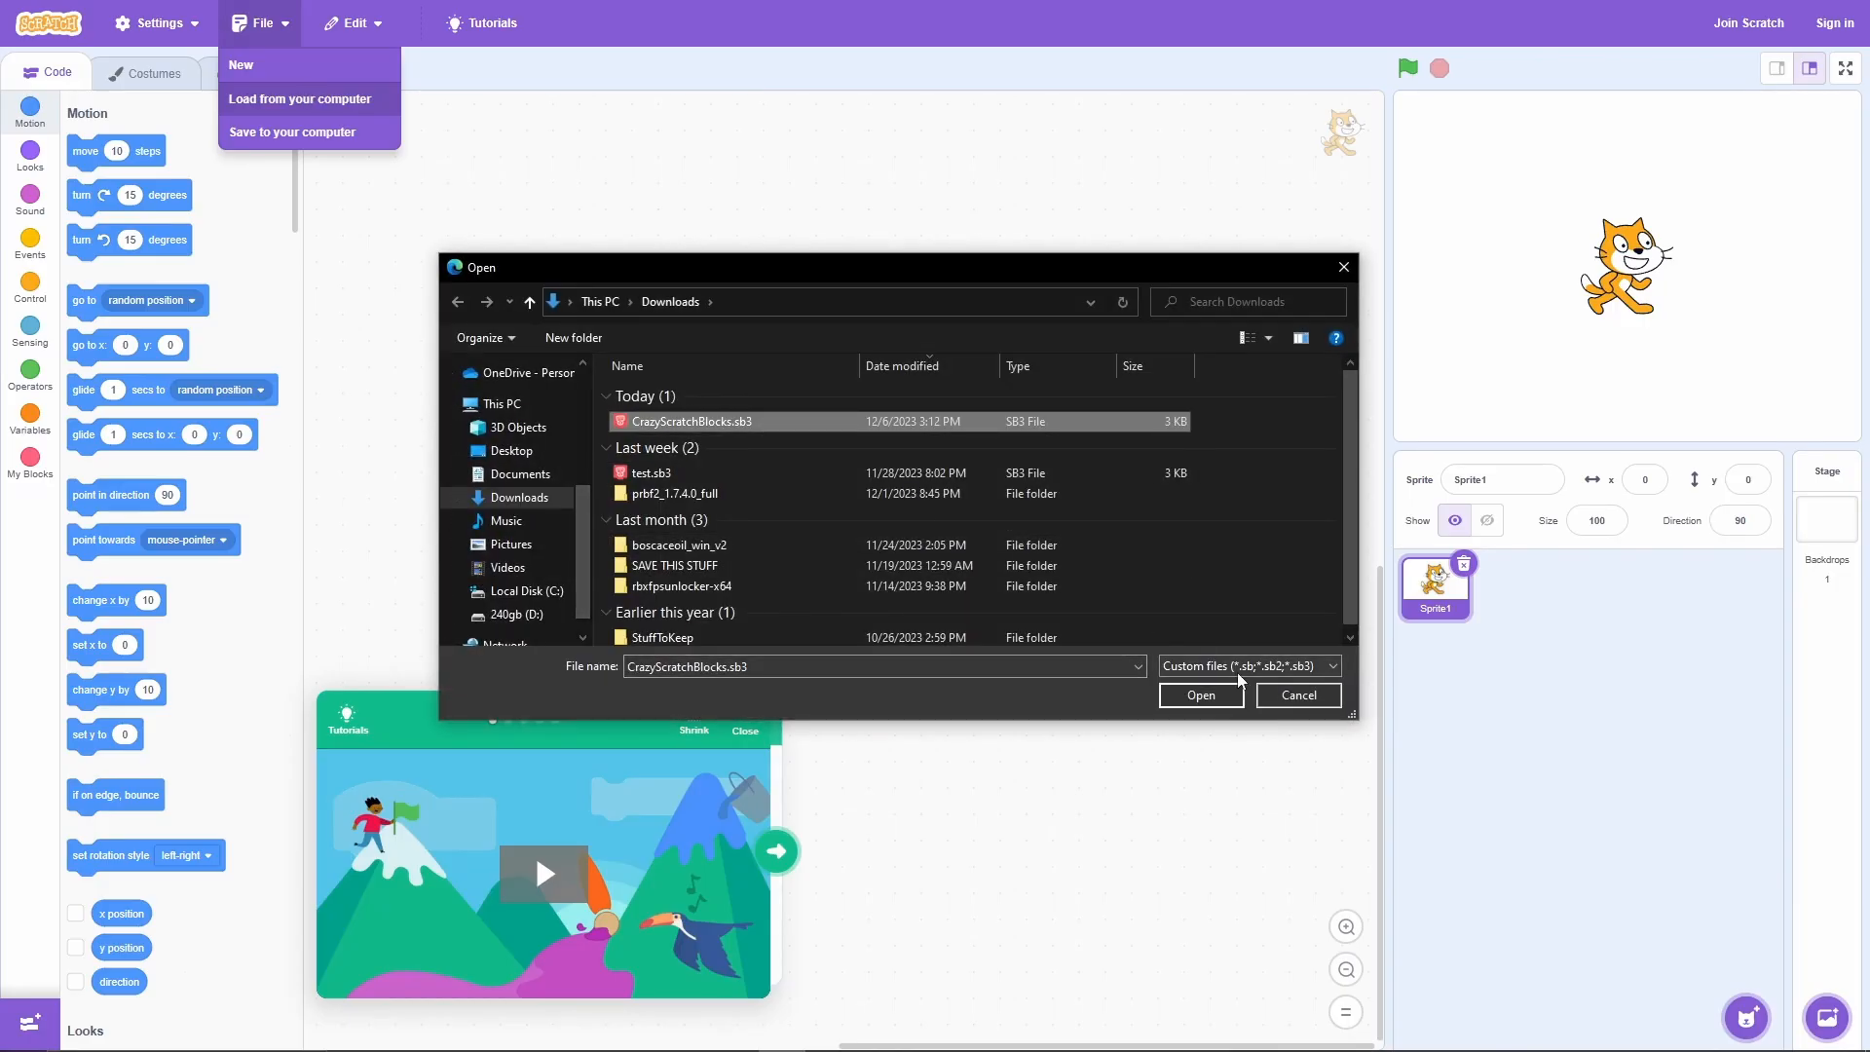
{"action": "left_click", "coordinate": [1199, 695]}
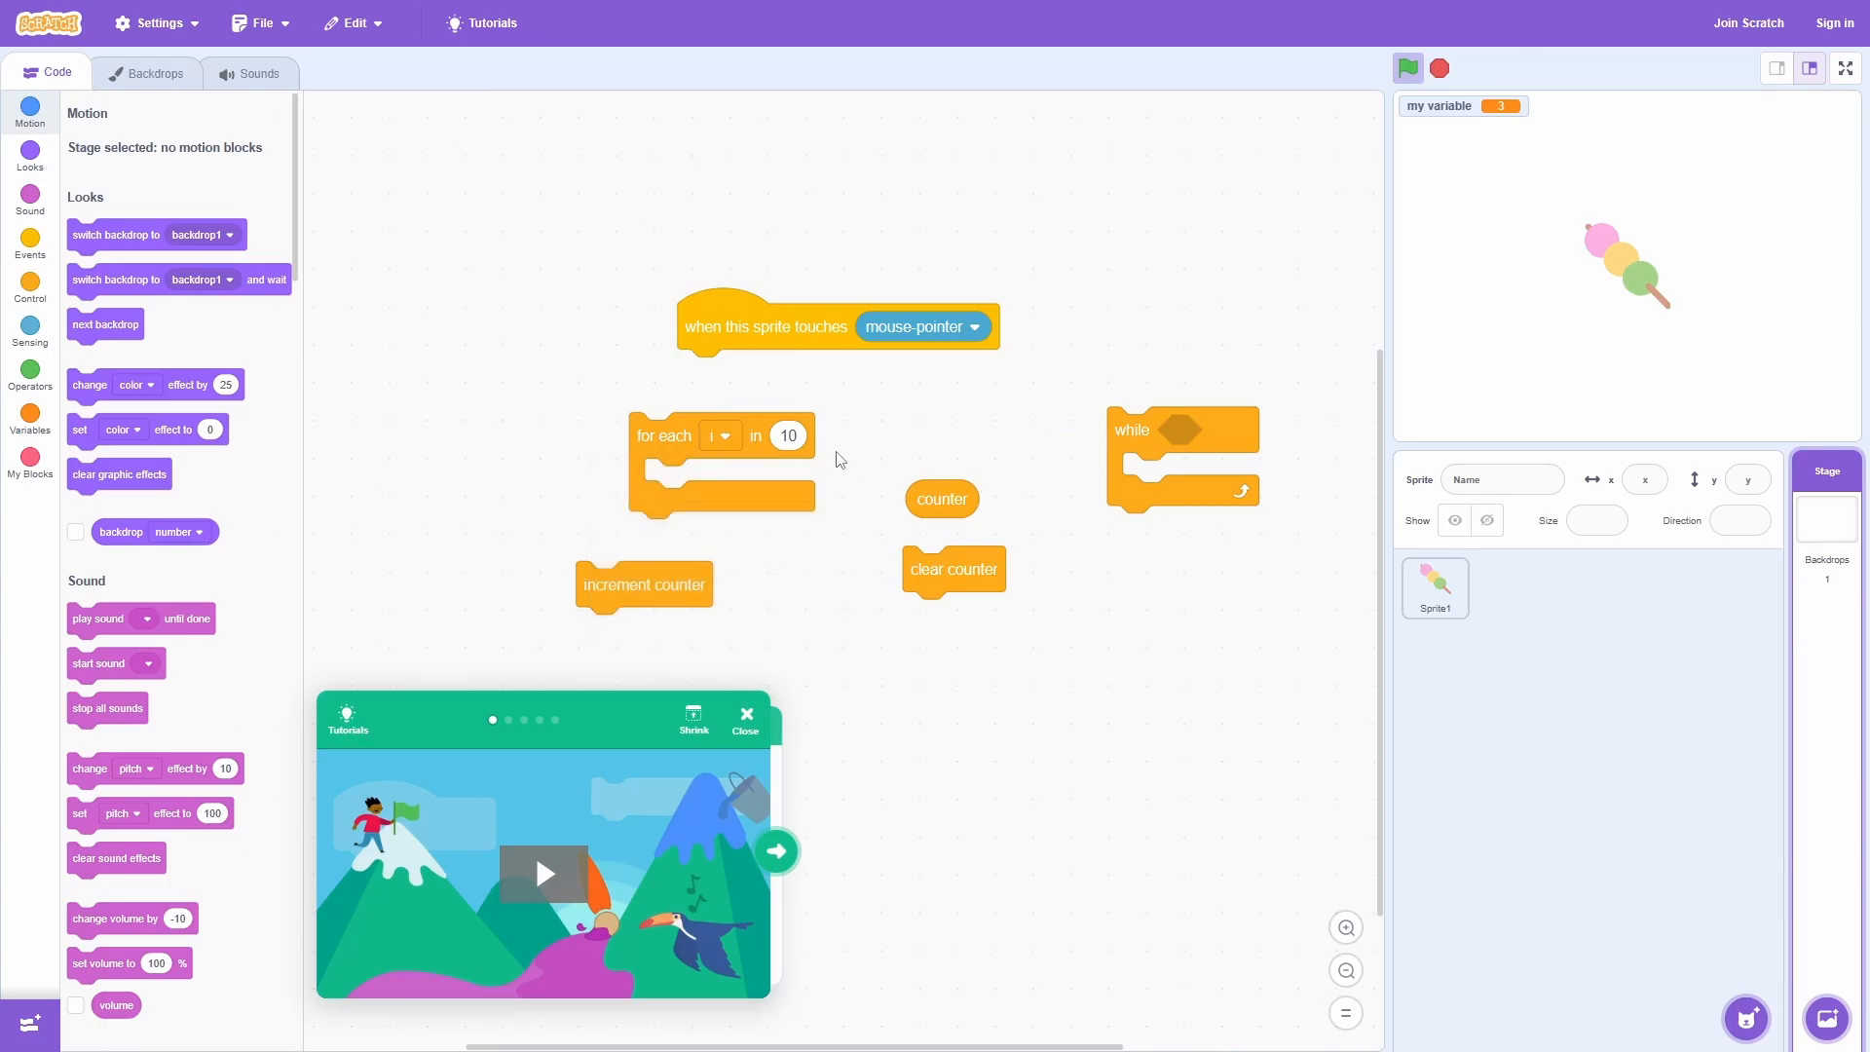
Step: Run the for each loop over my variable to reach 10, then check Sprite1 and the Stage
{"action": "left_click", "coordinate": [721, 434]}
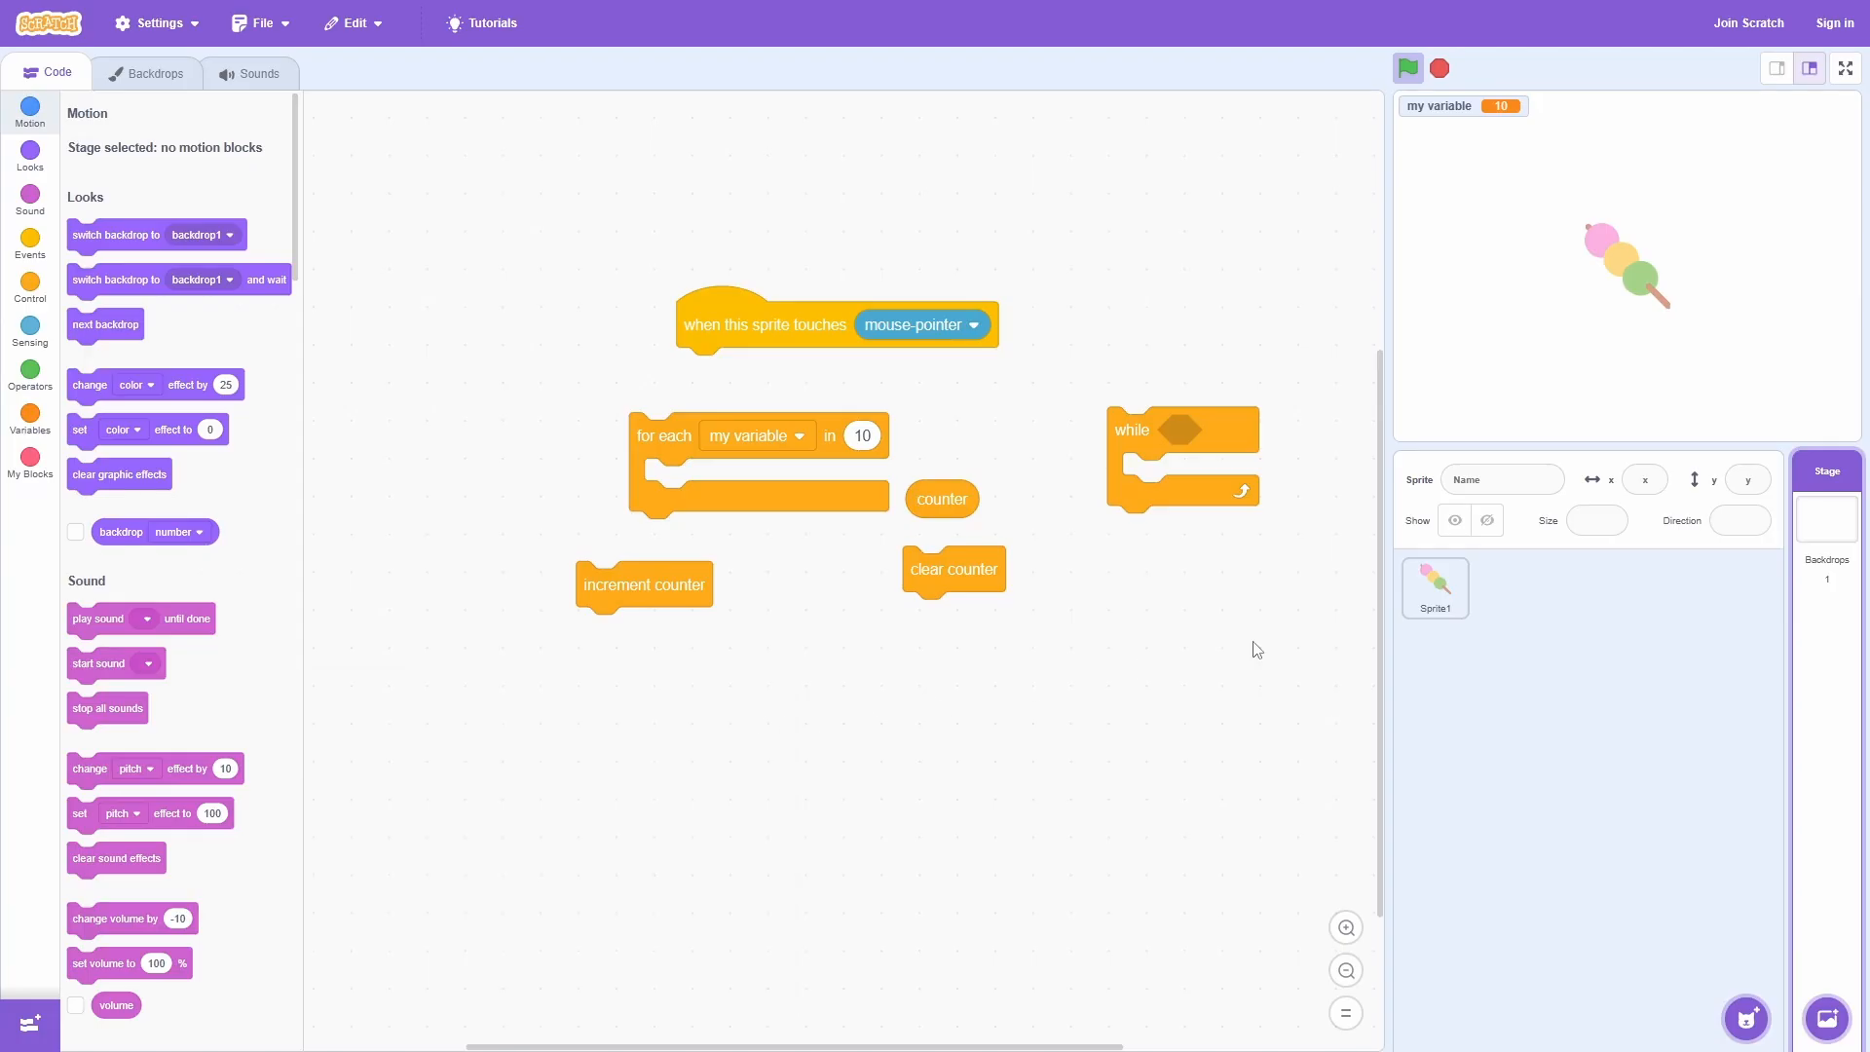
{"action": "mouse_move", "coordinate": [358, 422]}
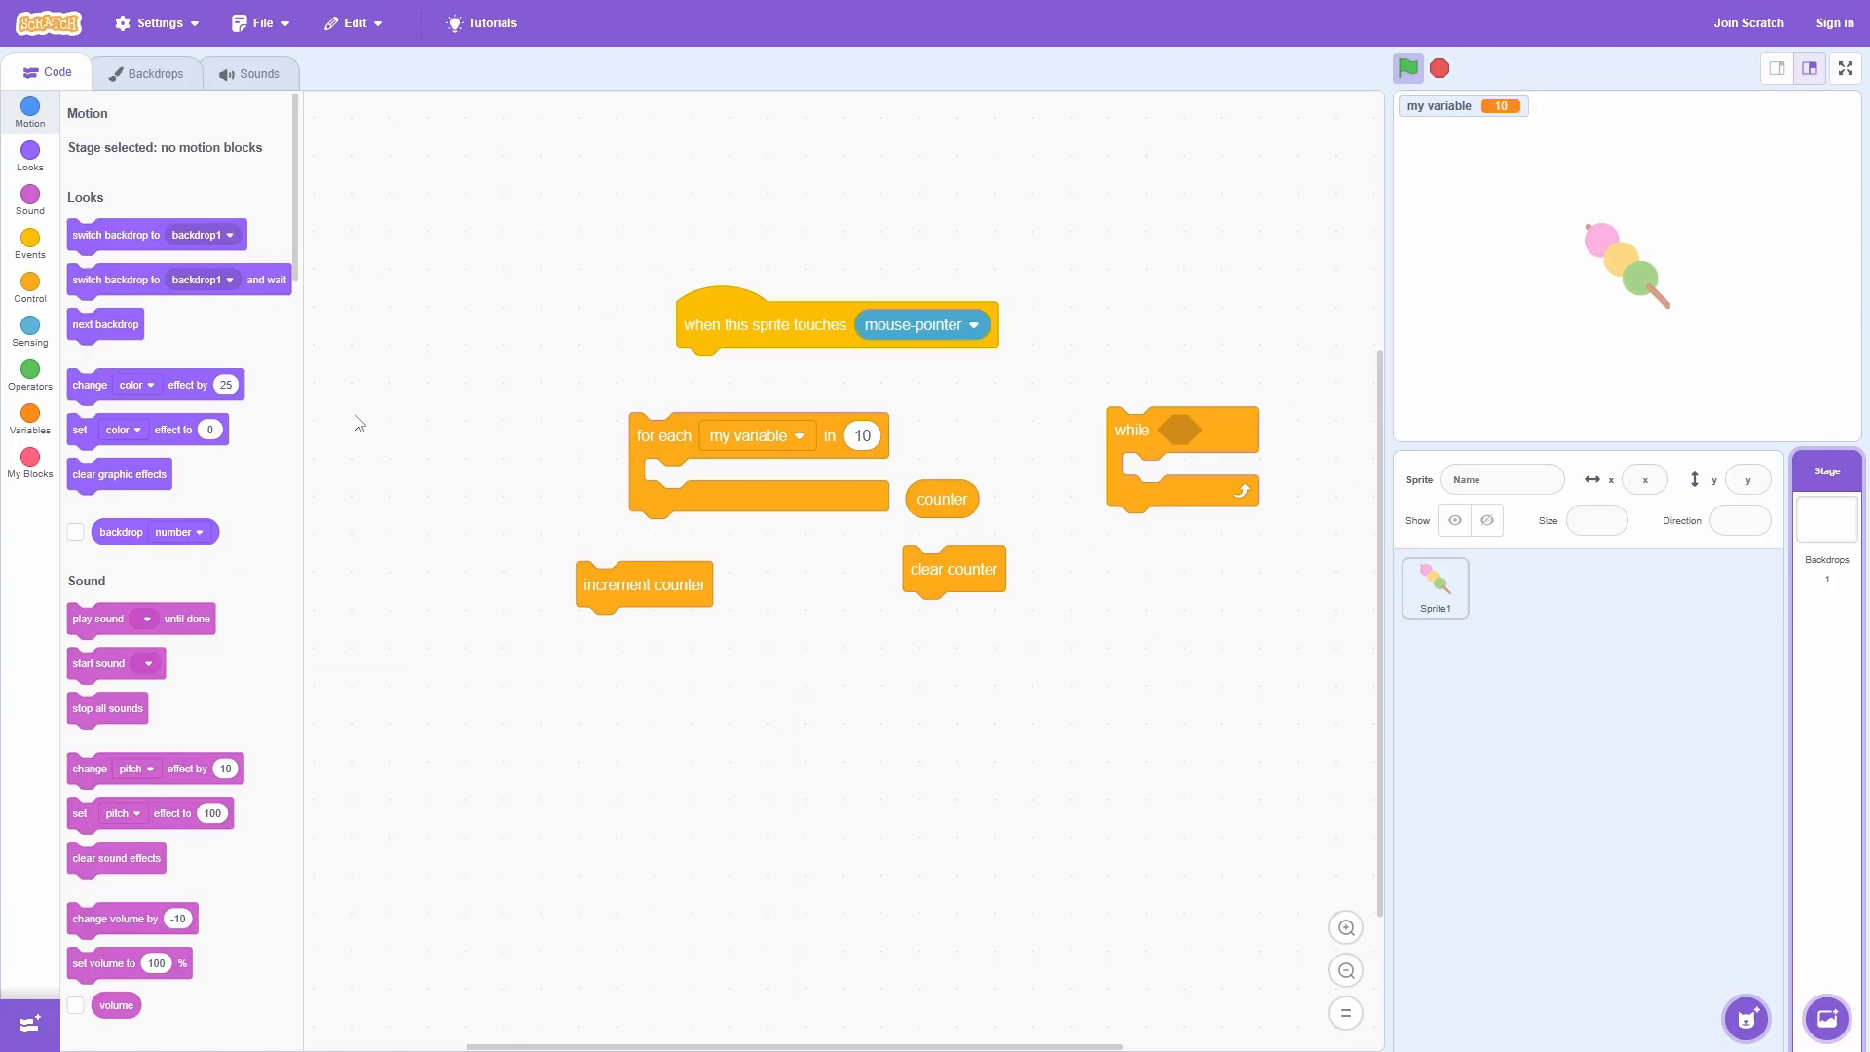
{"action": "mouse_move", "coordinate": [712, 325]}
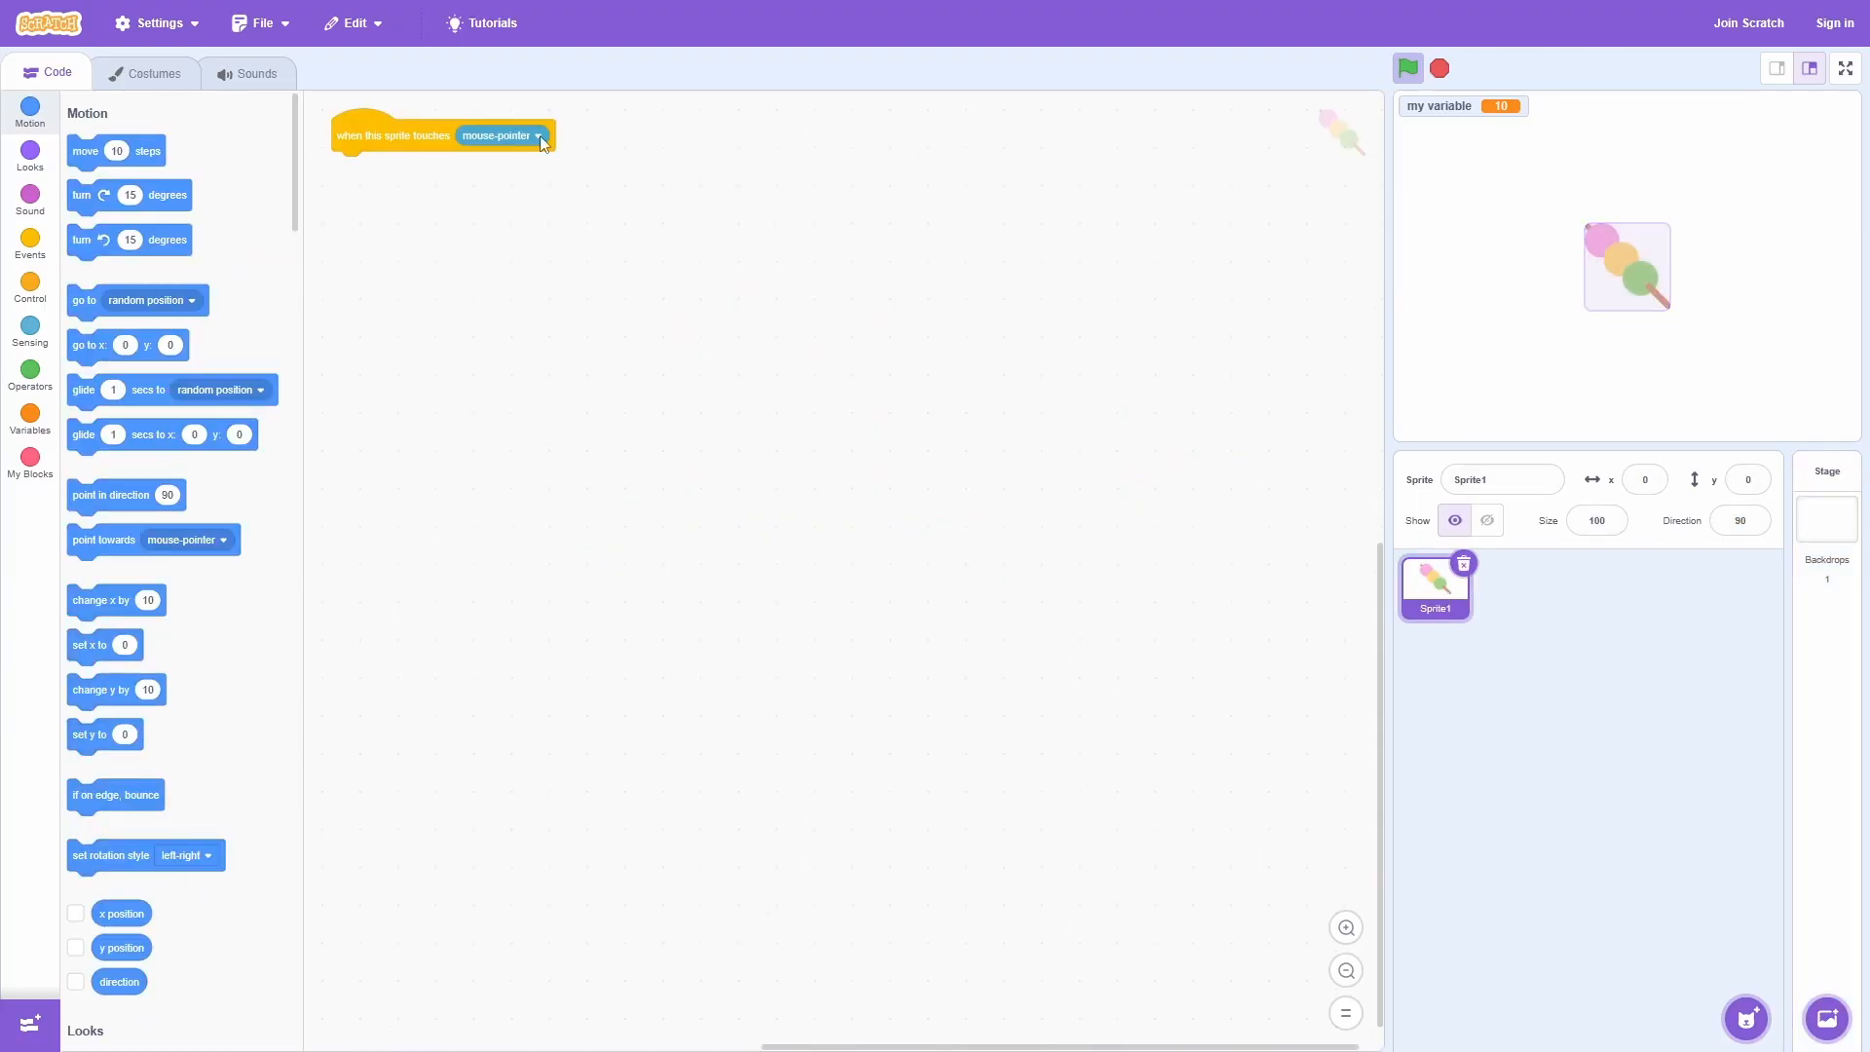
{"action": "left_click_drag", "start_coordinate": [442, 134], "coordinate": [748, 416]}
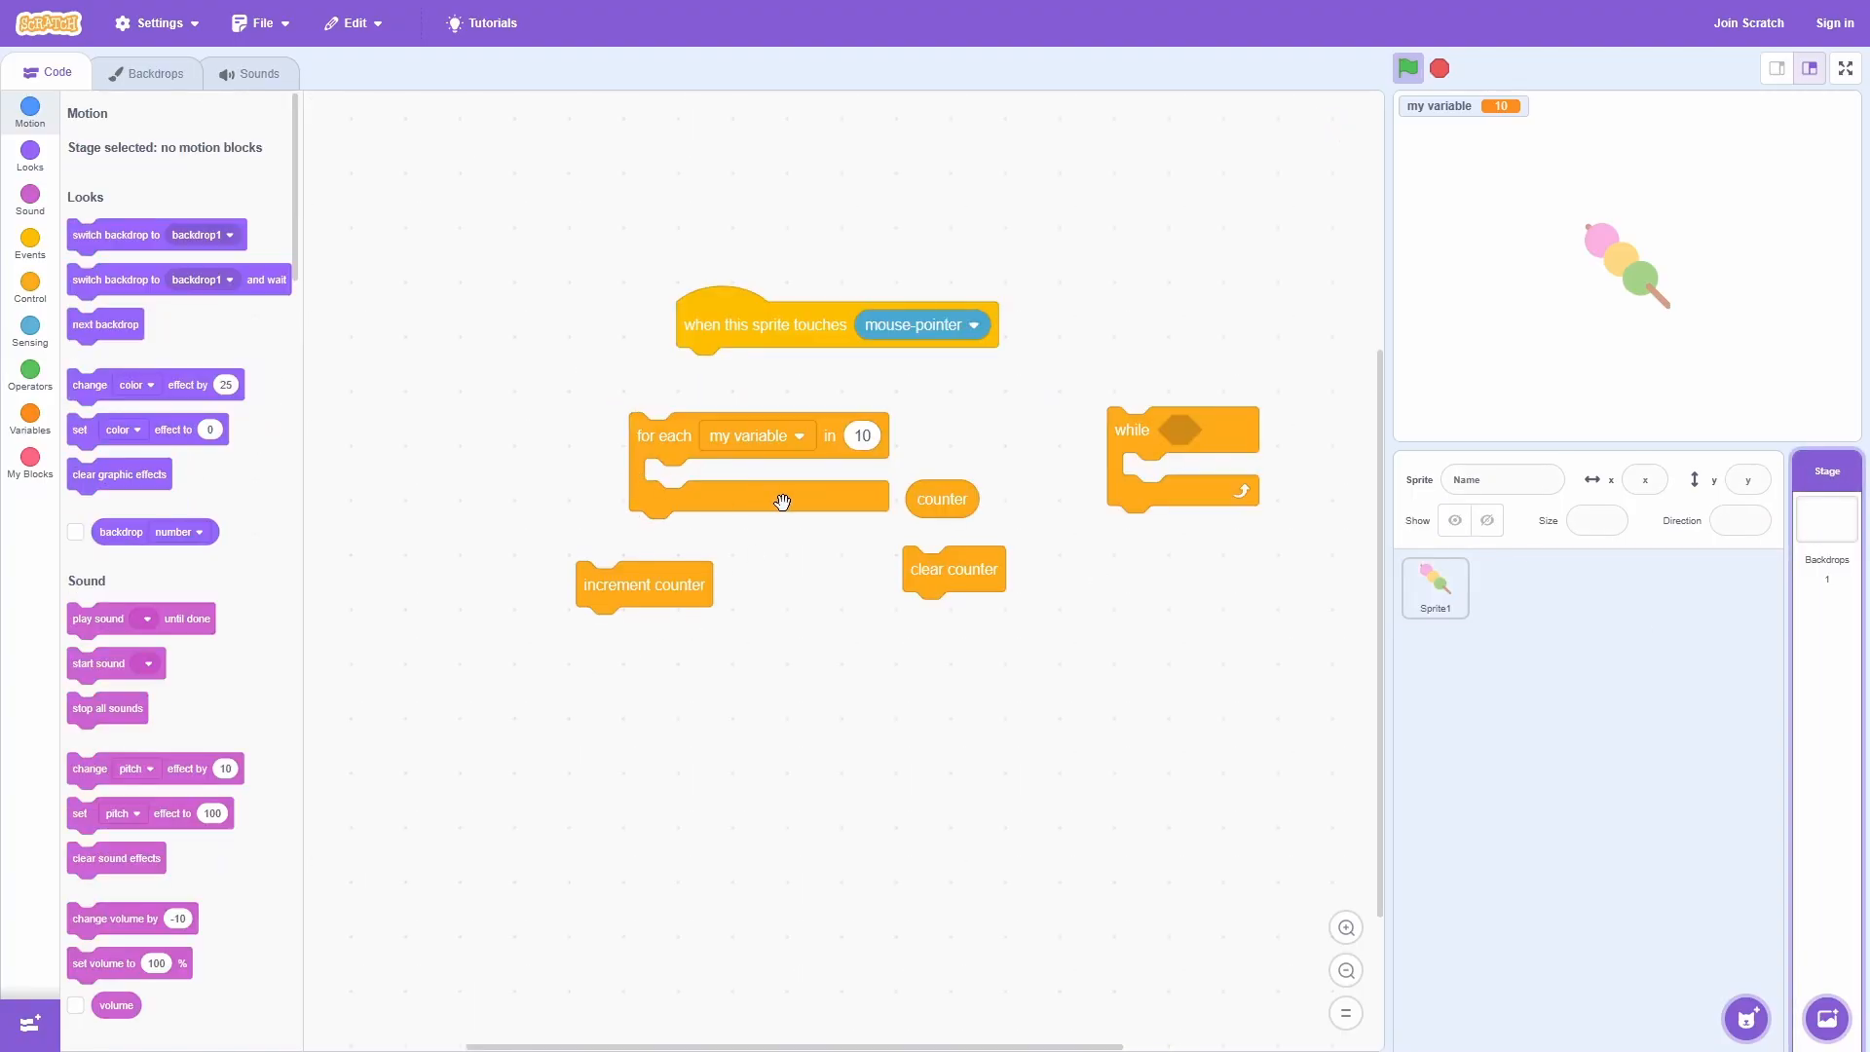
{"action": "left_click", "coordinate": [1435, 586]}
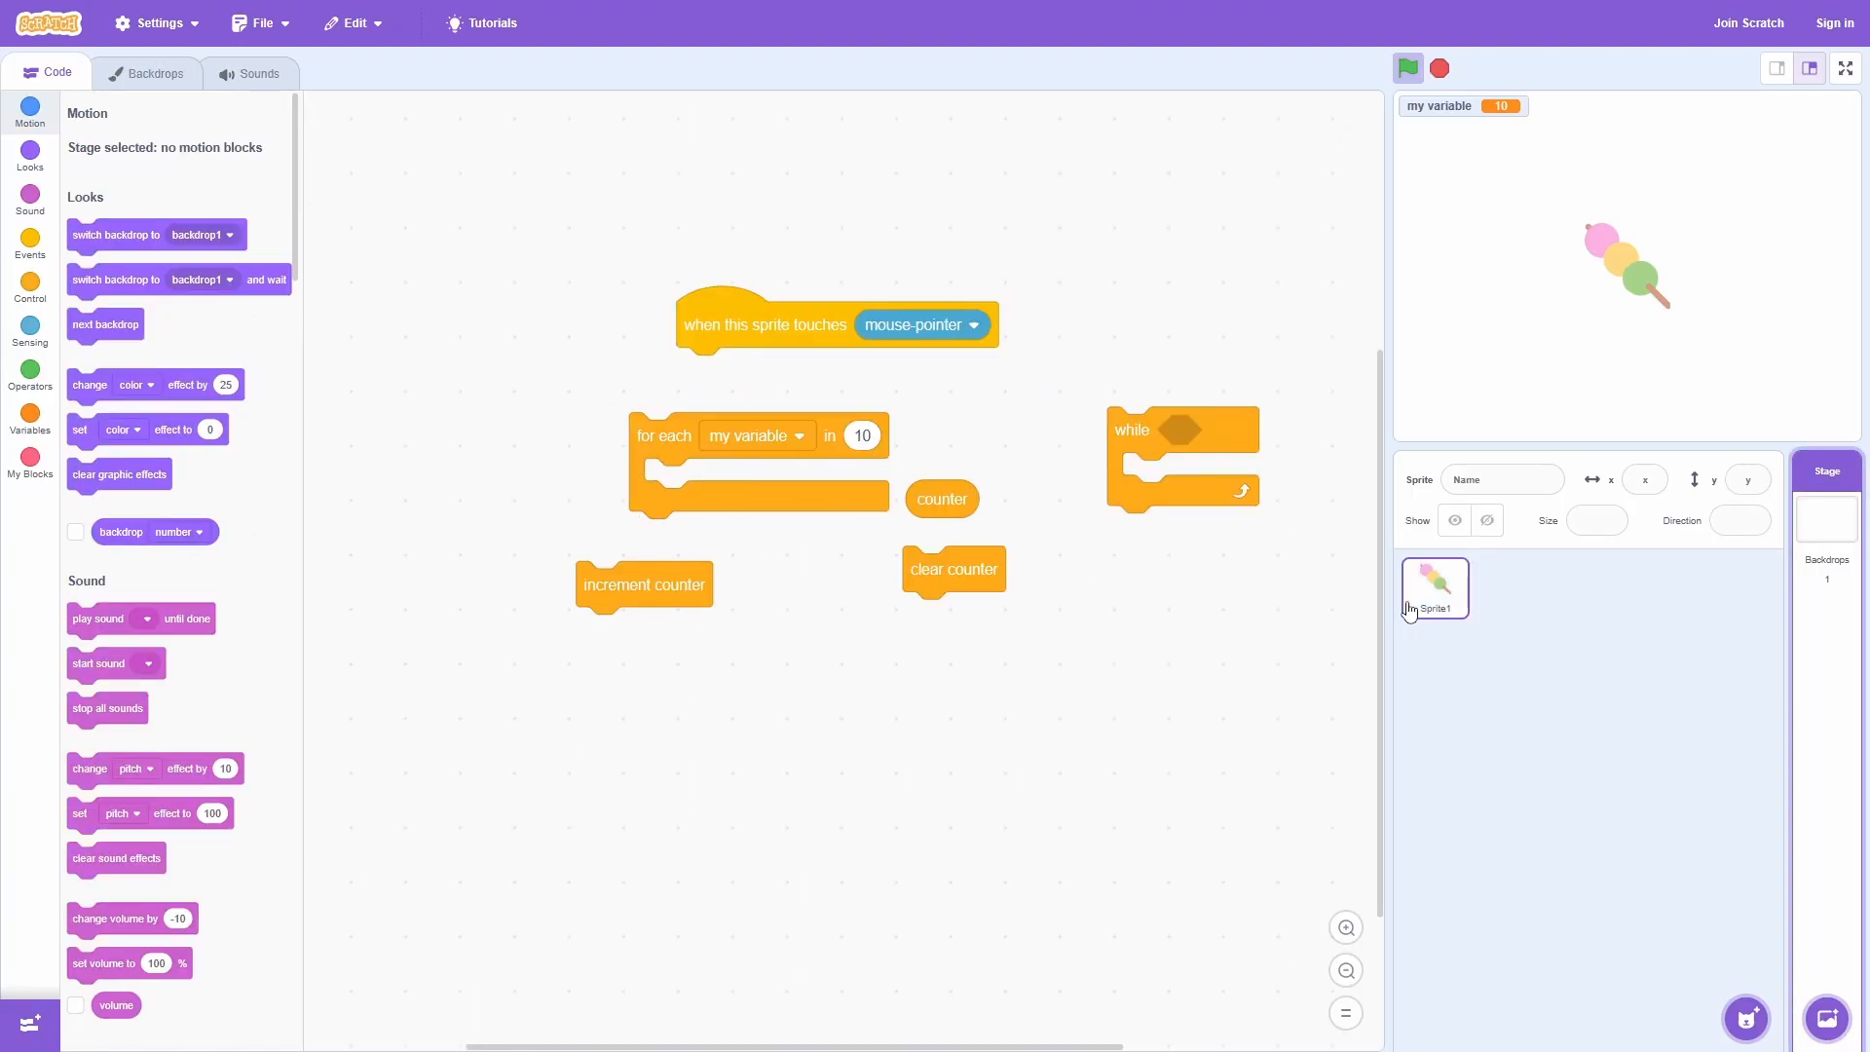